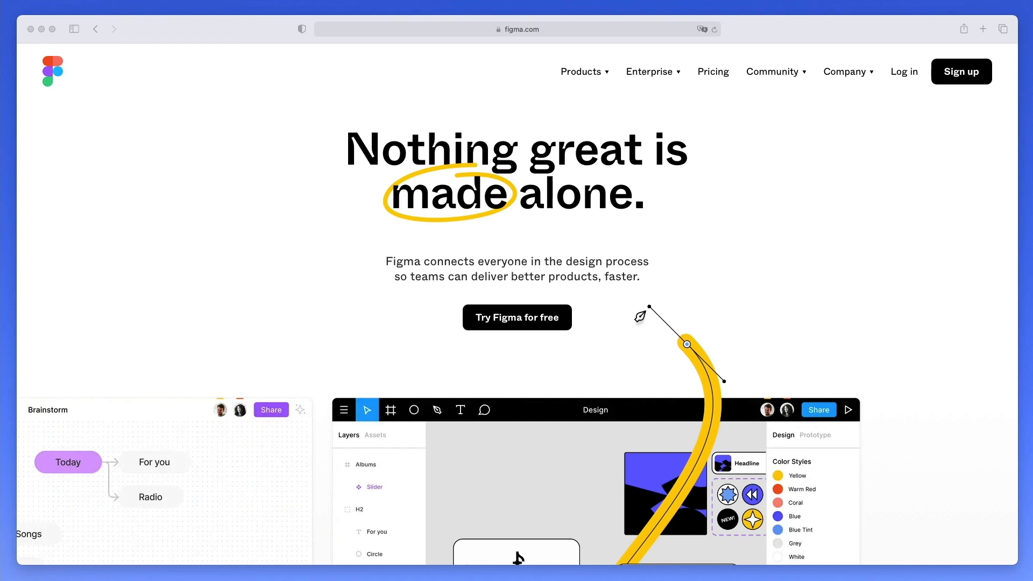
mouse_move(516, 323)
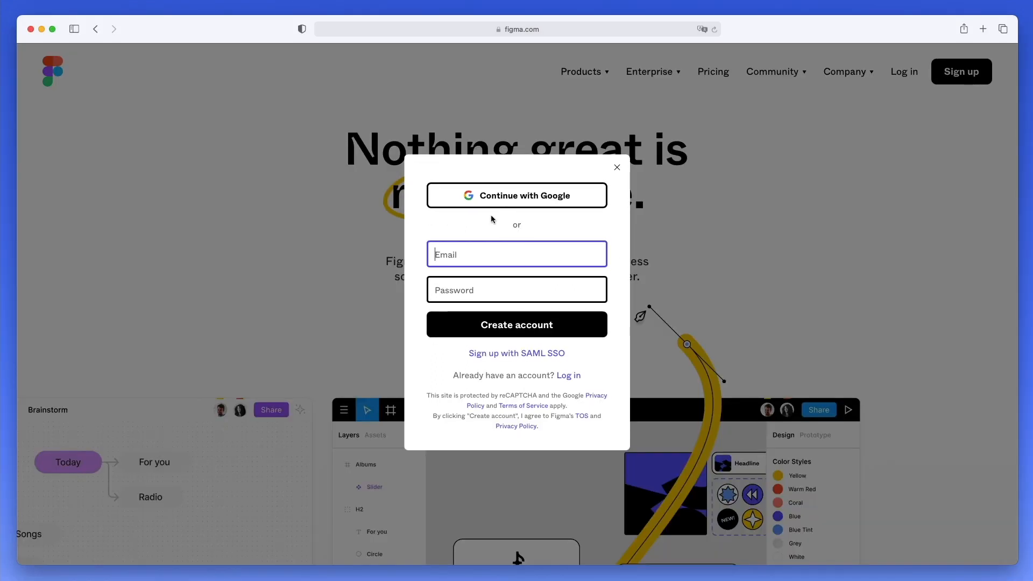
mouse_move(505, 204)
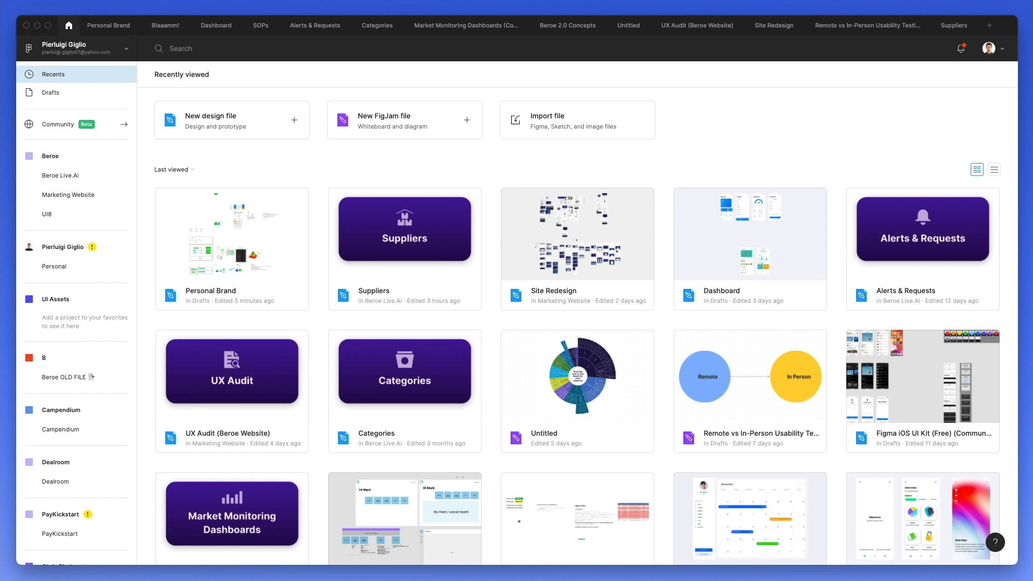
mouse_move(654, 279)
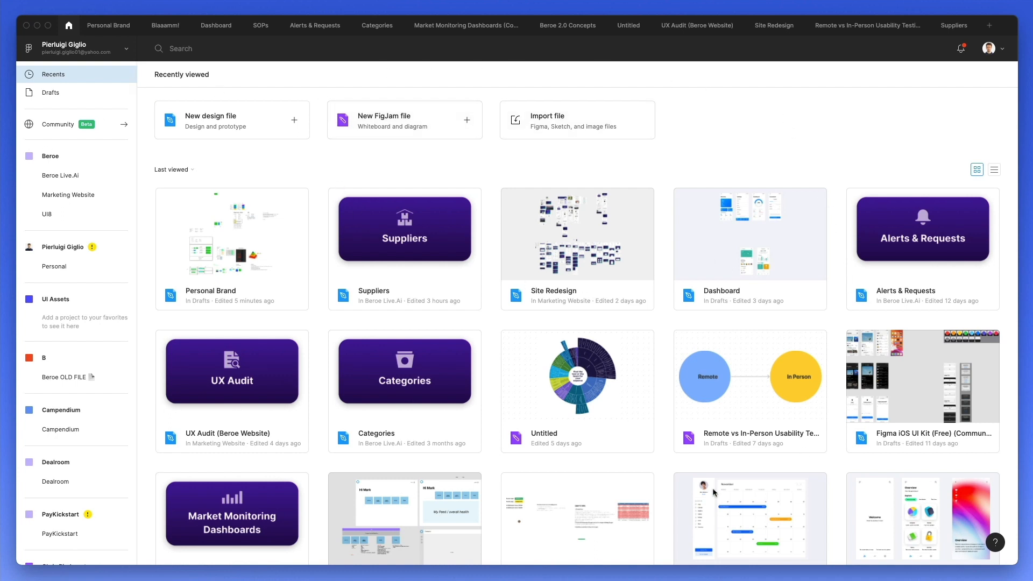
mouse_move(108, 123)
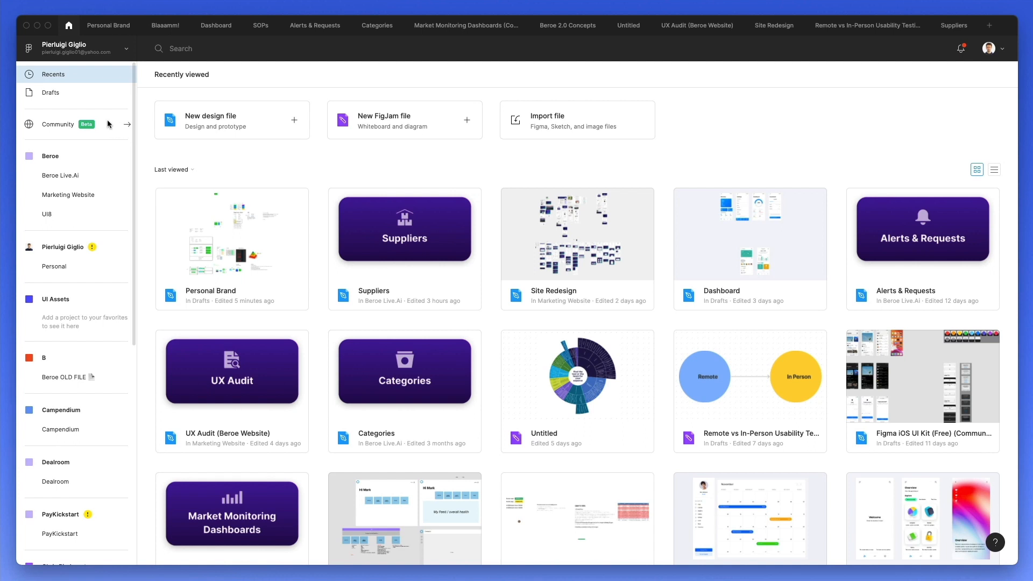
mouse_move(106, 126)
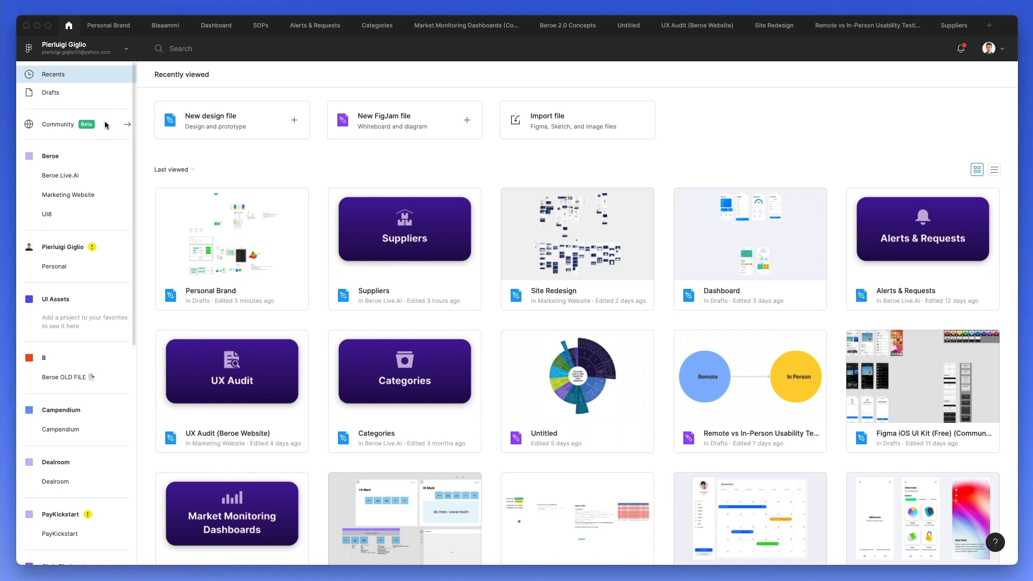
mouse_move(74, 240)
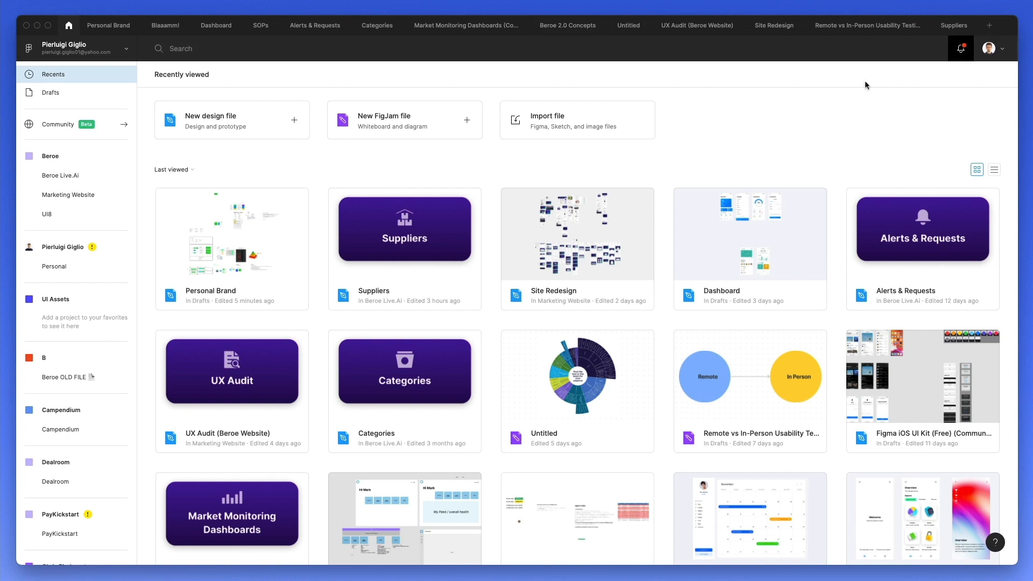
mouse_move(249, 126)
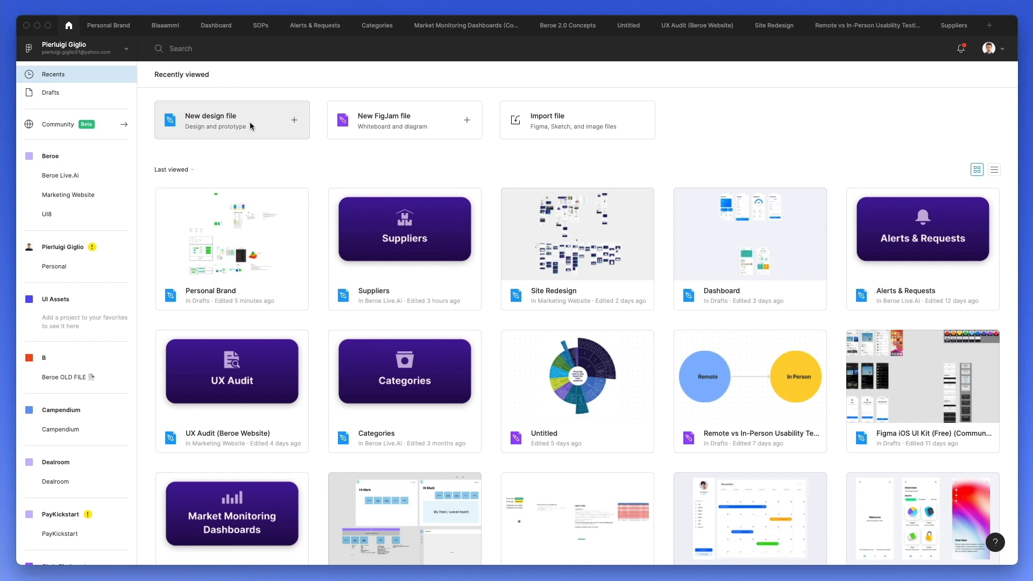
mouse_move(277, 122)
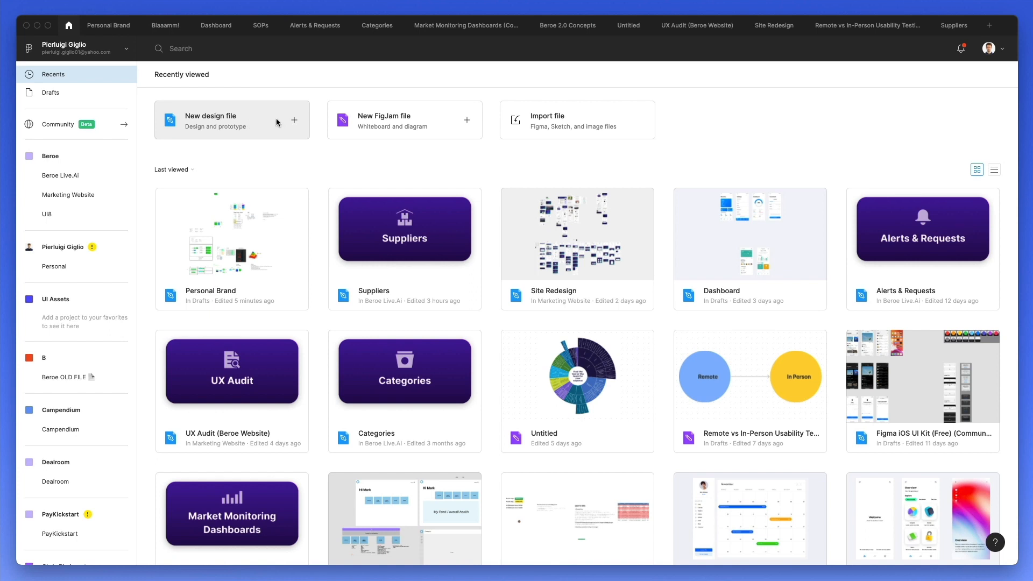
Create a new design file with a light bluish-grey F0F2F5 canvas background
click(210, 120)
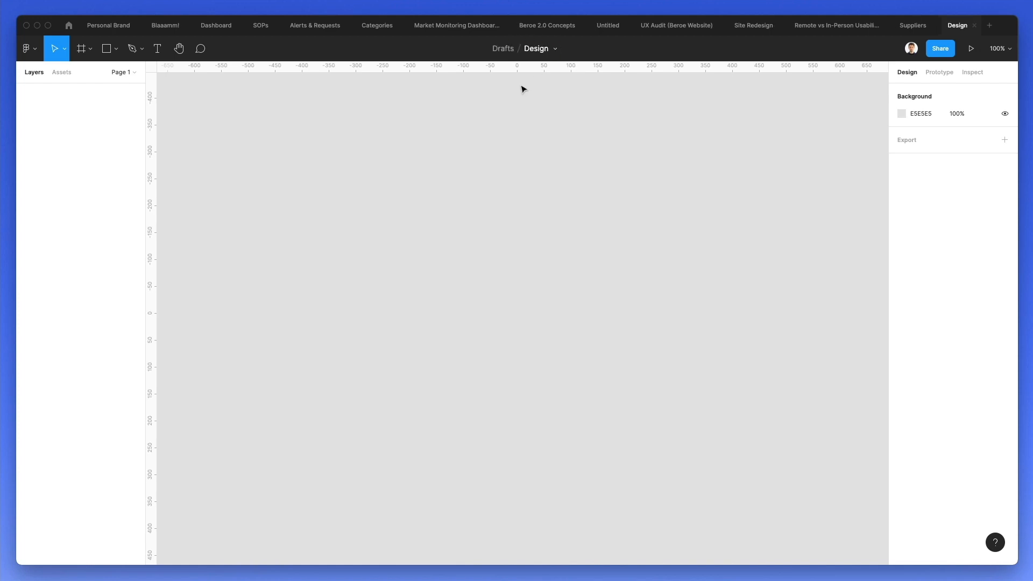
click(919, 113)
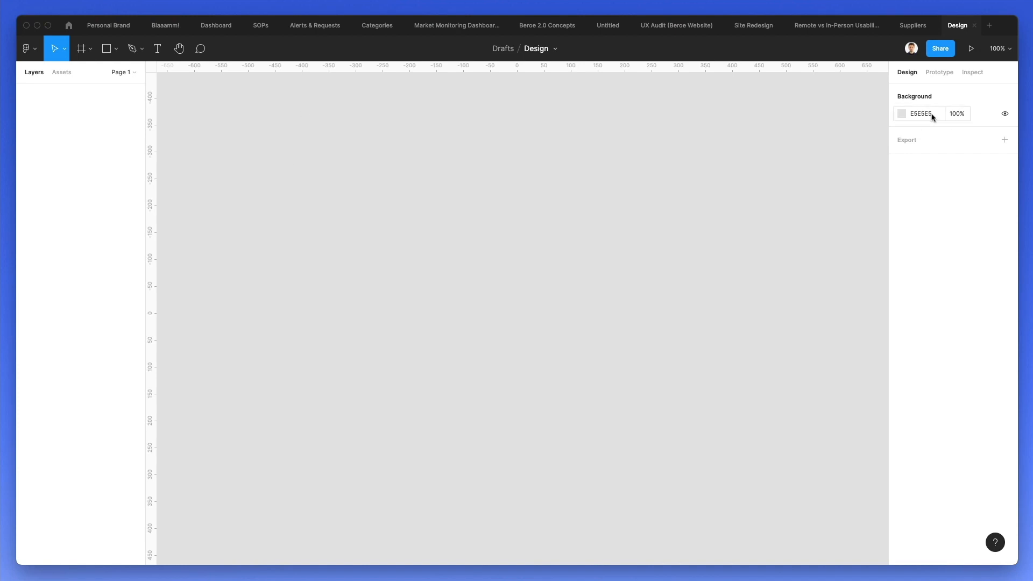
click(901, 114)
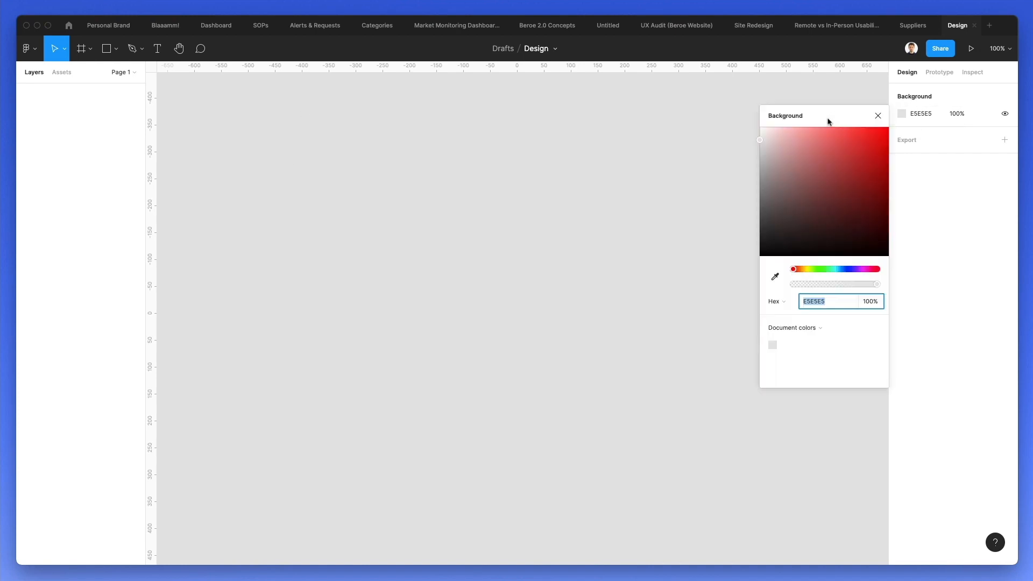
drag(793, 269, 843, 269)
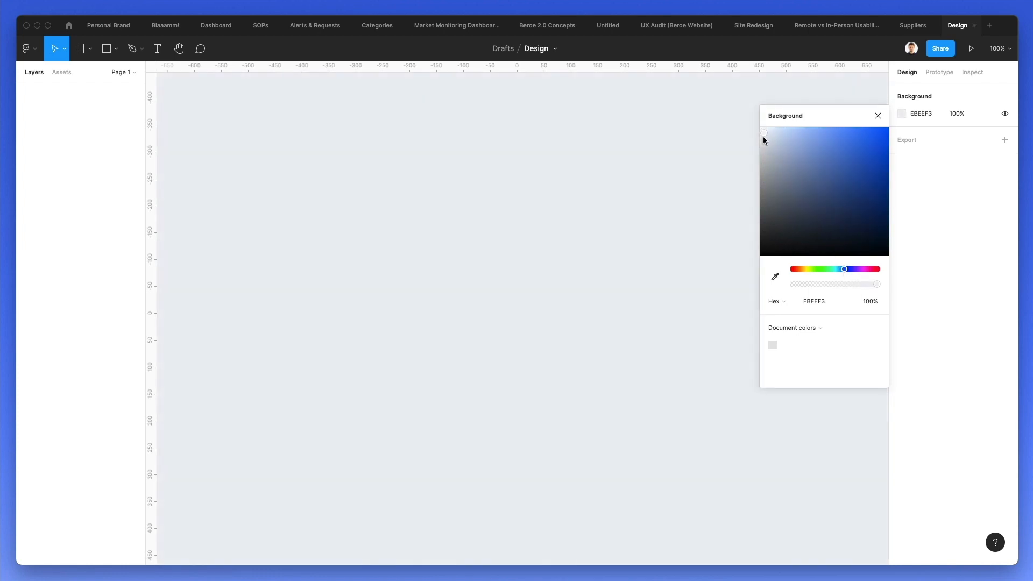
click(763, 134)
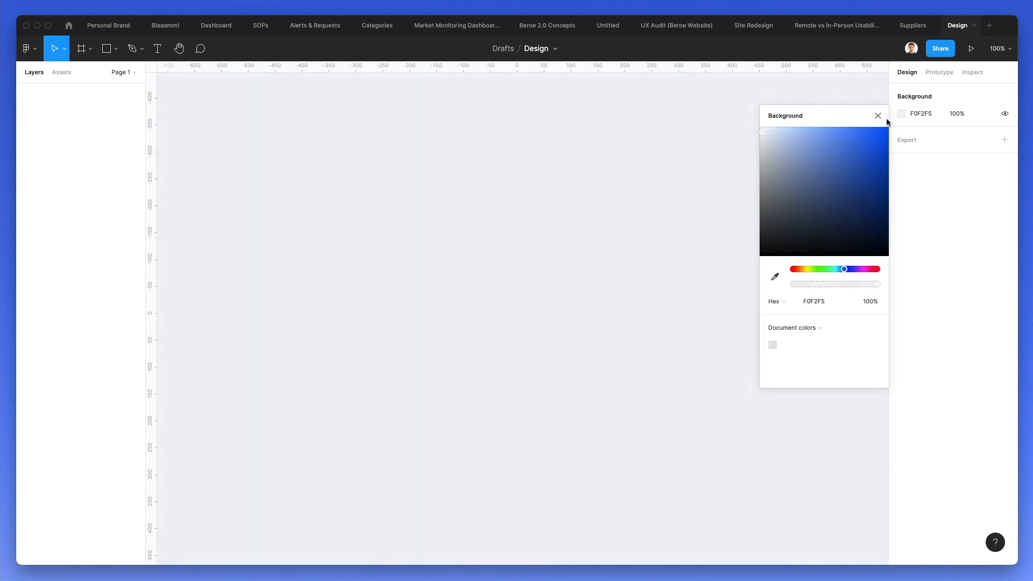
click(877, 115)
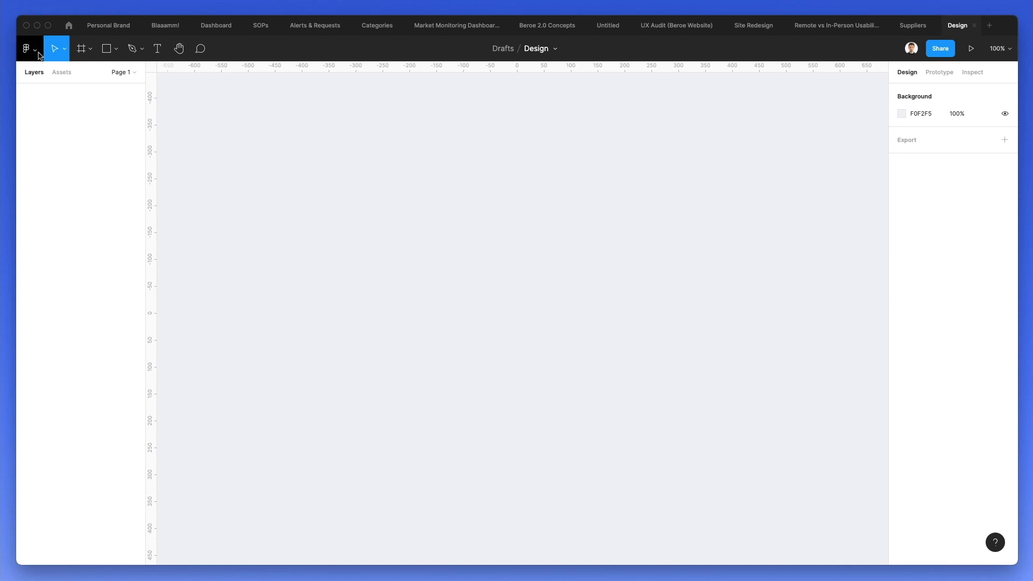
Activate the Frame tool so the preset frame sizes, including Desktop, are listed
click(26, 47)
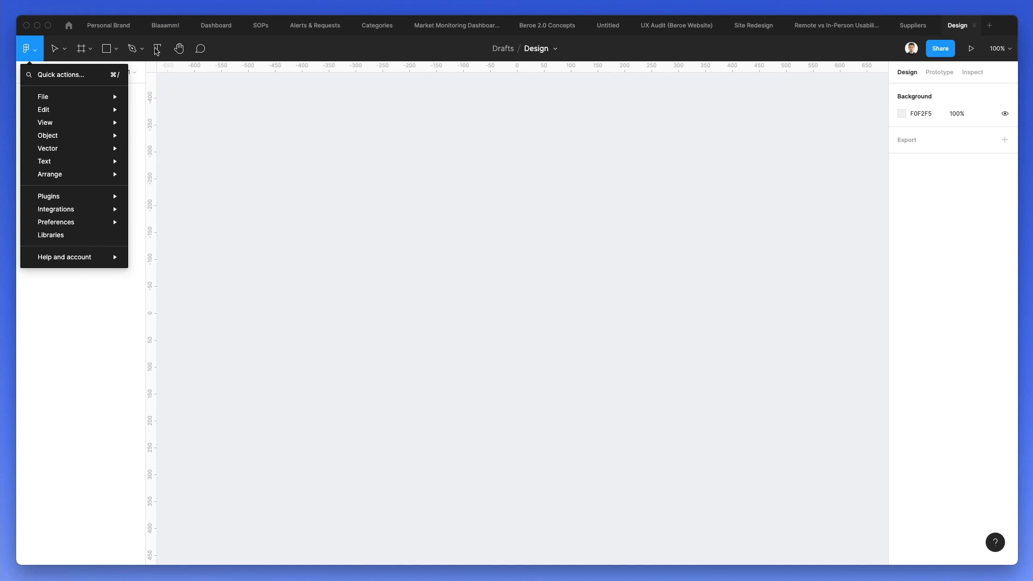
mouse_move(43, 97)
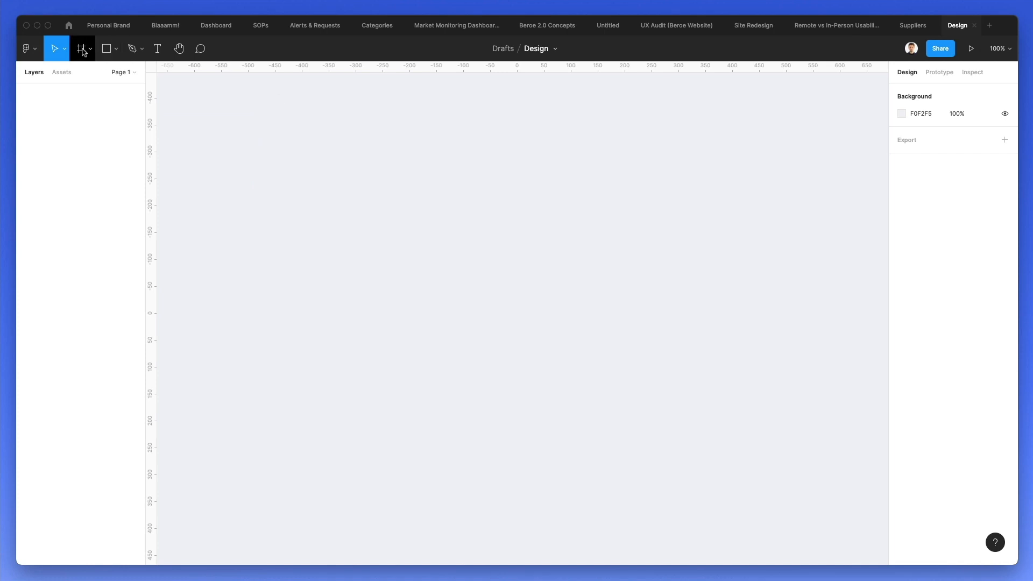
click(81, 48)
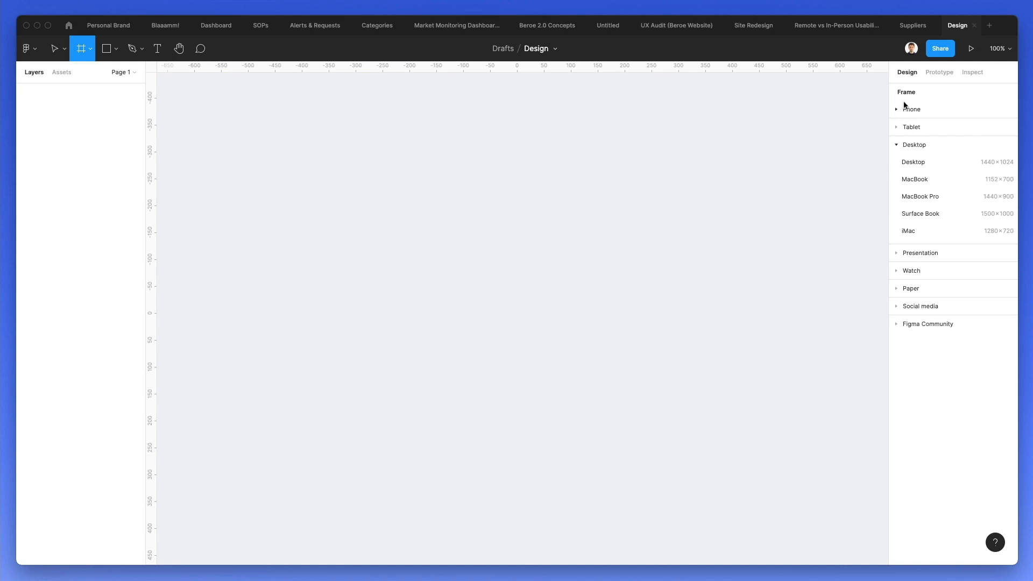
mouse_move(906, 114)
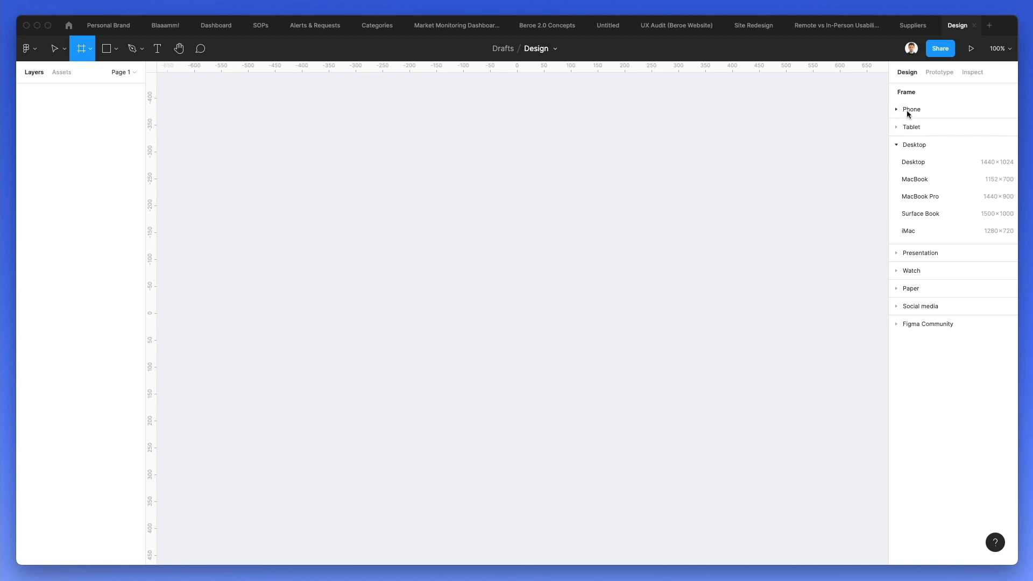
mouse_move(921, 162)
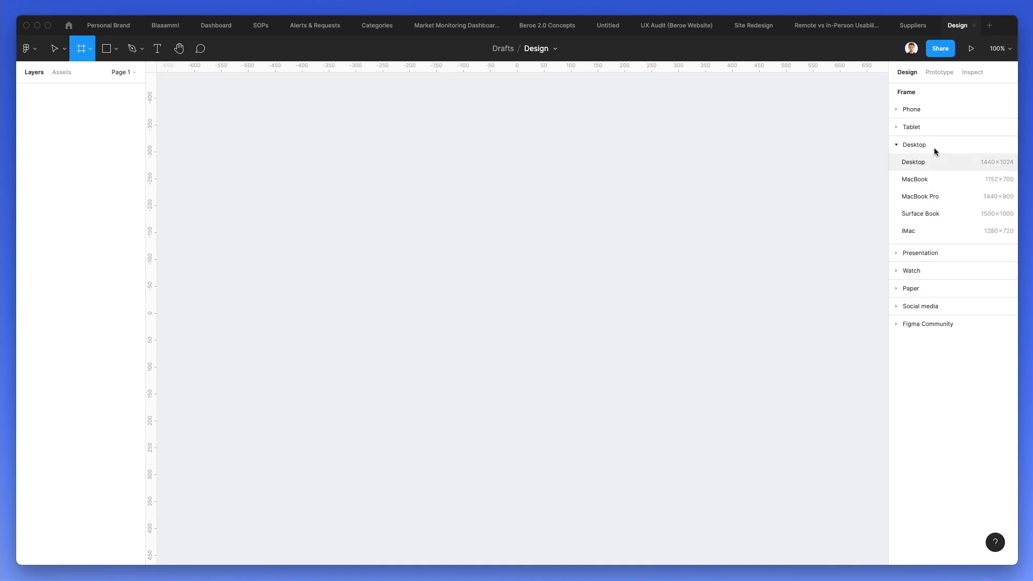
mouse_move(910, 165)
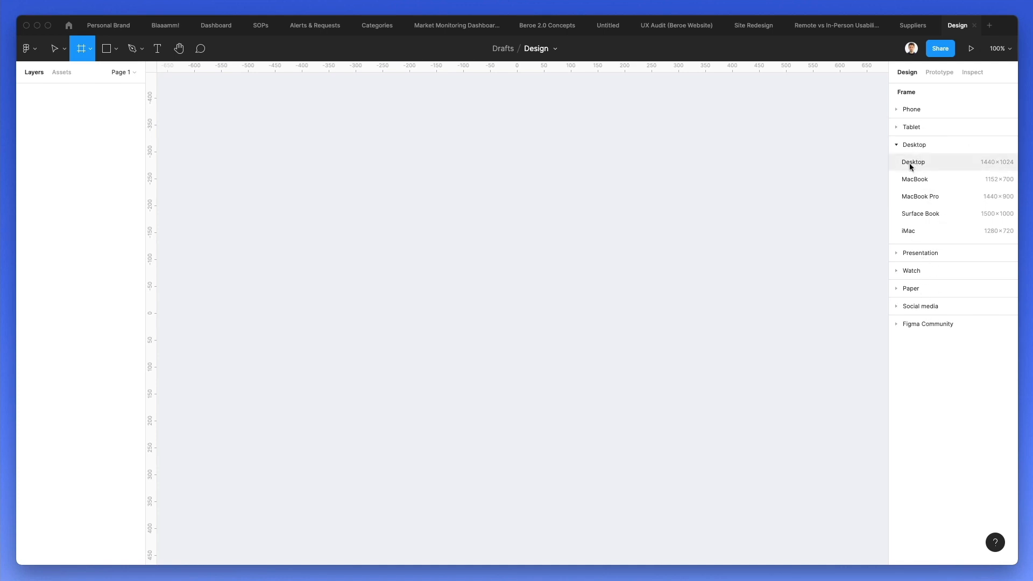
Add a Desktop preset frame and change its width to 1920, giving 1920×1024
click(914, 162)
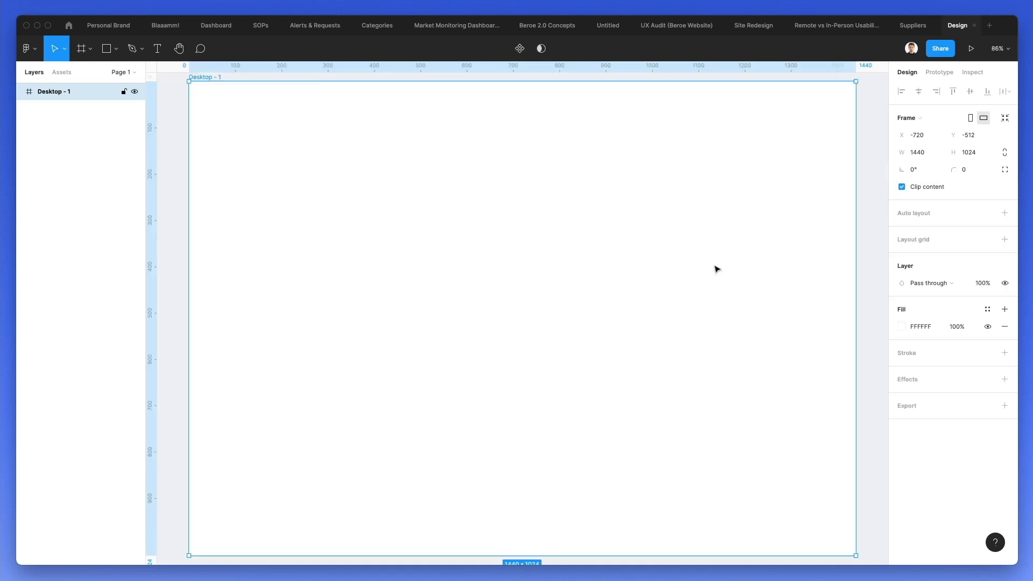
click(916, 152)
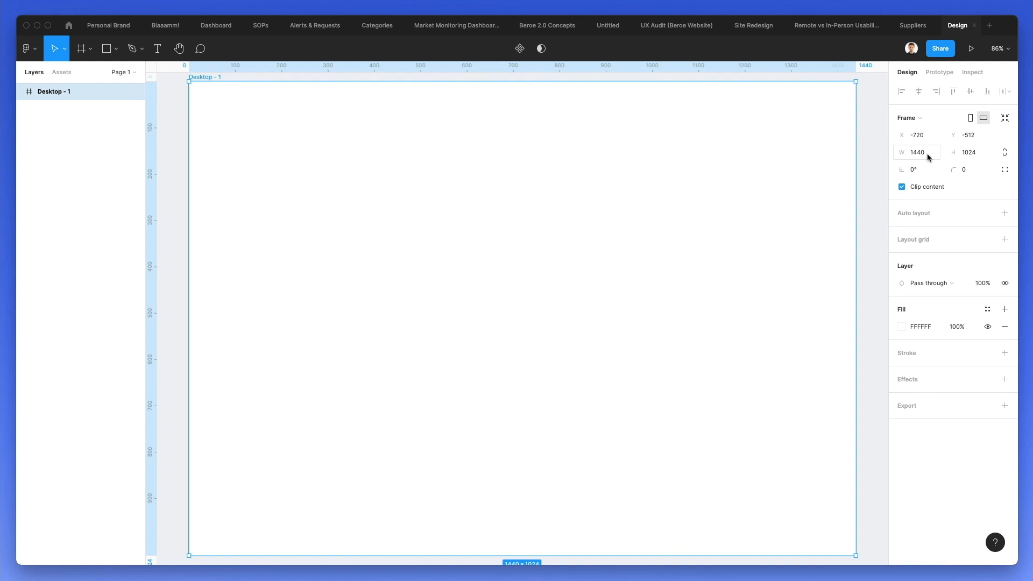
click(915, 153)
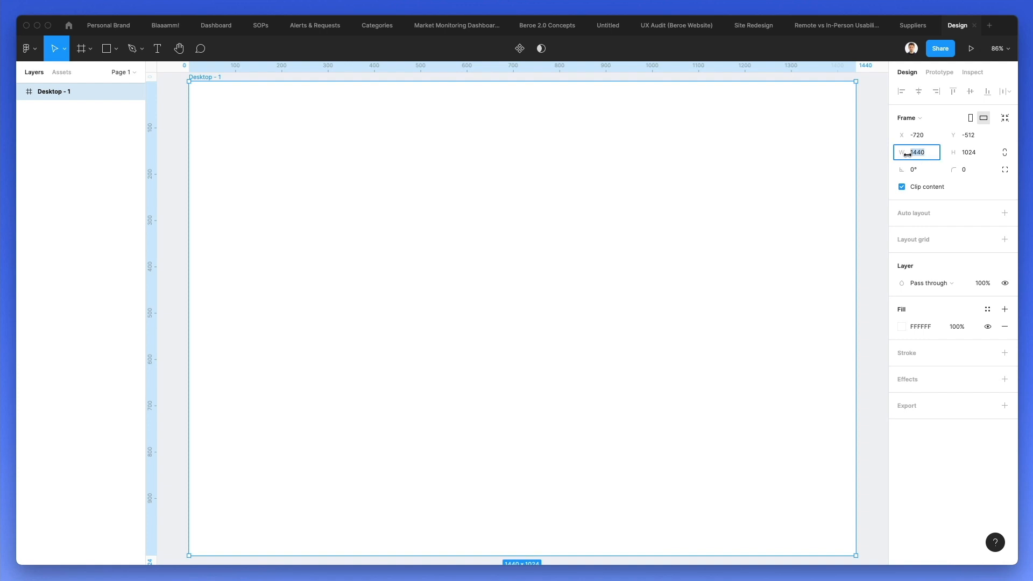
text(1920)
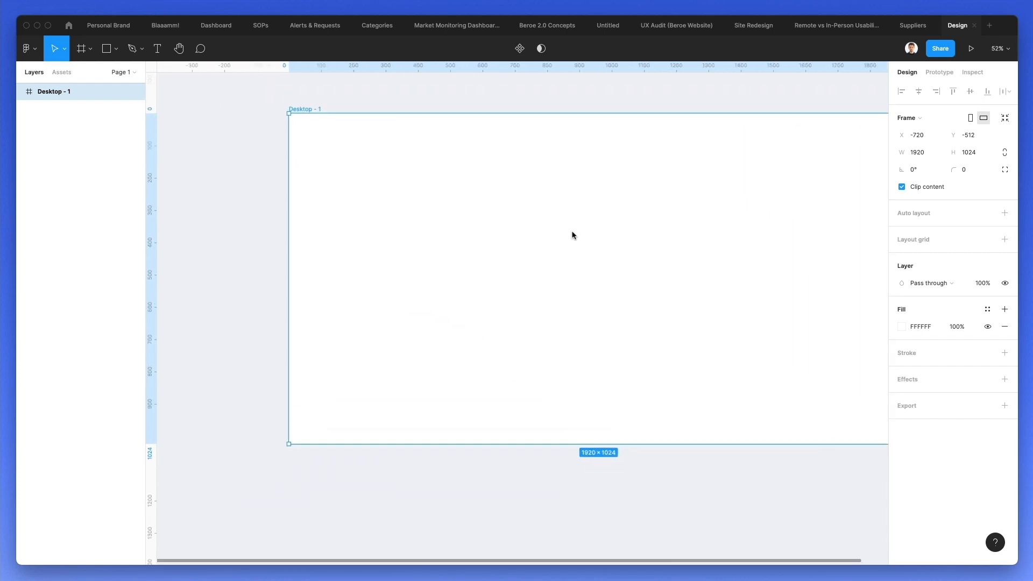
scroll(down, 3)
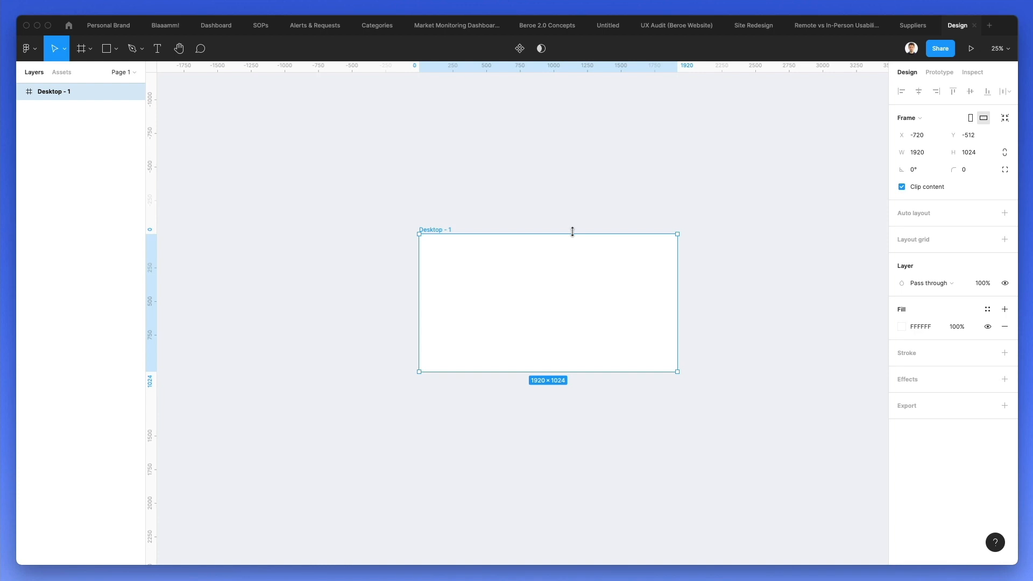
mouse_move(537, 233)
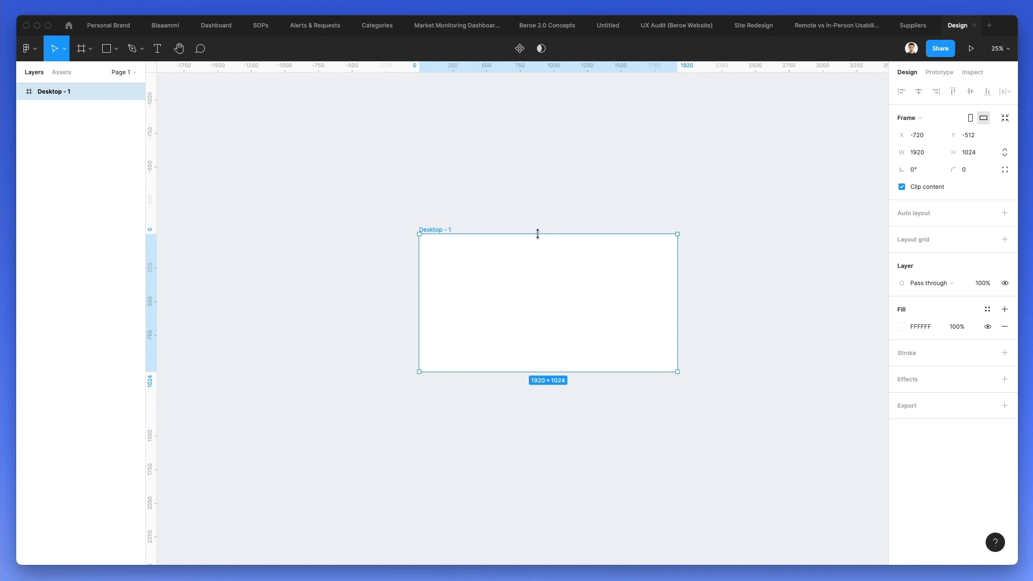
mouse_move(584, 208)
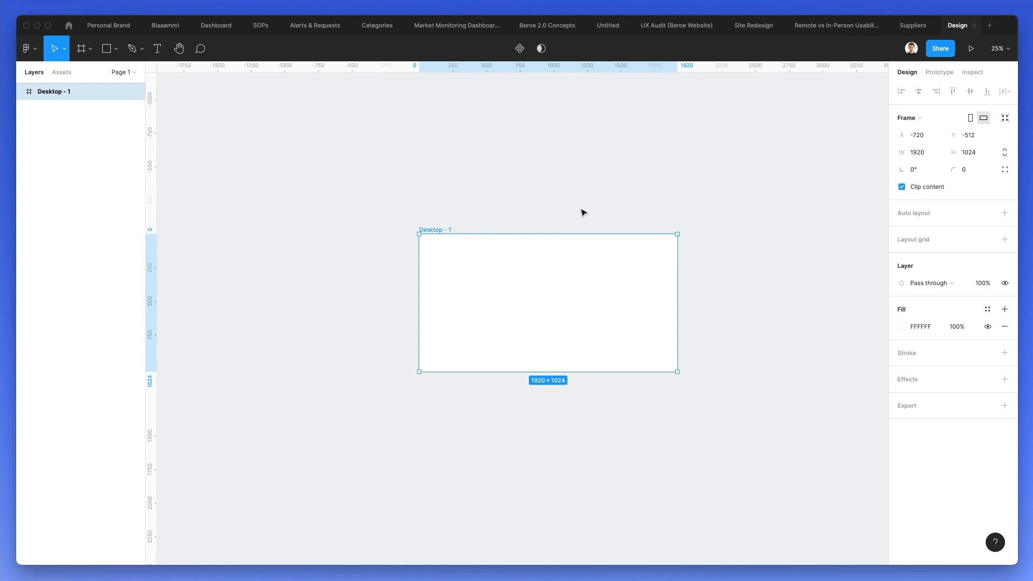
mouse_move(558, 220)
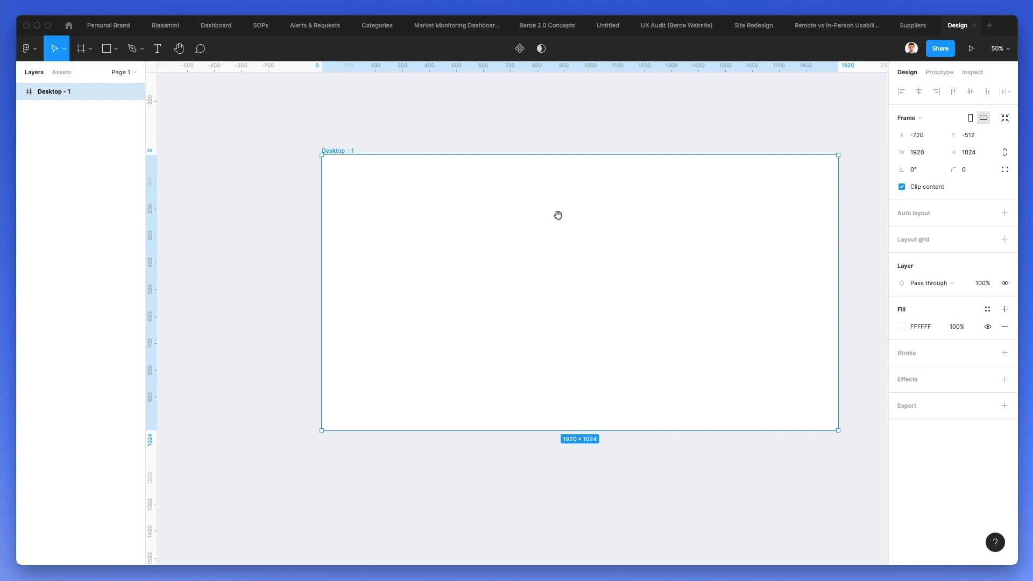
mouse_move(554, 217)
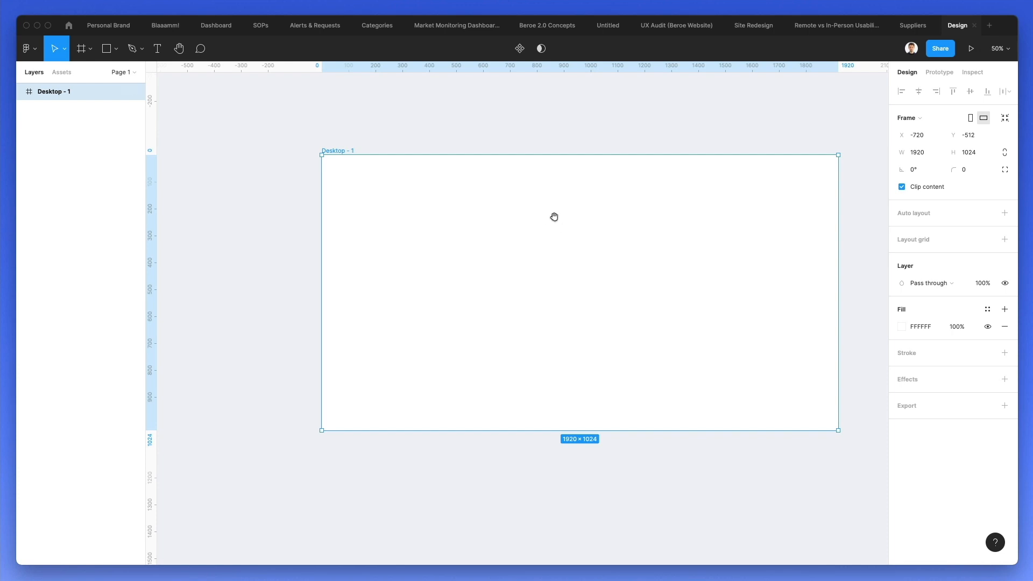
mouse_move(555, 219)
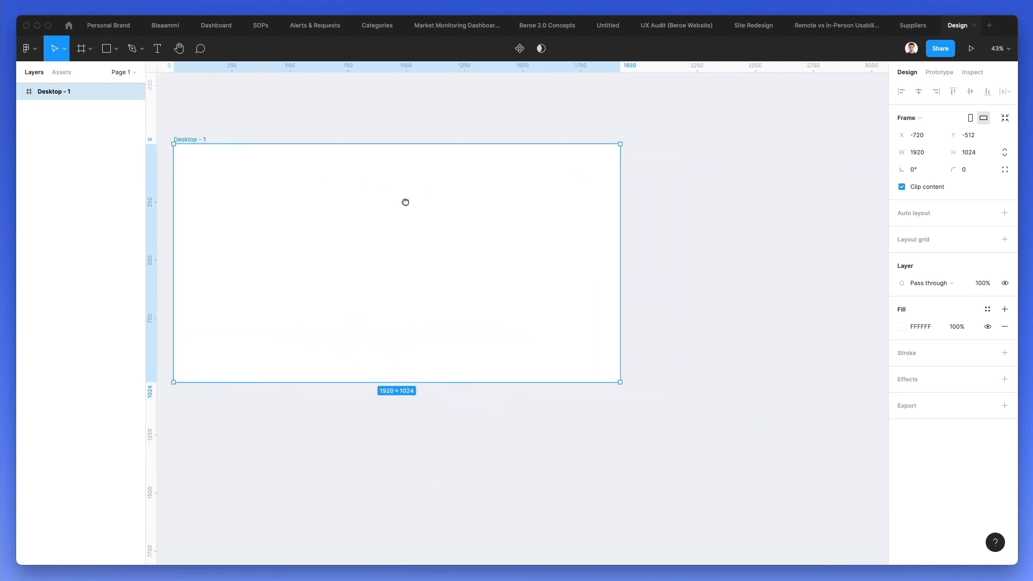
drag(405, 202, 529, 231)
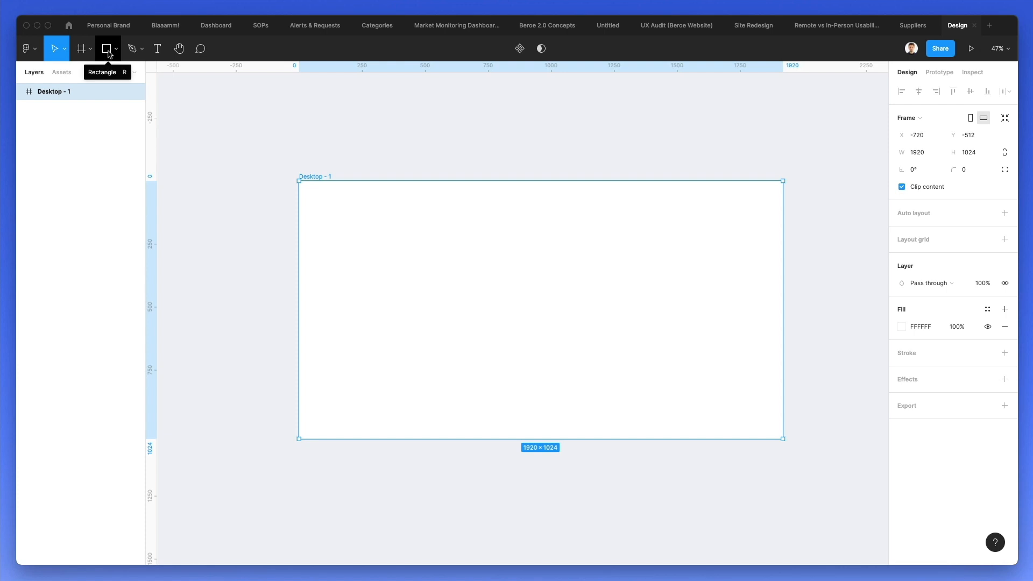
Draw a full-width header rectangle along the frame top with a white FFFFFF fill
click(105, 48)
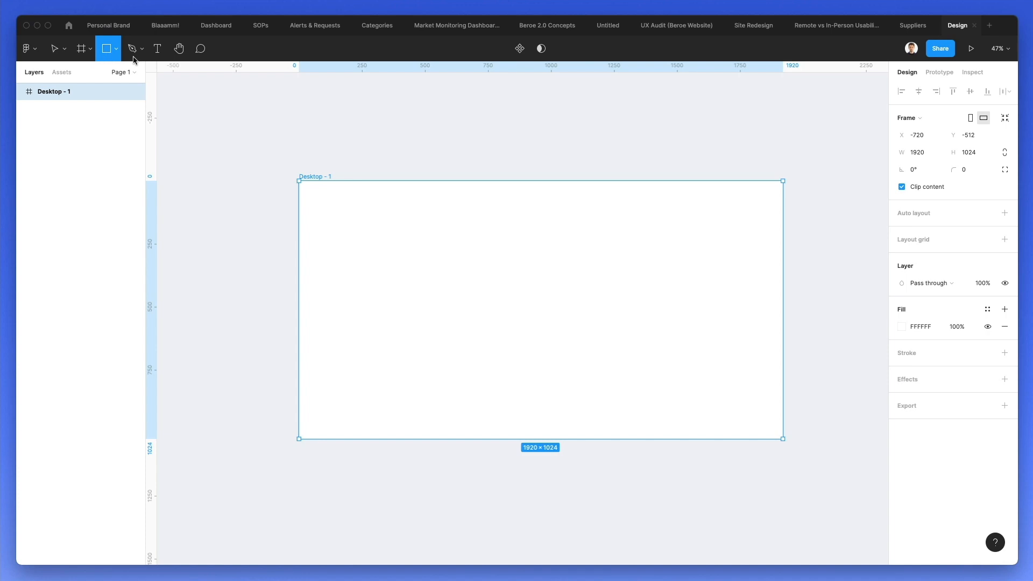
drag(298, 182, 461, 223)
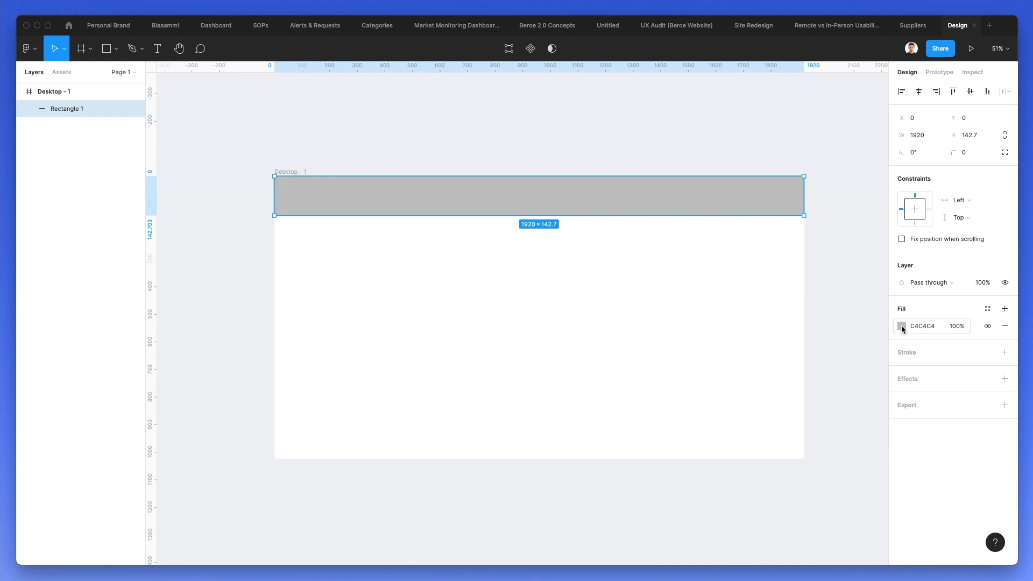
click(901, 326)
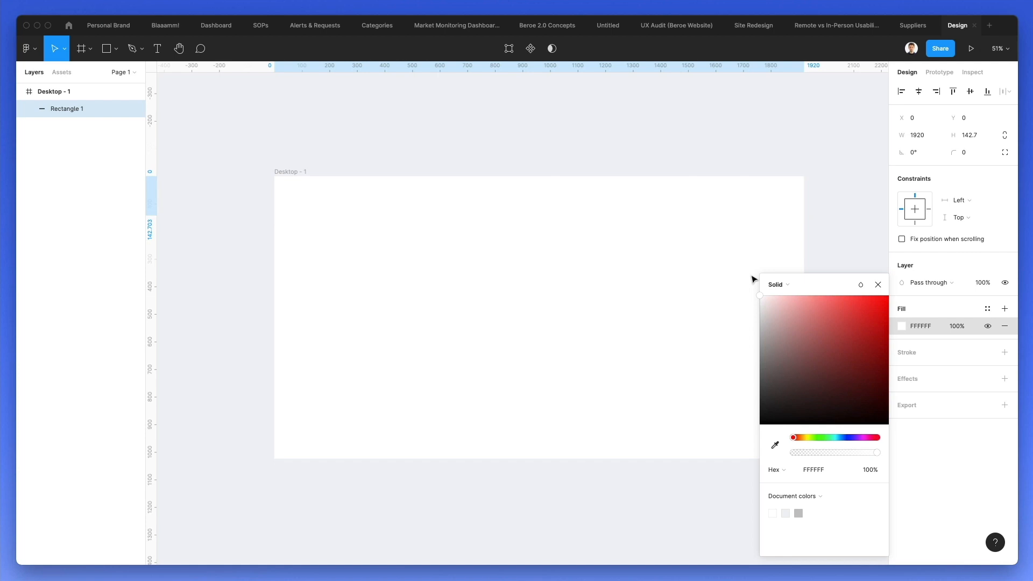
click(919, 325)
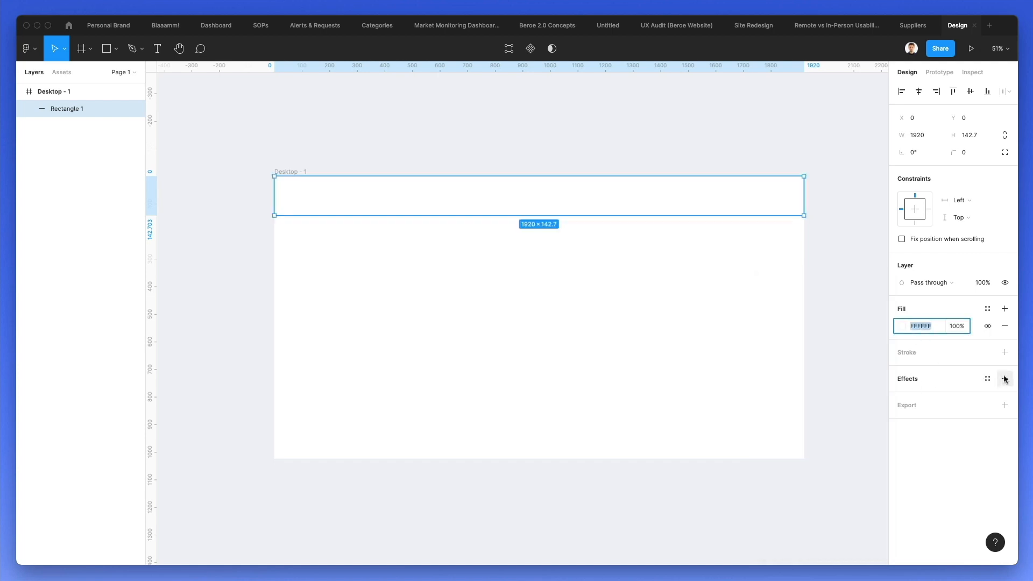
Give the header a drop shadow with blur 25 and colour 838383
click(1004, 379)
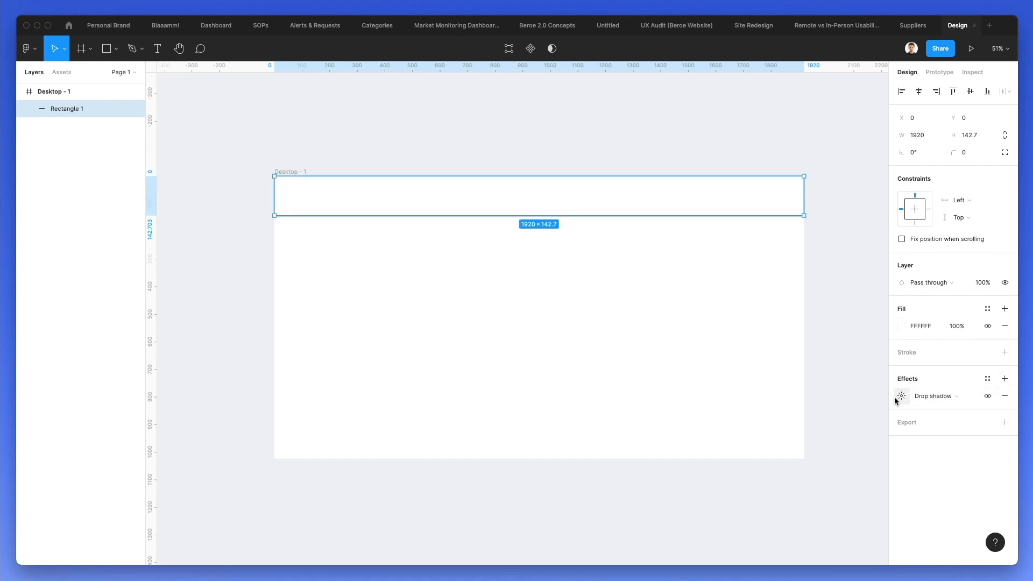
mouse_move(901, 396)
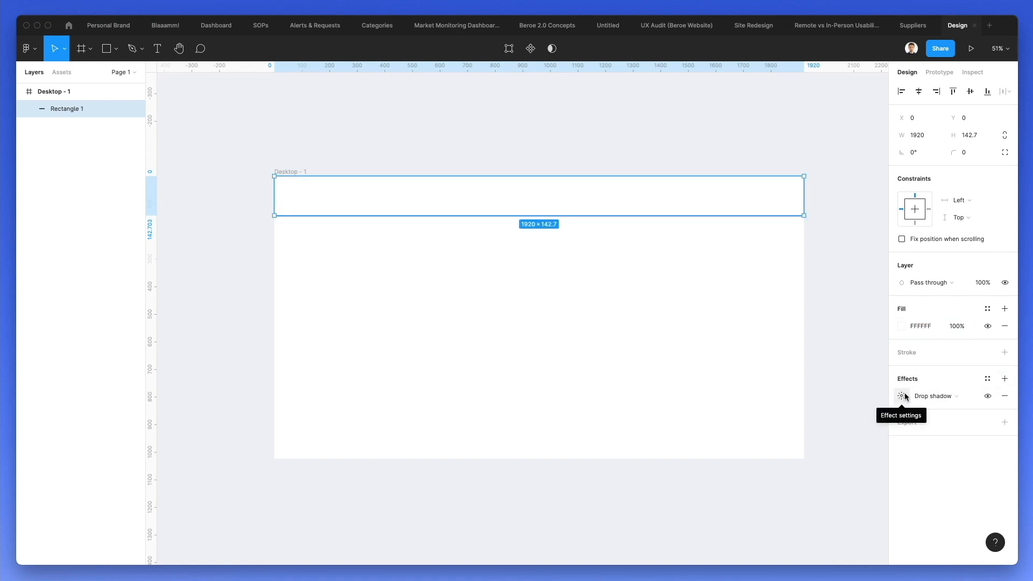
click(901, 396)
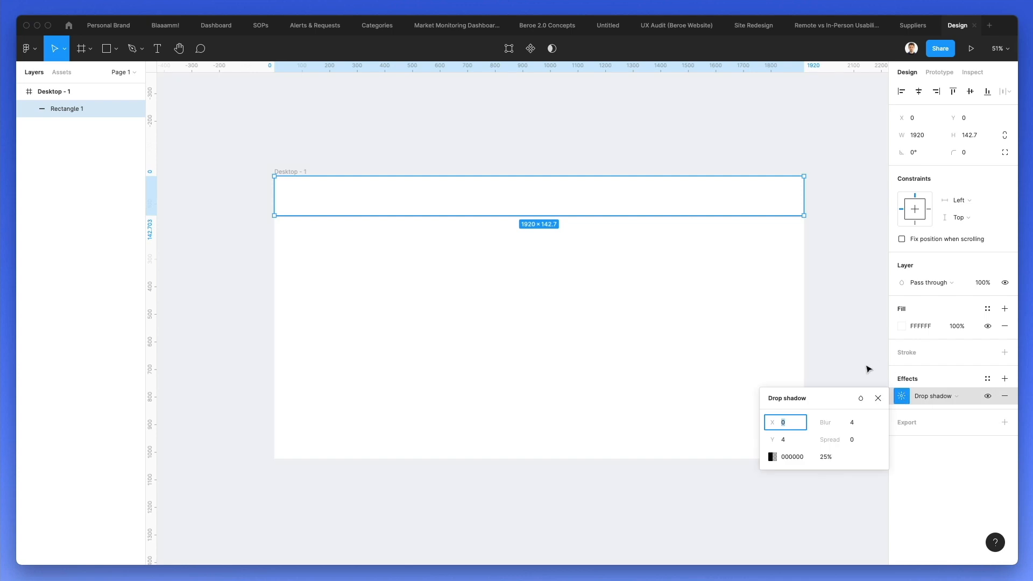
click(840, 422)
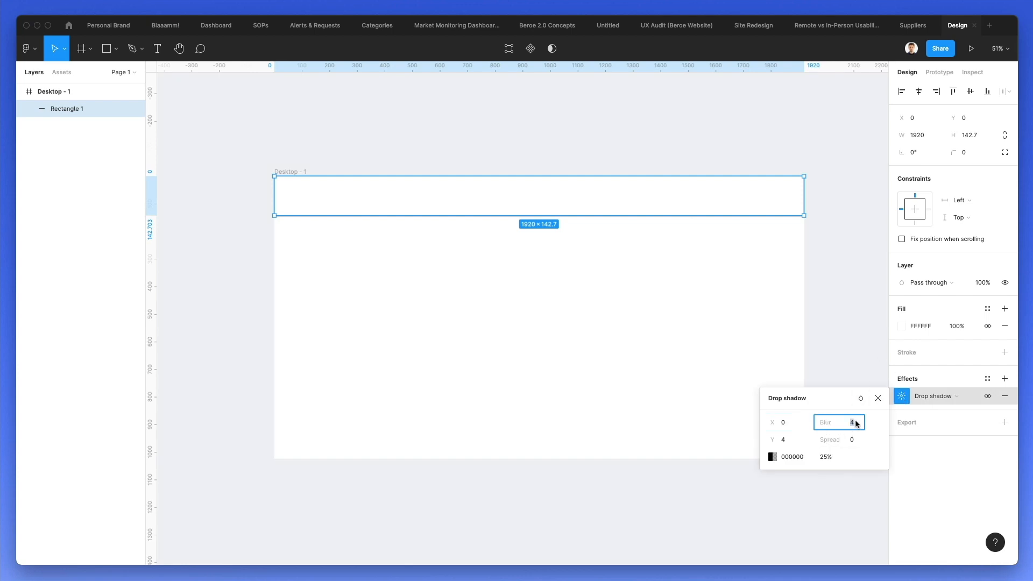
text(13)
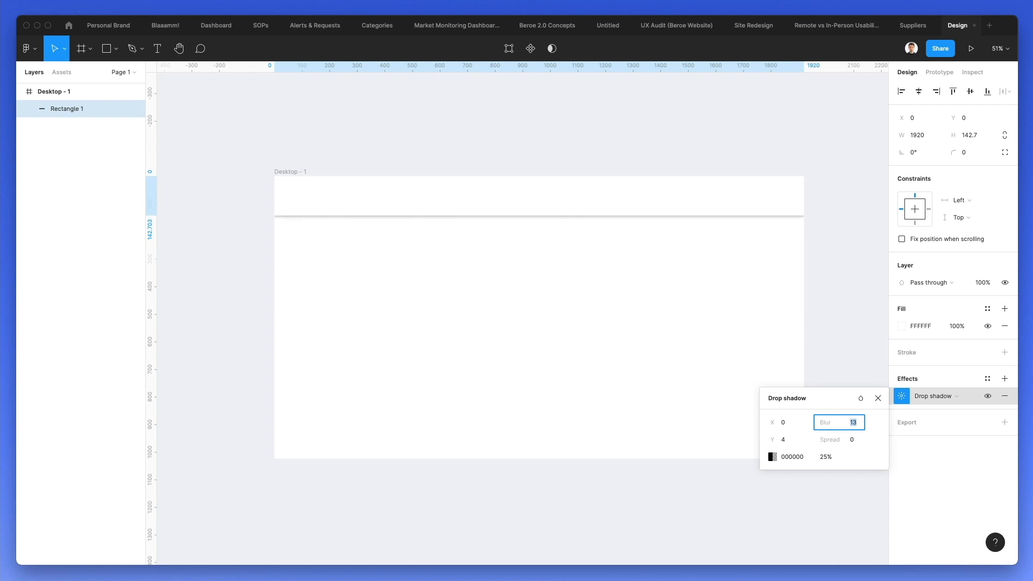
text(33)
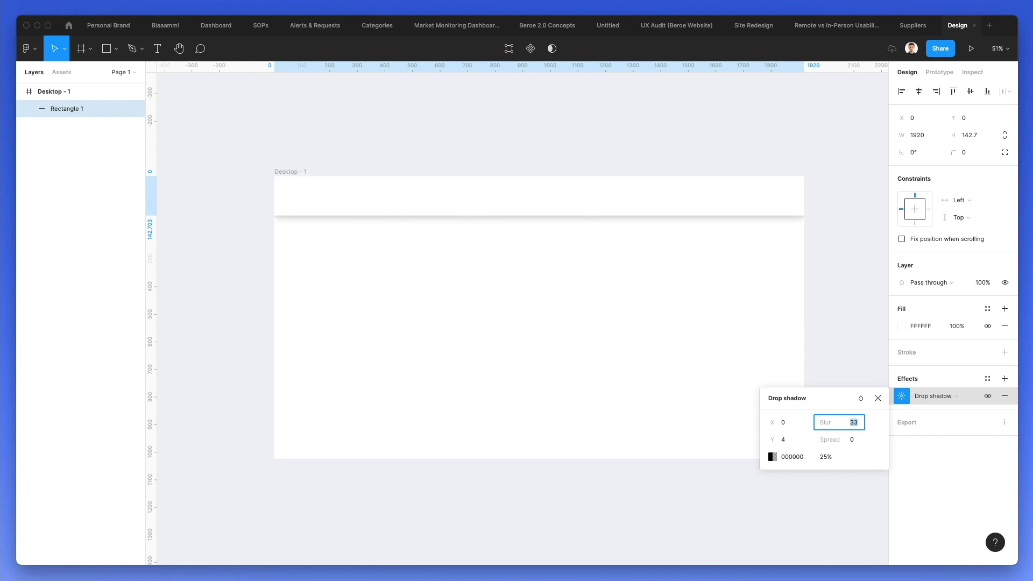
text(24)
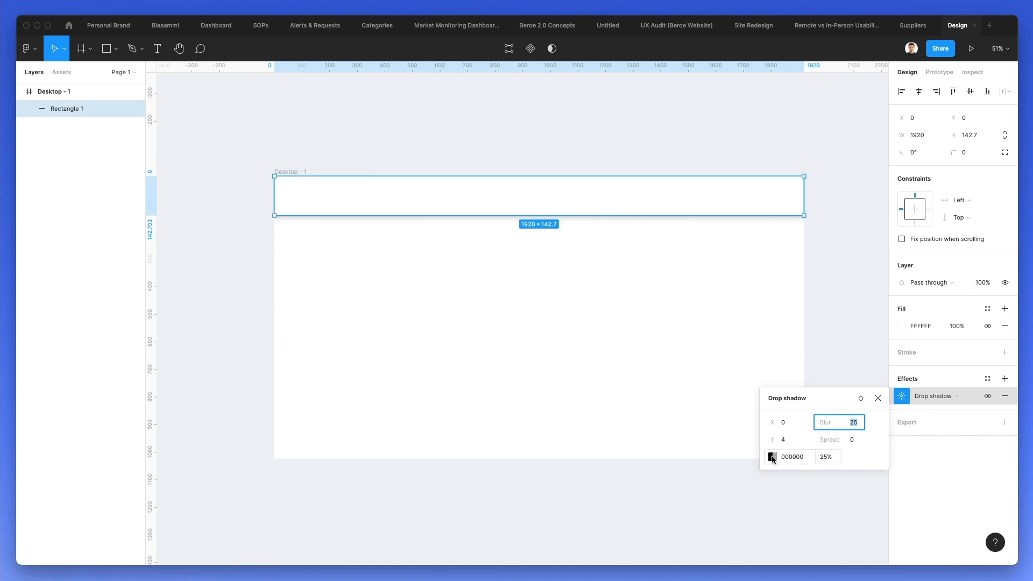
click(771, 457)
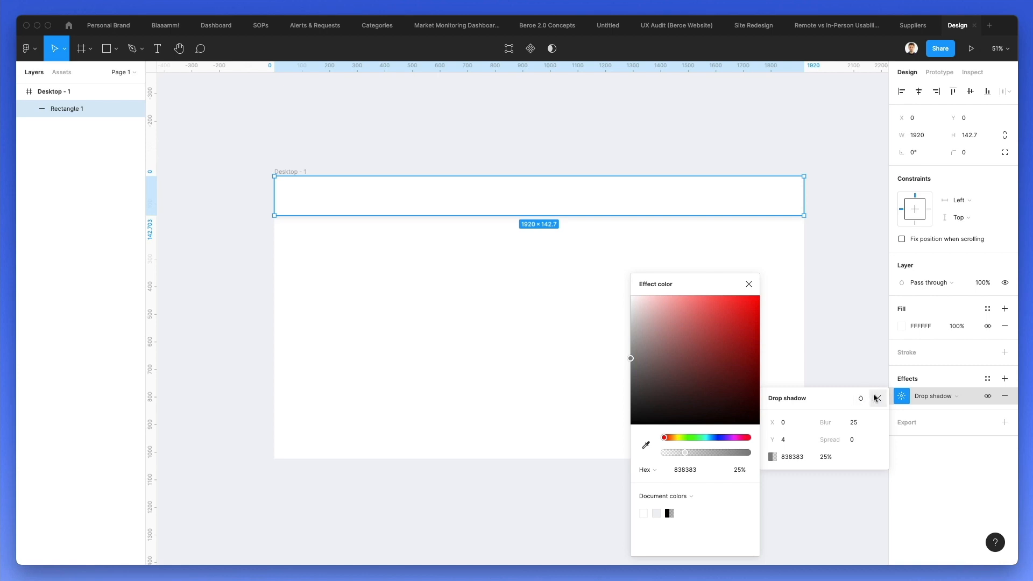
click(748, 284)
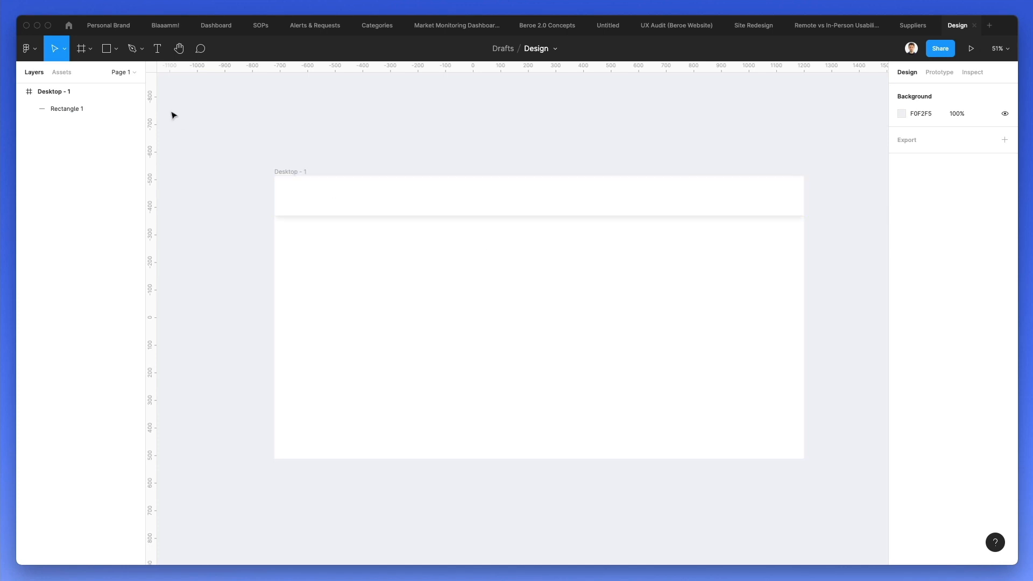
mouse_move(279, 173)
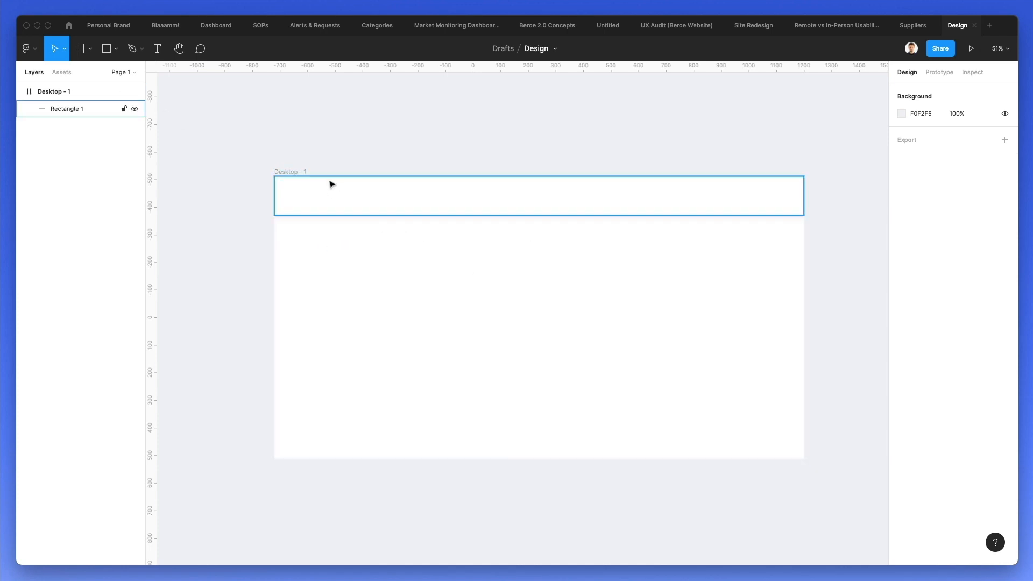
Select the Desktop - 1 frame and change its fill to bright blue
click(353, 247)
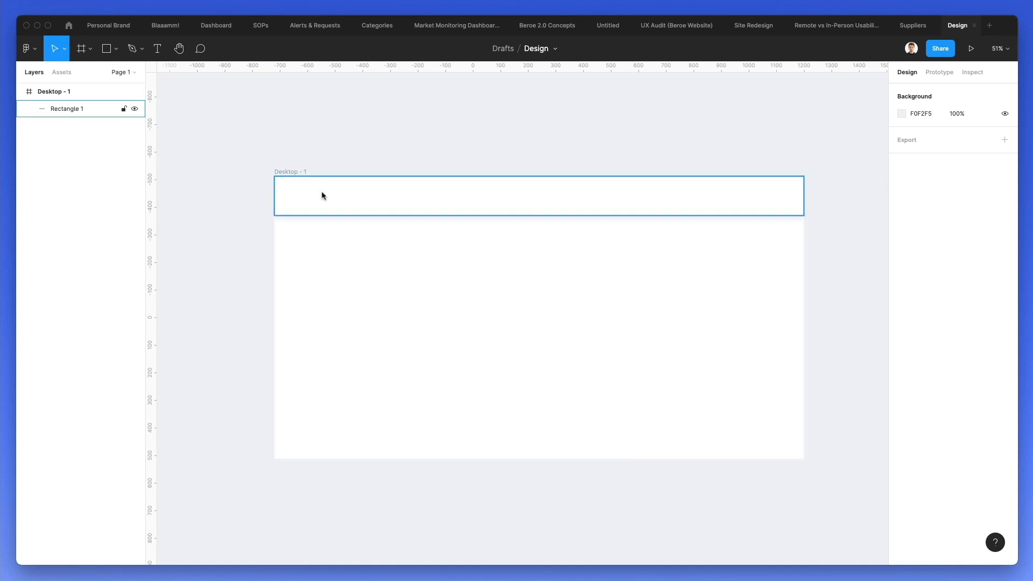
click(375, 261)
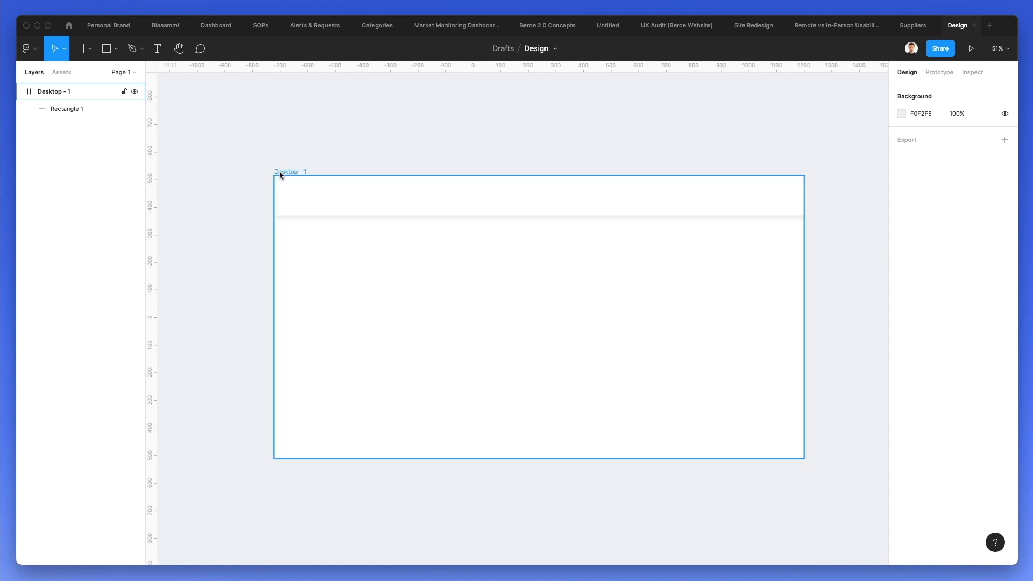
click(55, 92)
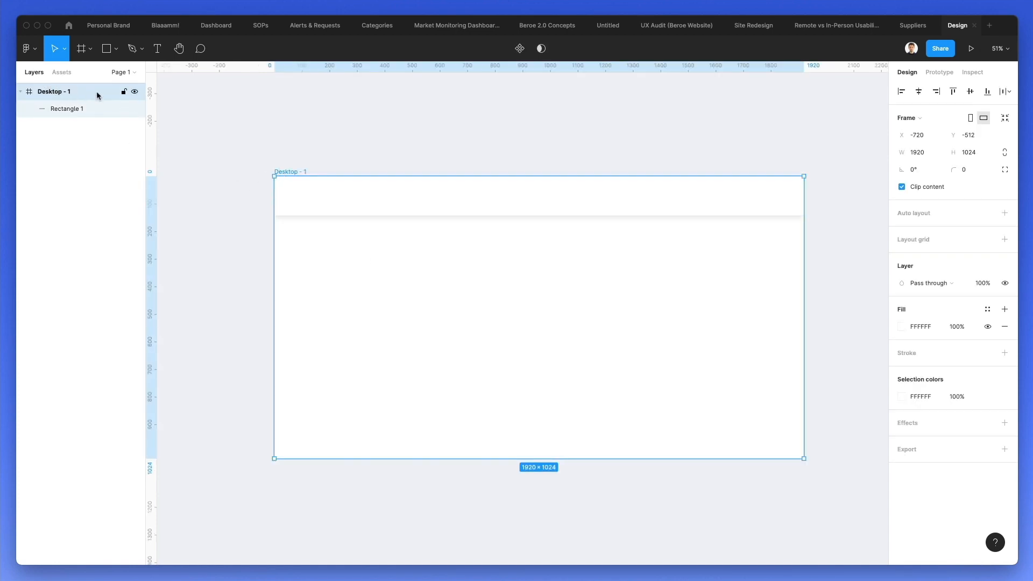
click(901, 326)
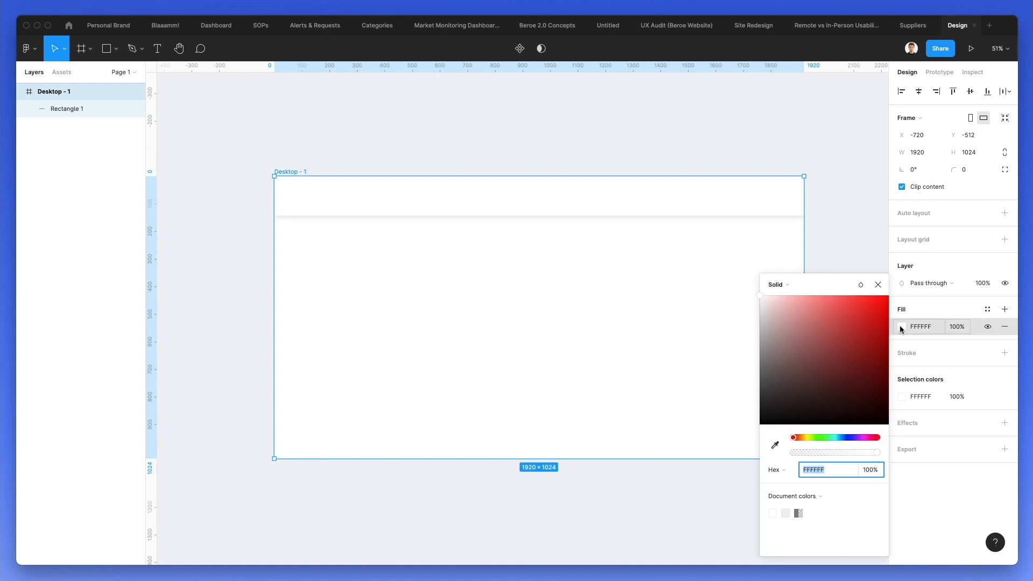
drag(792, 437, 842, 437)
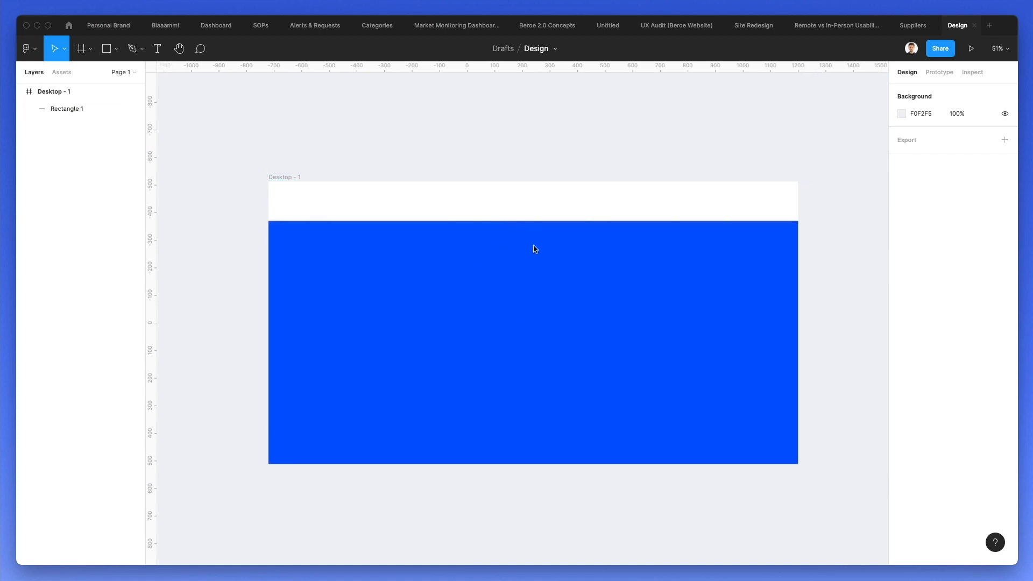
mouse_move(335, 172)
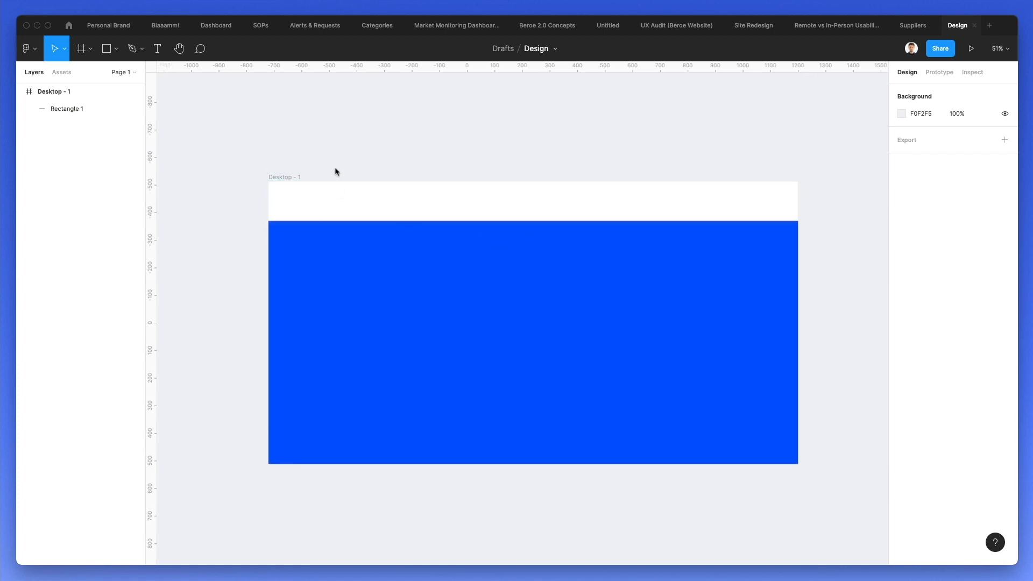
mouse_move(318, 164)
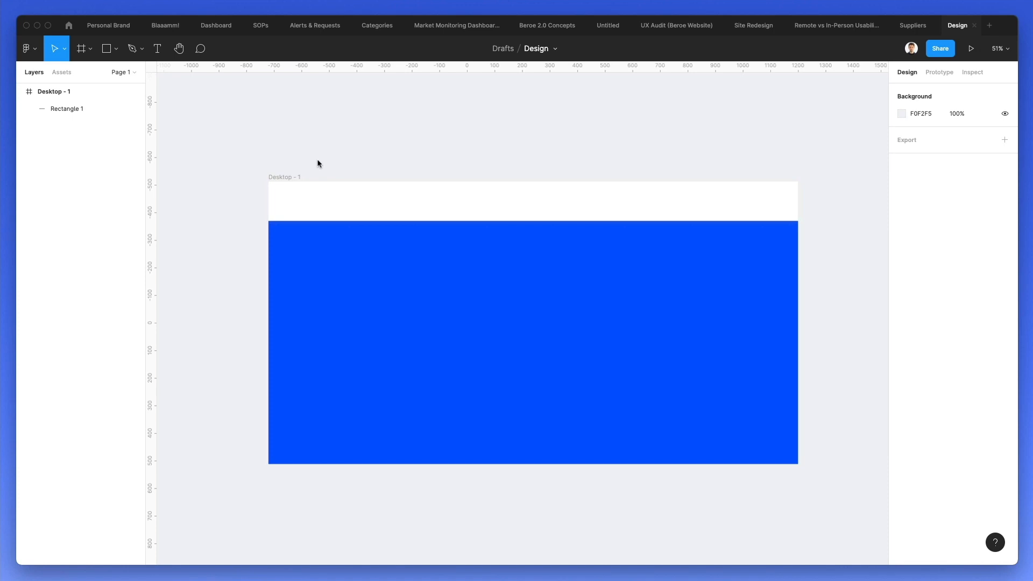
click(157, 48)
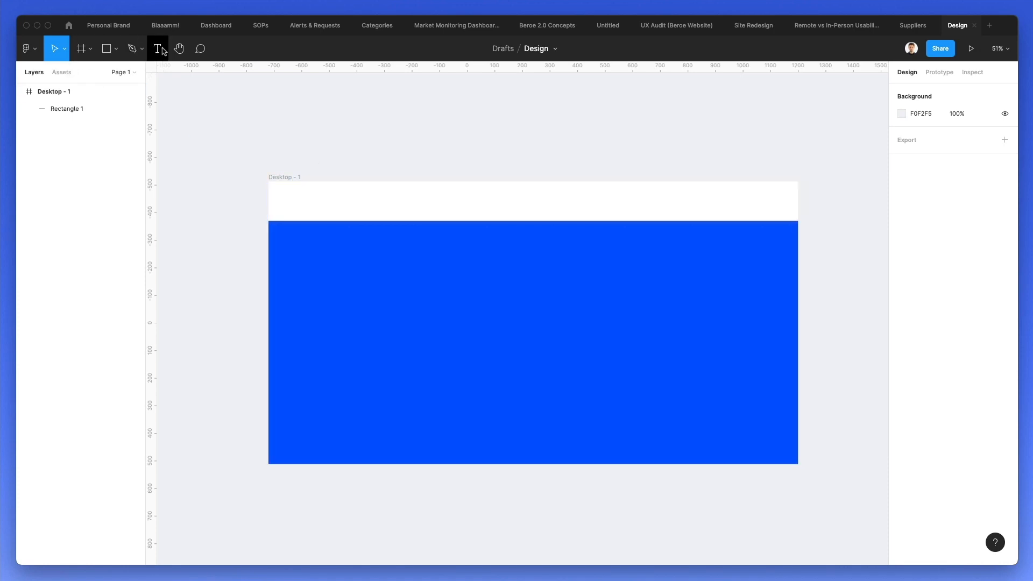
Place a white Roboto 12 text layer reading 'Headline' in the blue body
click(158, 48)
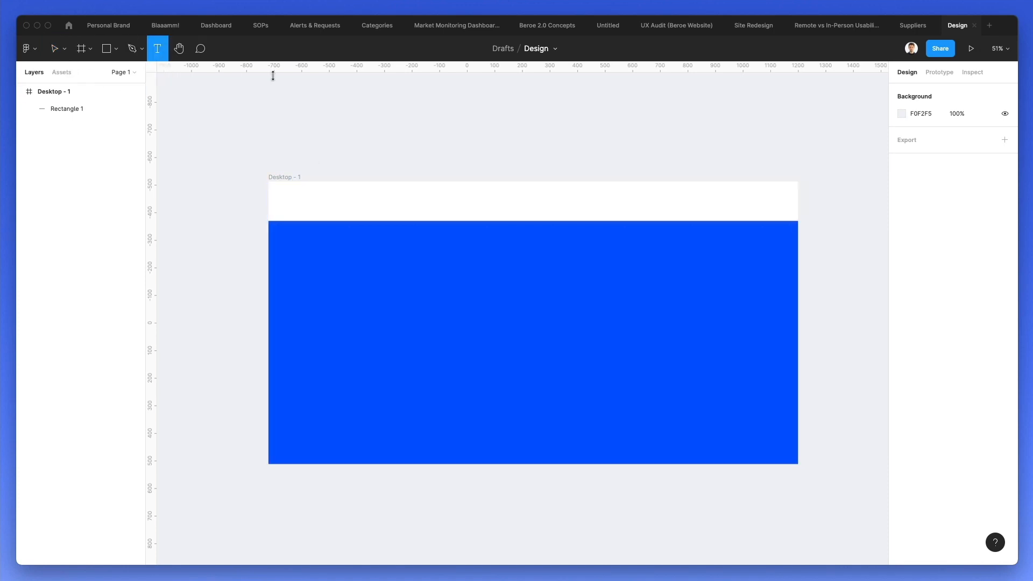
mouse_move(423, 322)
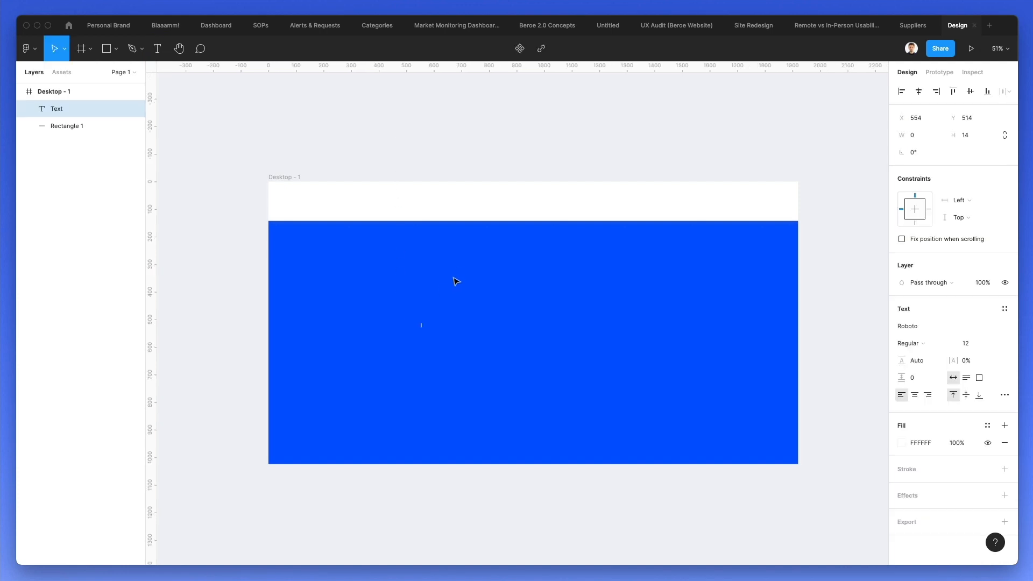
text(Headline)
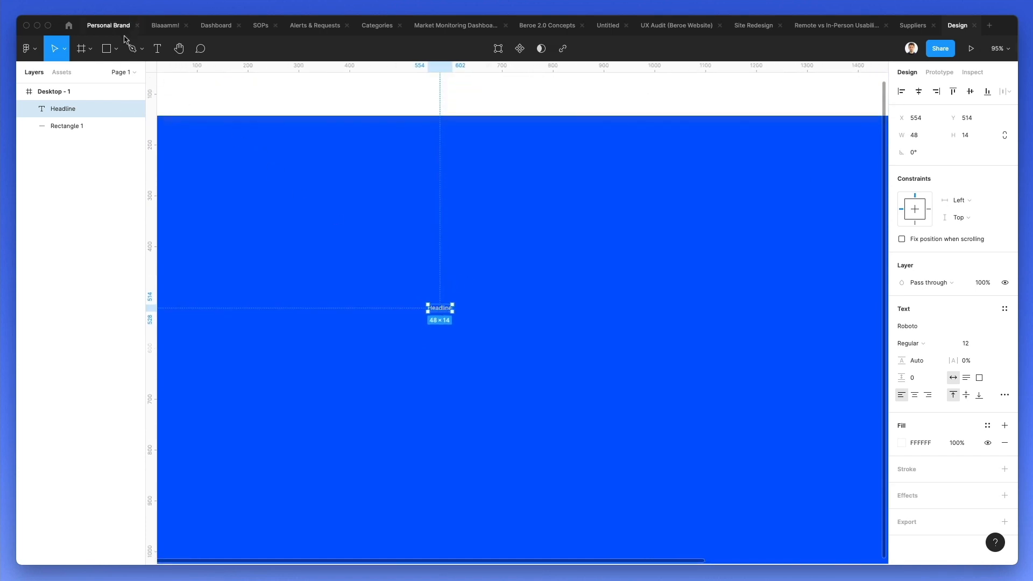
click(55, 48)
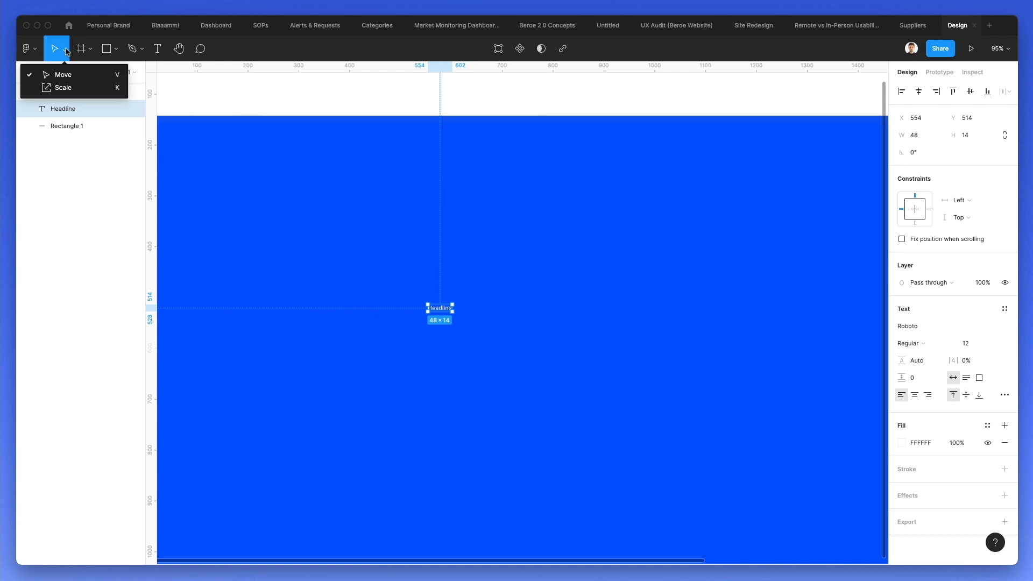
mouse_move(82, 88)
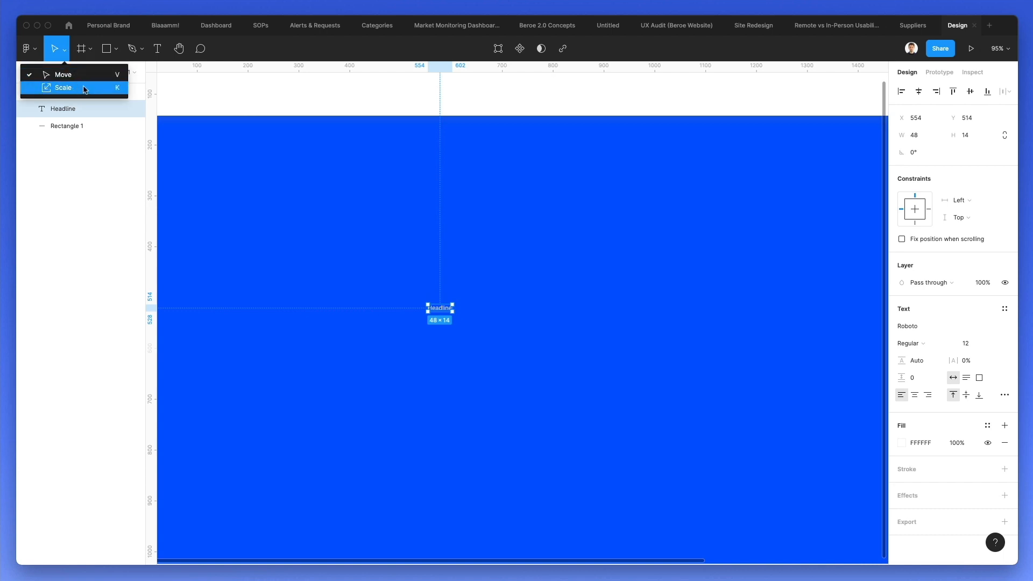
mouse_move(118, 95)
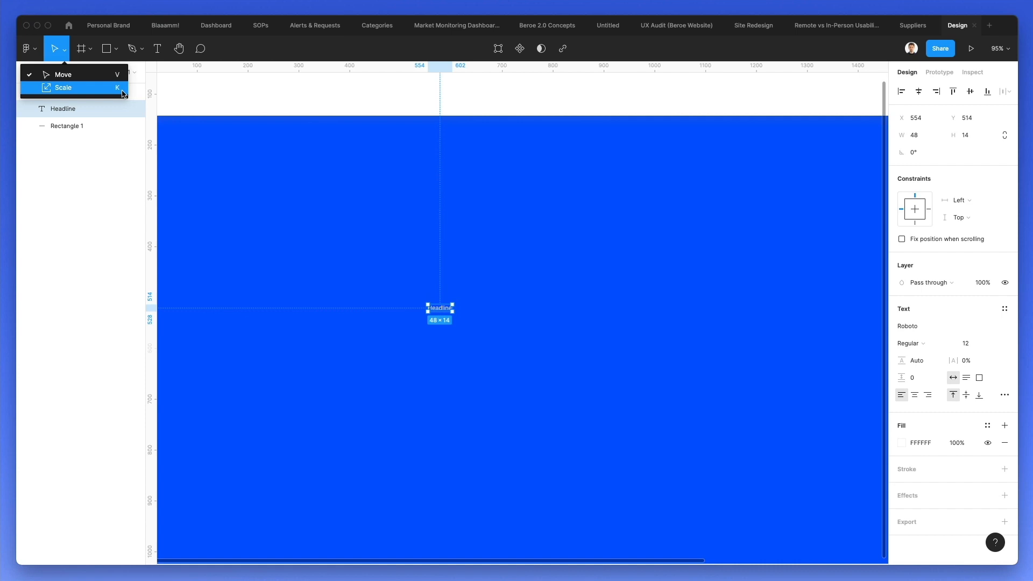
With the Scale tool (K), enlarge Headline to roughly 126 px and centre it horizontally
click(63, 87)
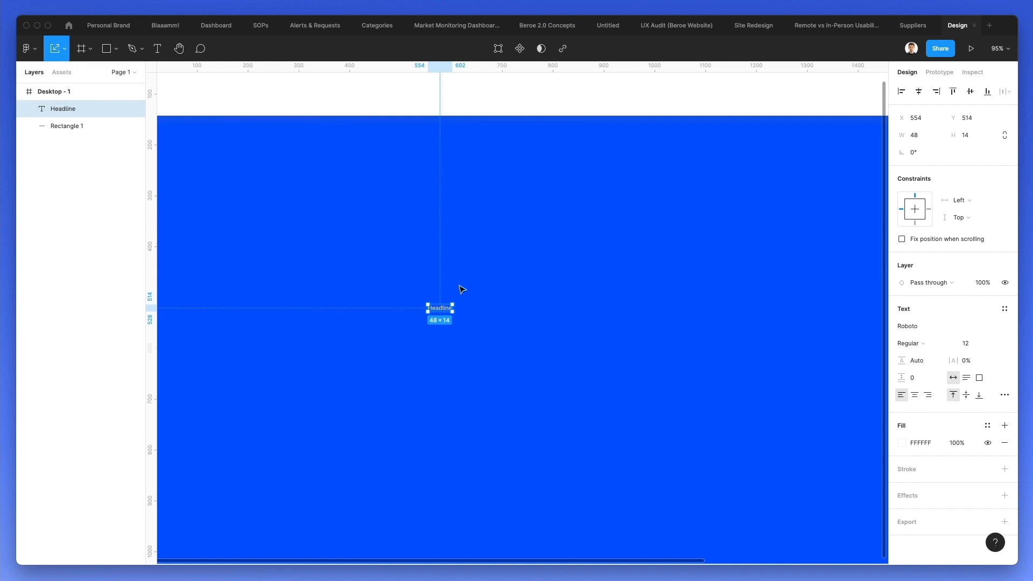
drag(452, 304, 476, 288)
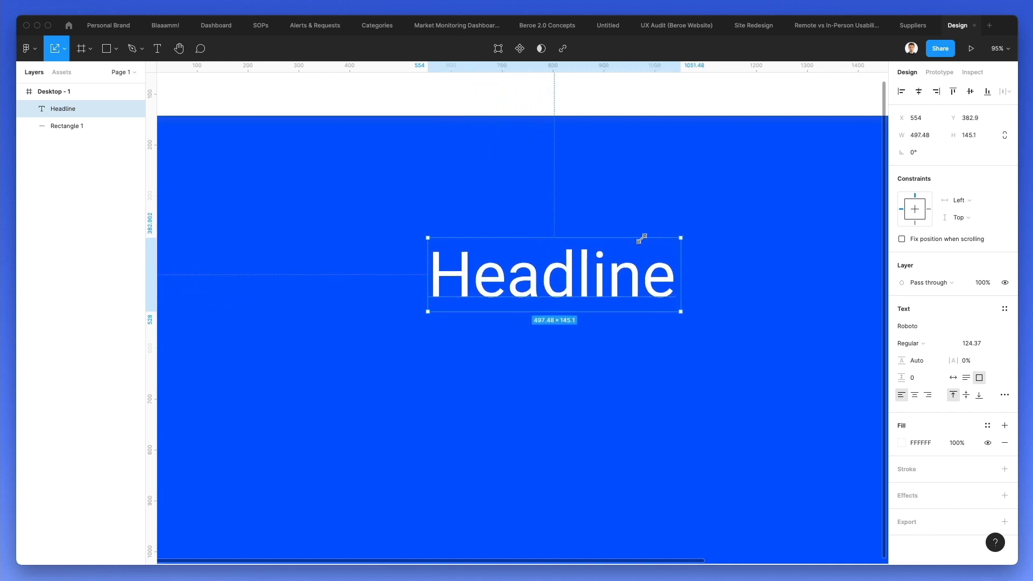
drag(680, 238, 764, 214)
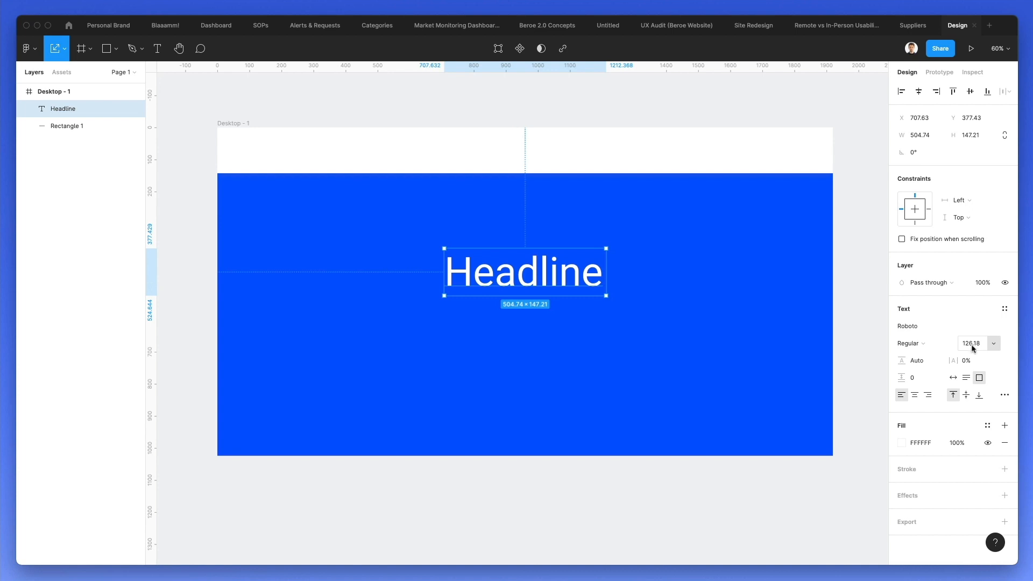
mouse_move(980, 348)
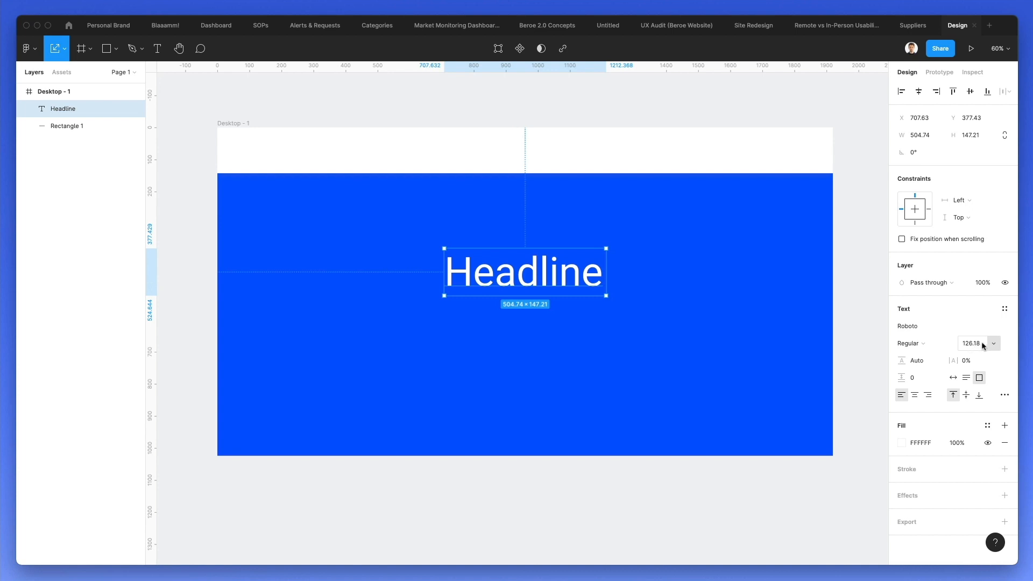
Set Headline to font size 100, centre text alignment and auto width (392×117)
click(972, 344)
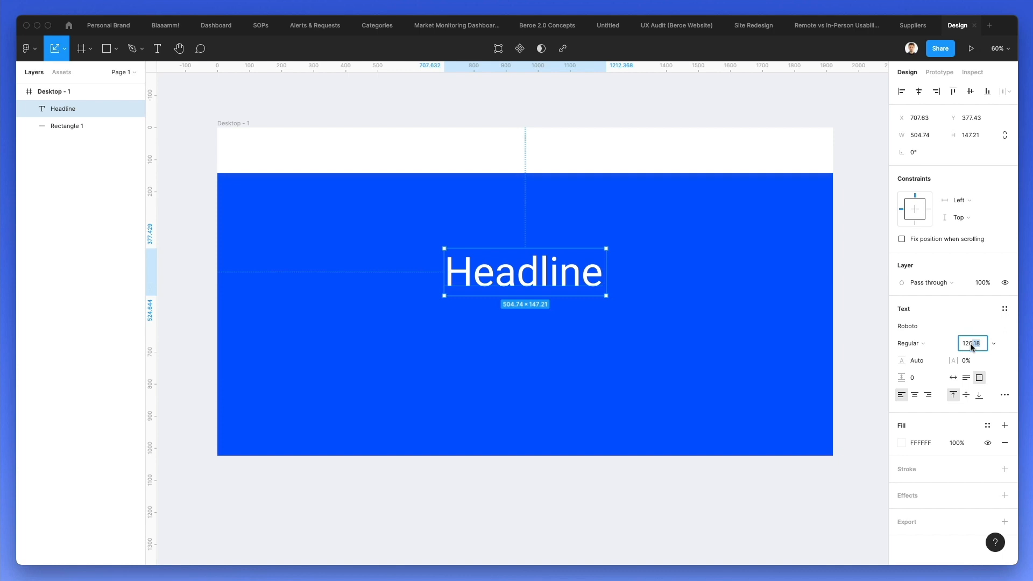
text(126)
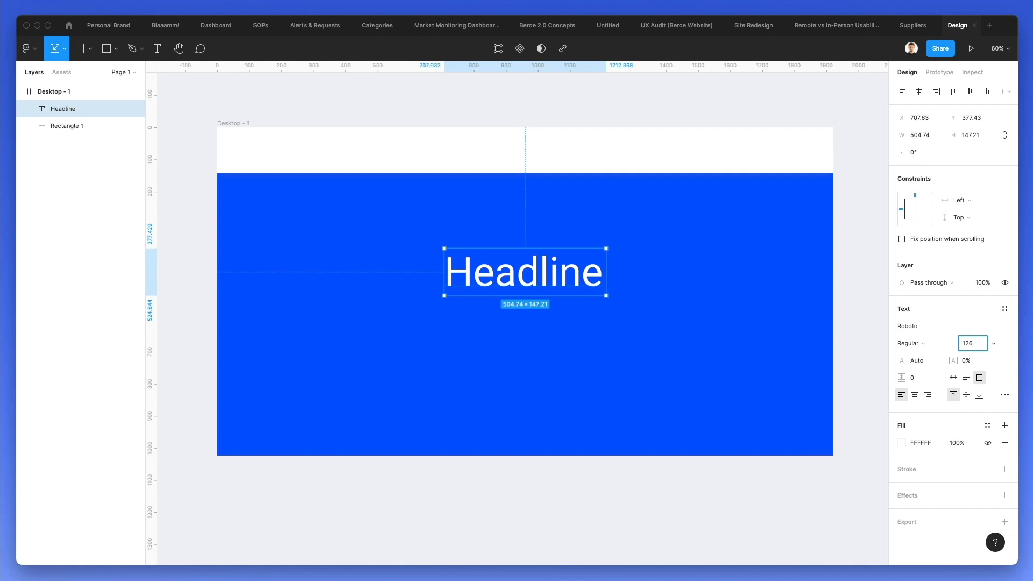
text(136)
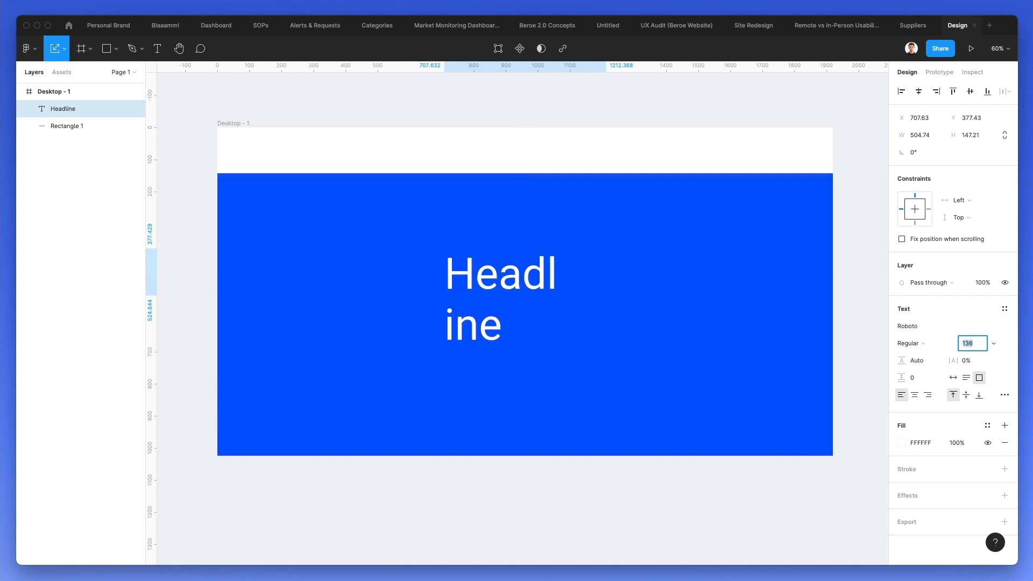
text(126)
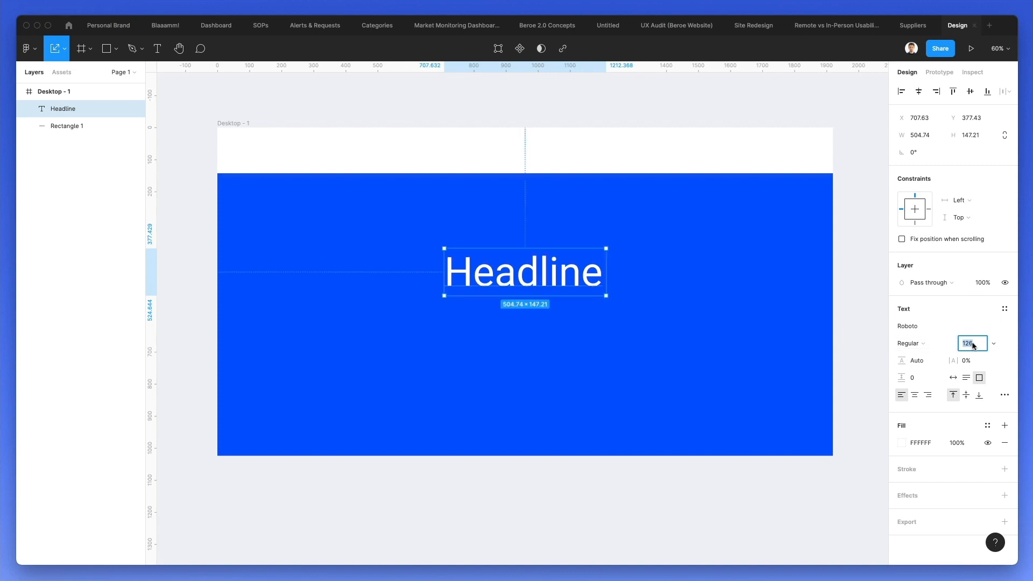
text(100)
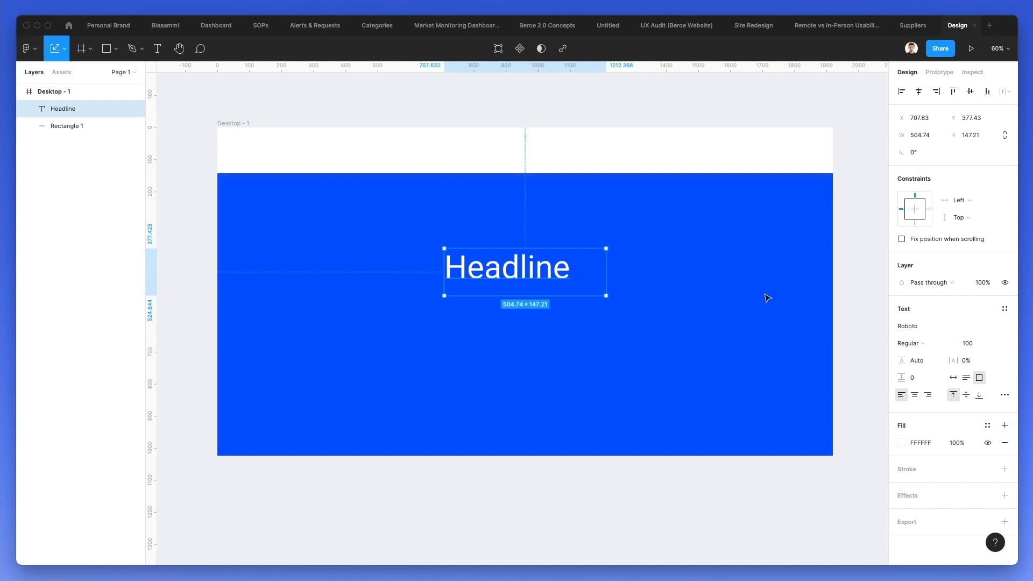
click(914, 394)
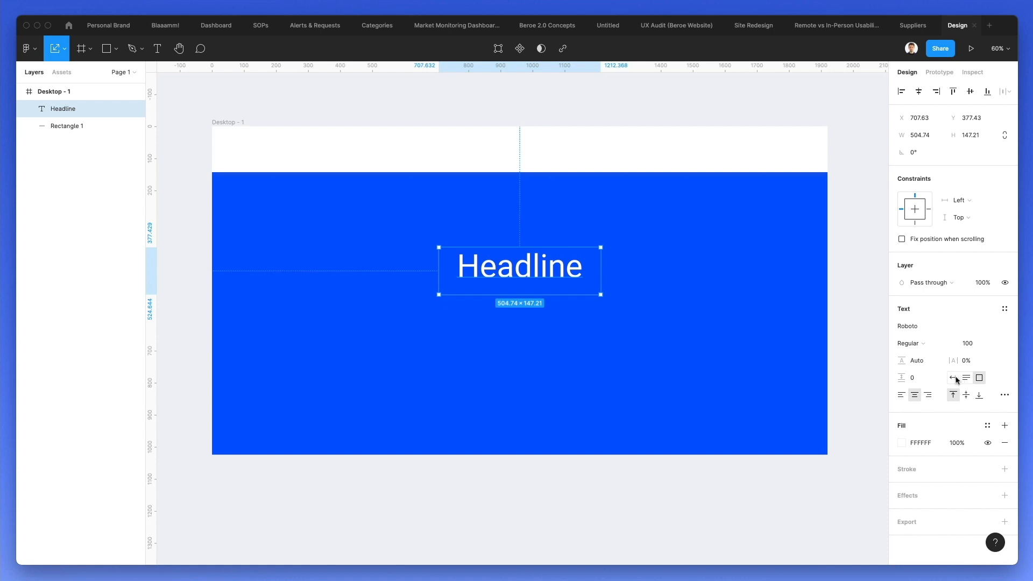
mouse_move(952, 378)
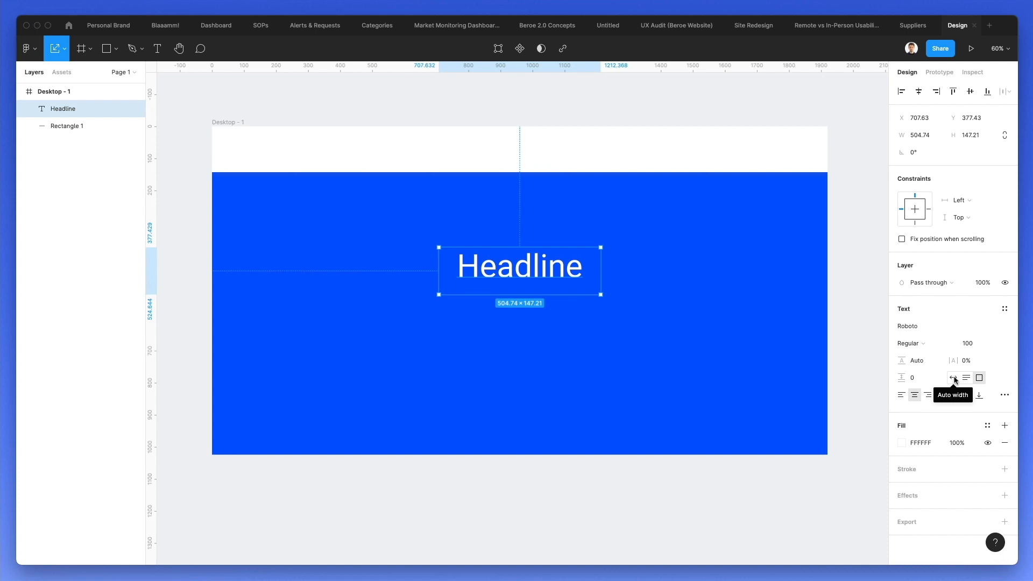
mouse_move(956, 382)
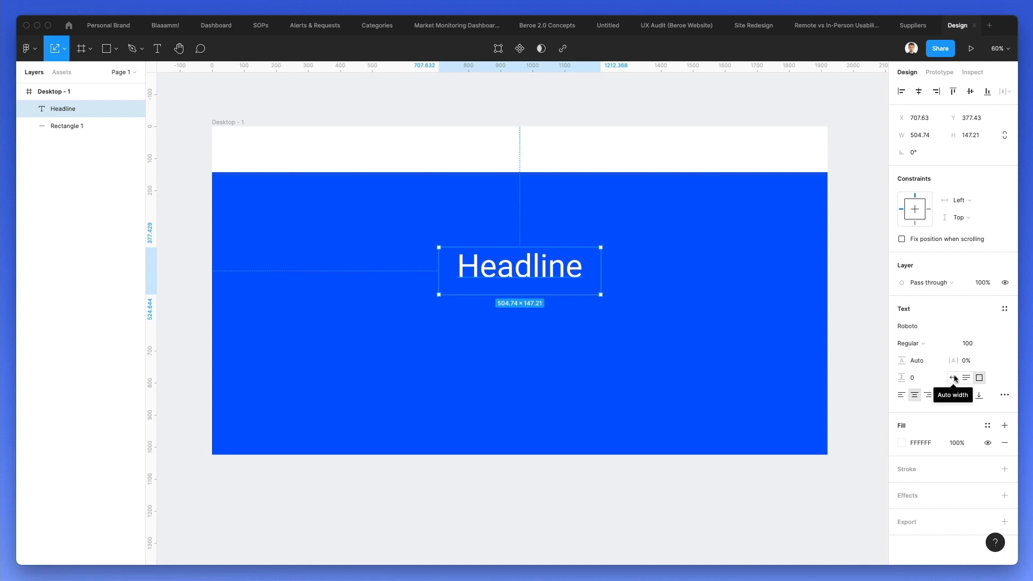
click(953, 376)
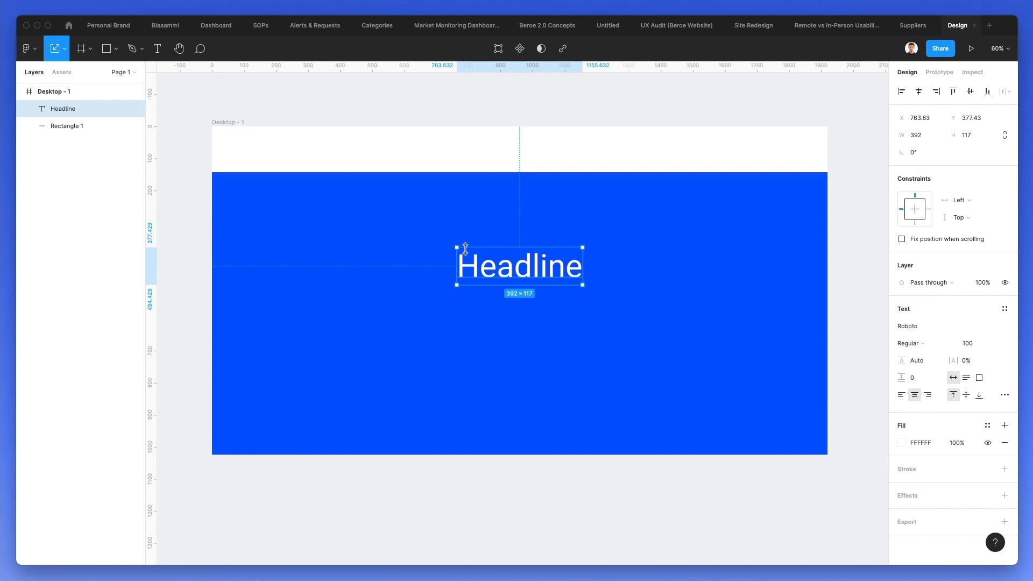
mouse_move(566, 247)
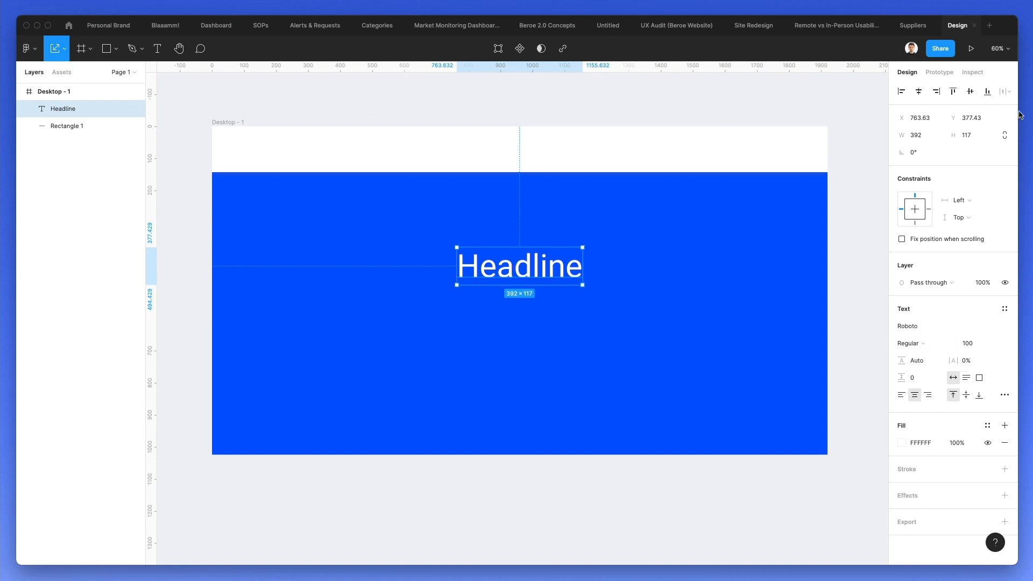
mouse_move(502, 246)
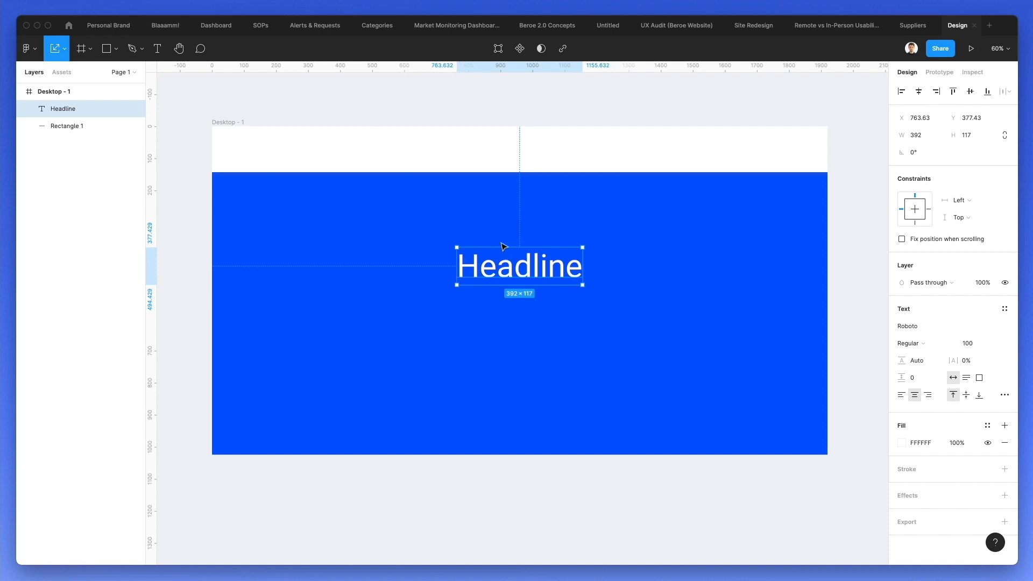
Align Headline to the horizontal and vertical centres of Desktop - 1, at 764, 453.5
drag(519, 267, 398, 244)
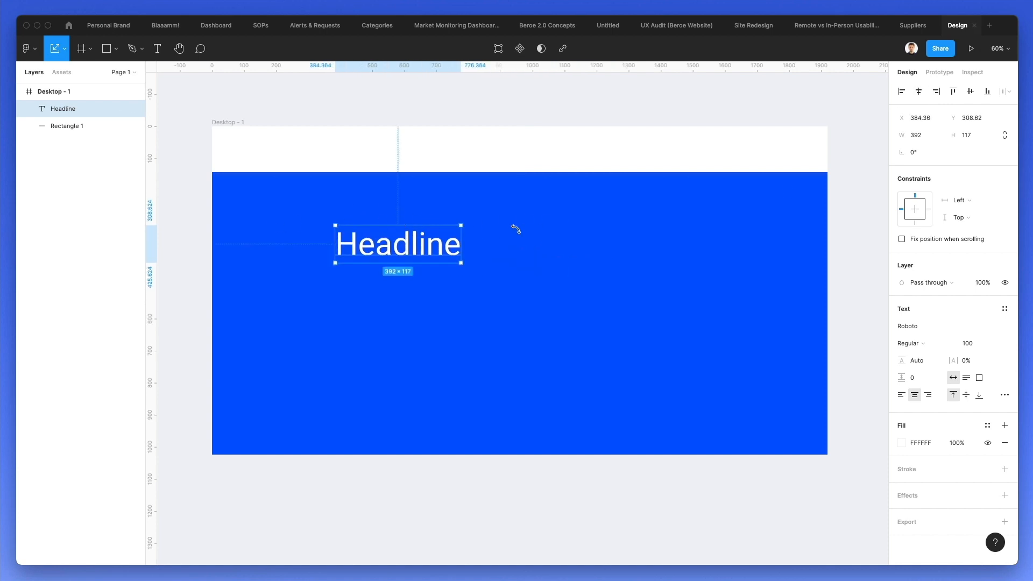
mouse_move(590, 249)
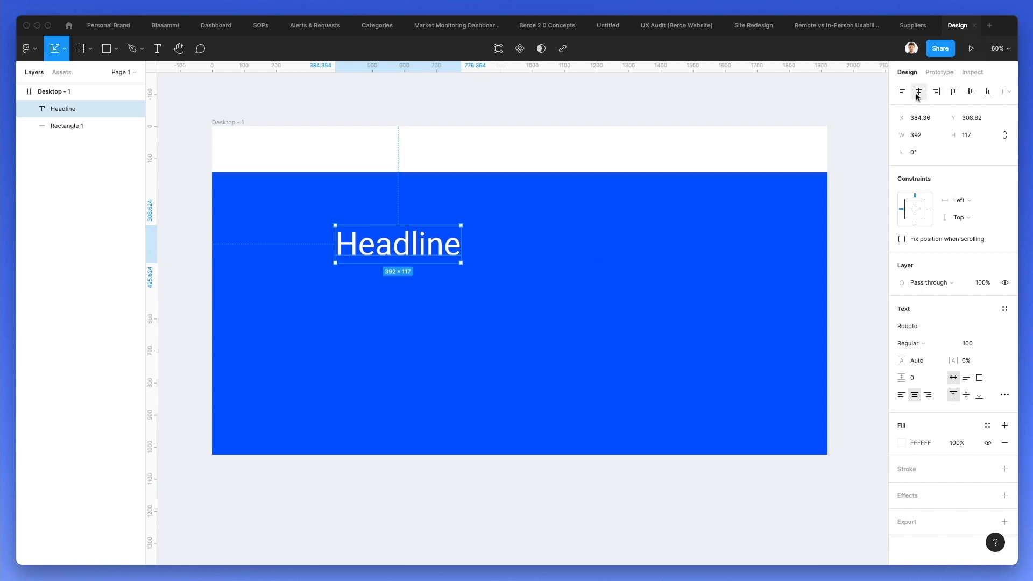
mouse_move(917, 92)
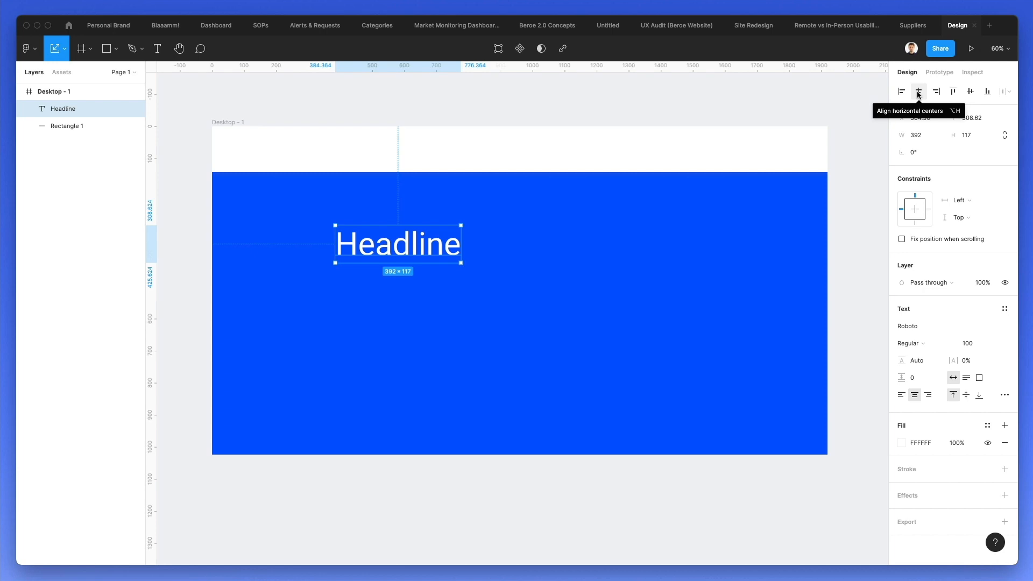
click(918, 91)
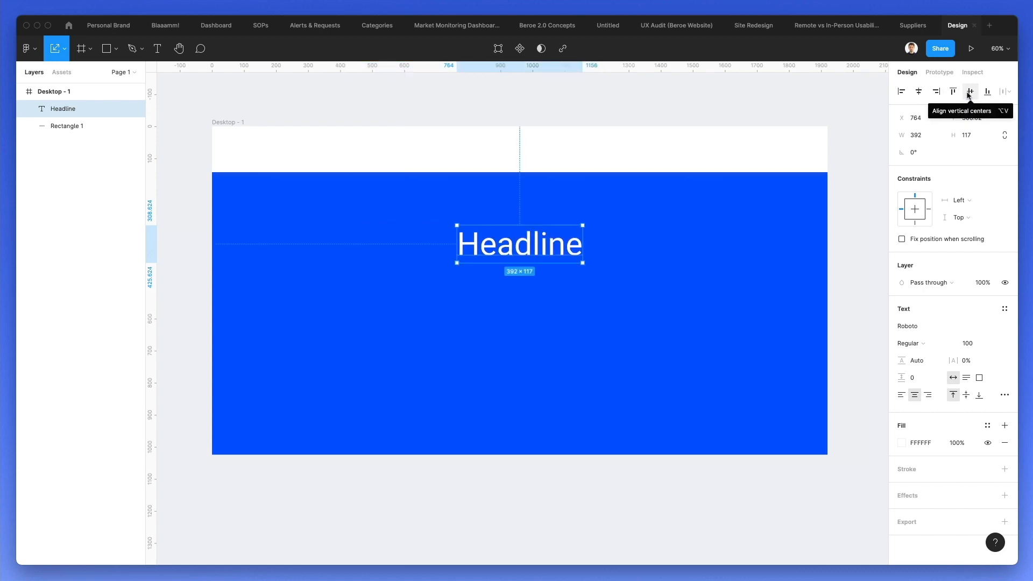
click(969, 91)
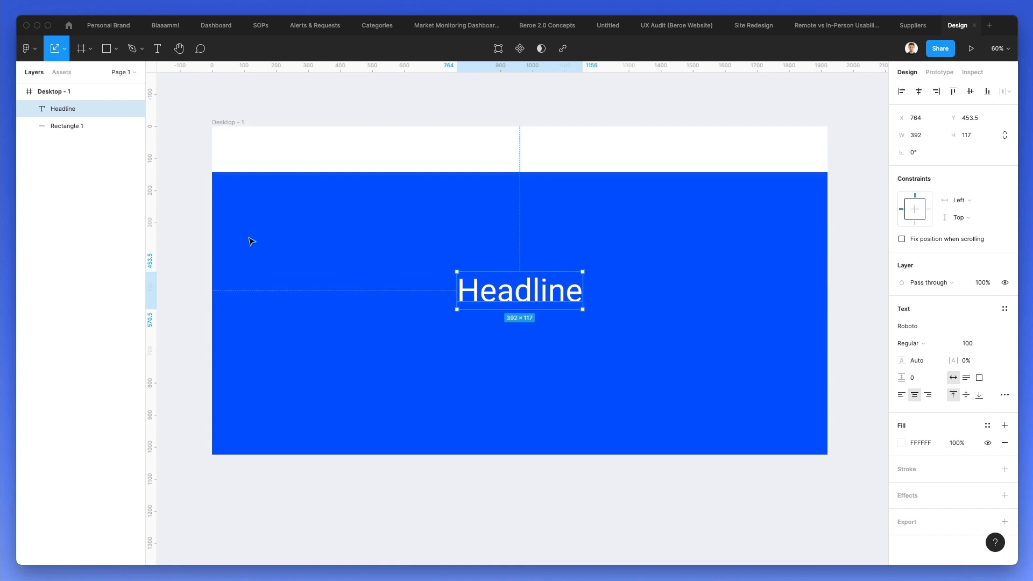
mouse_move(560, 247)
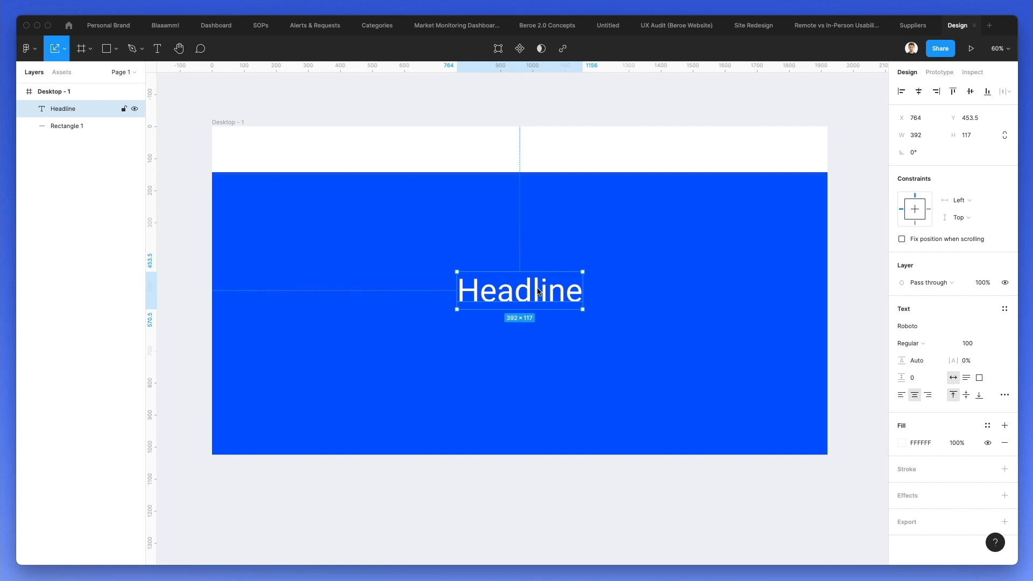
mouse_move(523, 281)
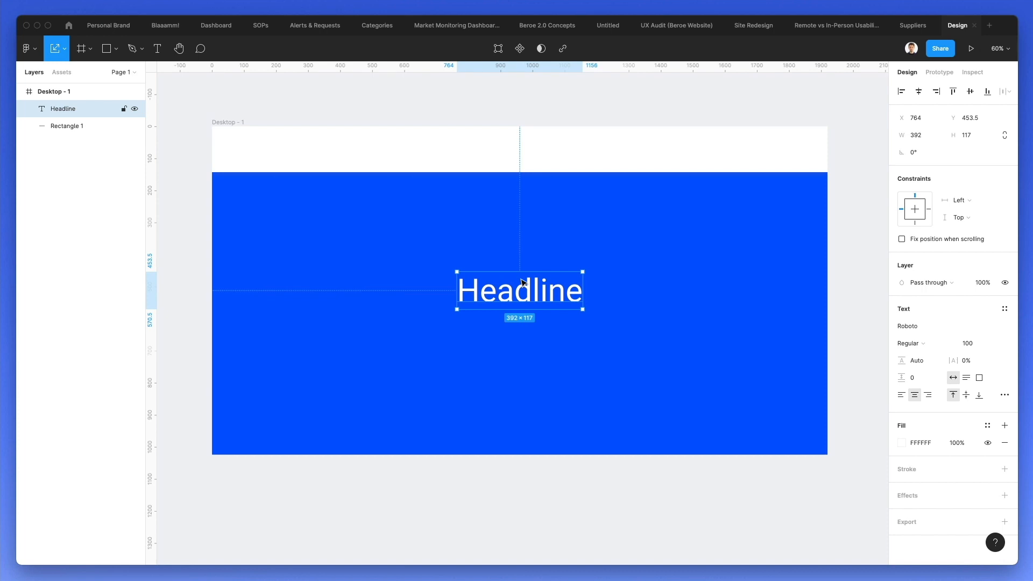
key(cmd+v)
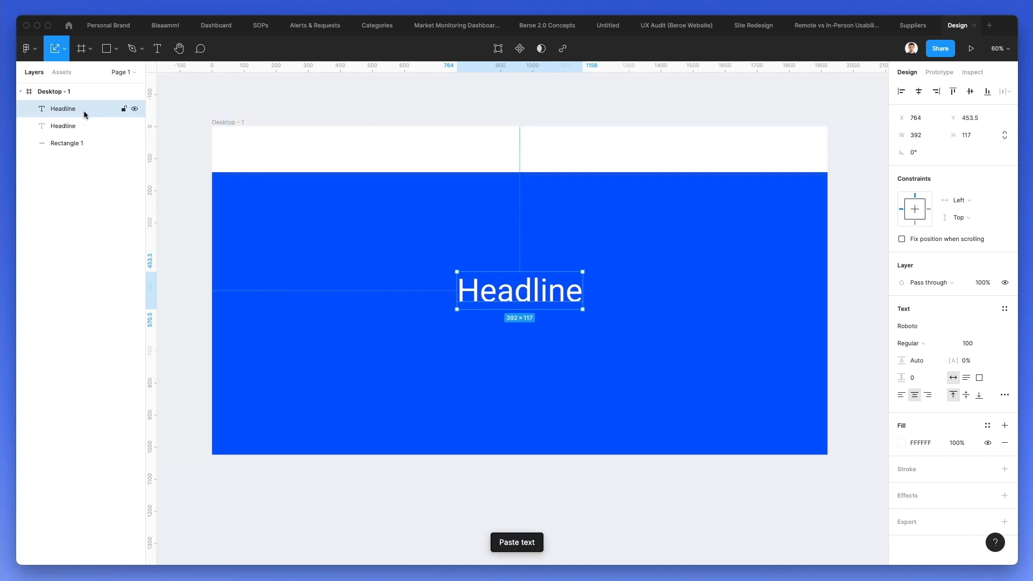
click(55, 91)
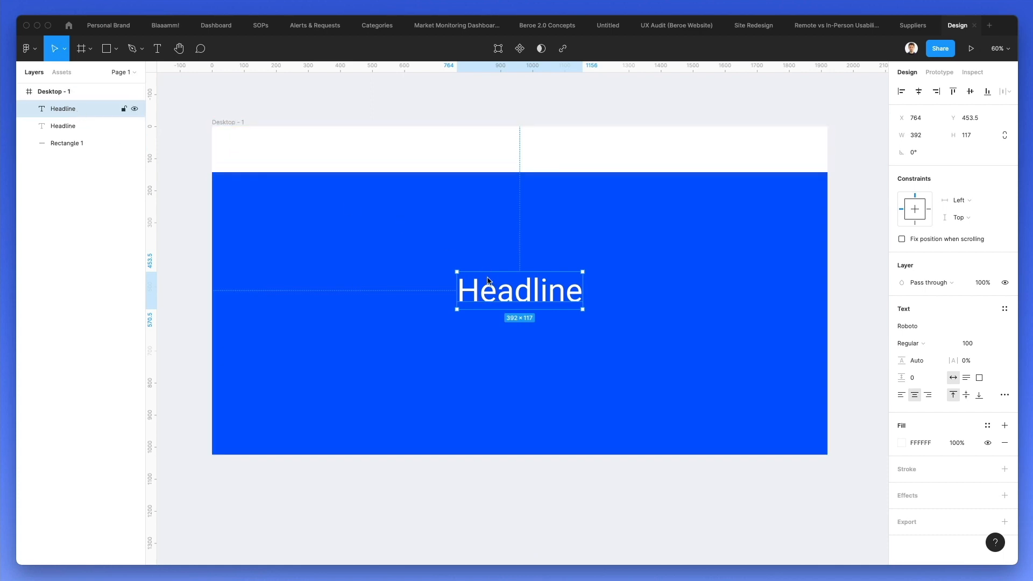
drag(519, 290, 393, 321)
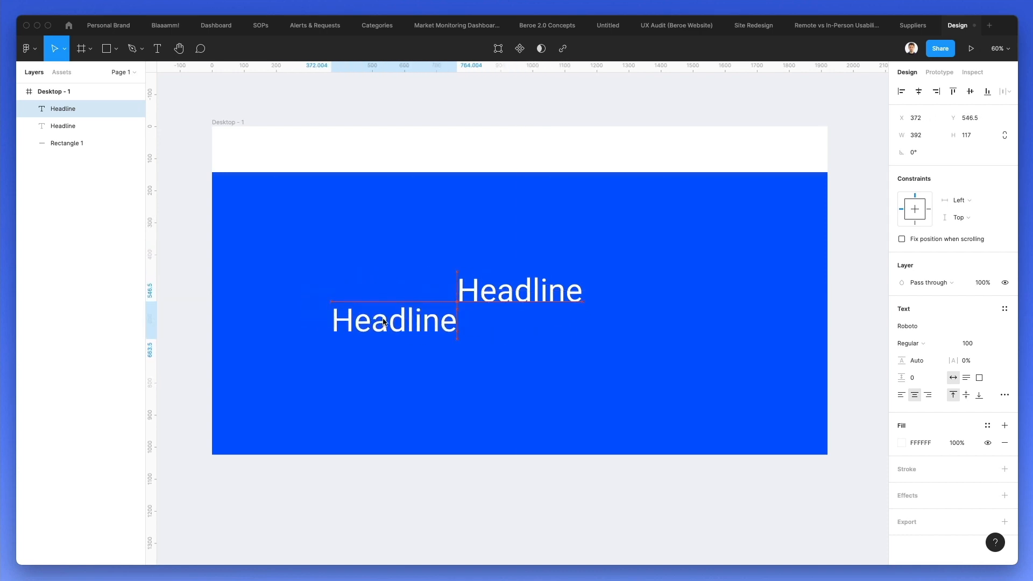
drag(393, 320, 520, 290)
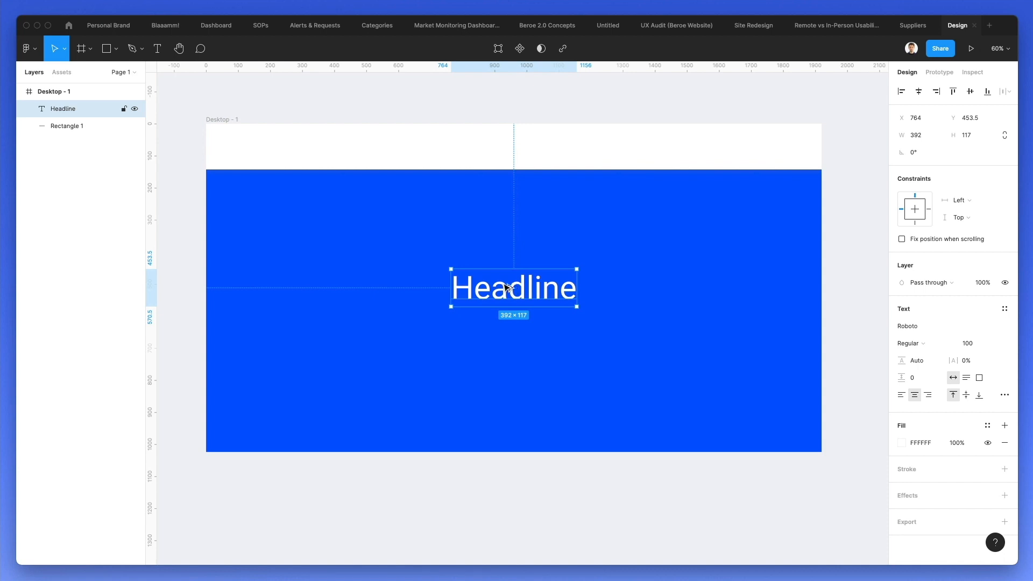
mouse_move(509, 282)
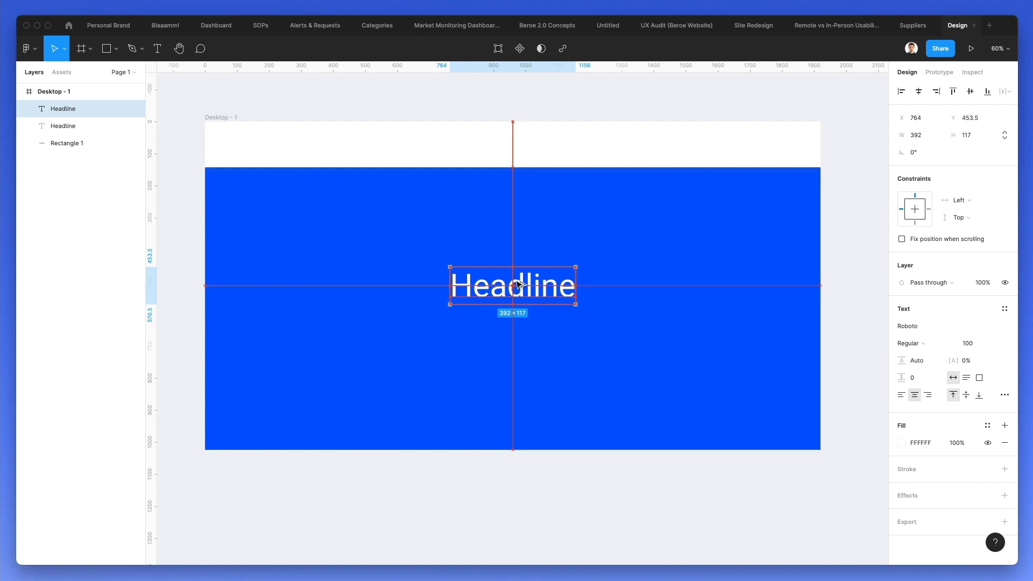
Move the Headline copy straight down to sit just beneath the original at x 764
drag(513, 285, 513, 342)
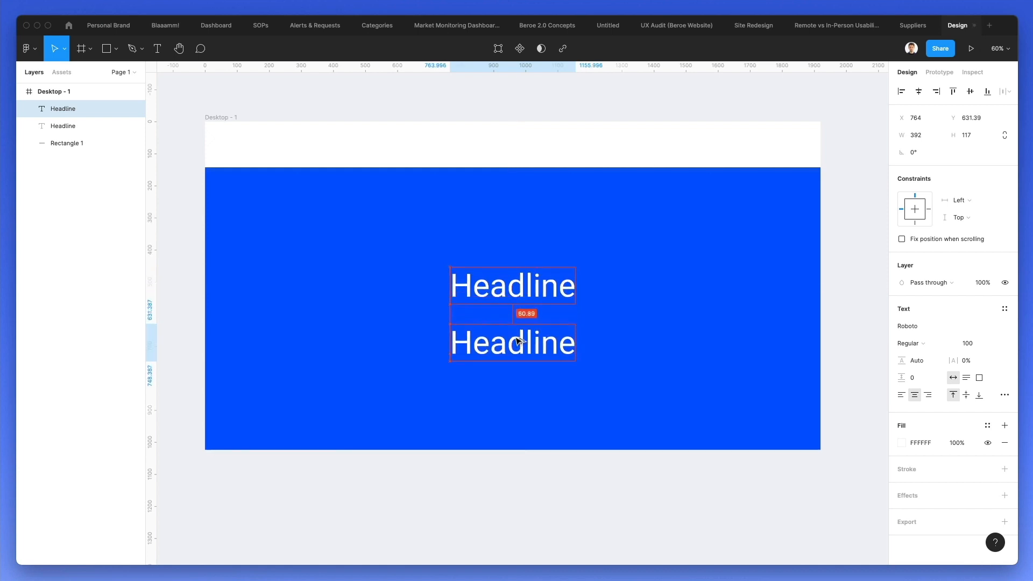
drag(512, 342, 512, 338)
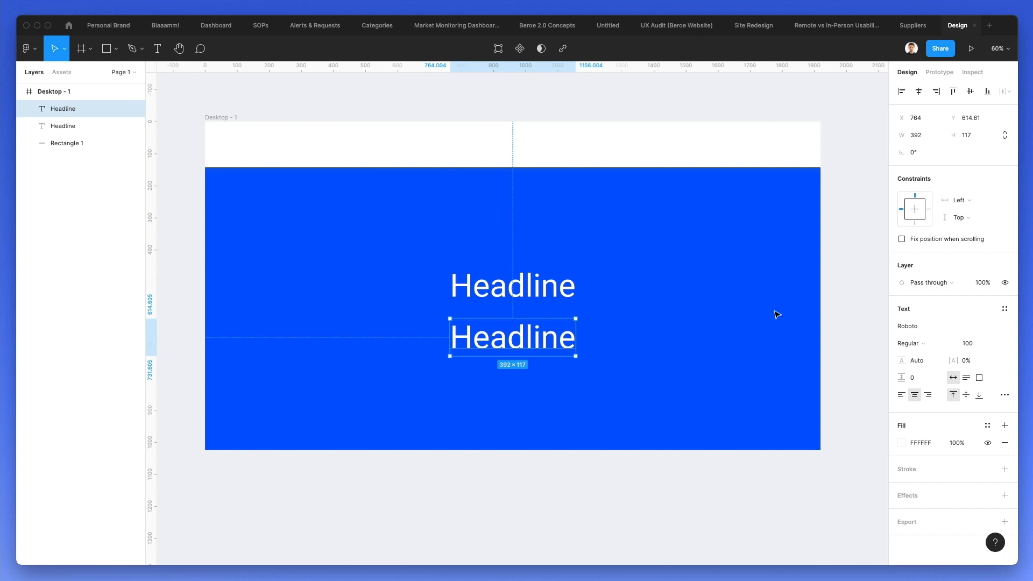
Set the lower headline's font size to 40 px
click(968, 343)
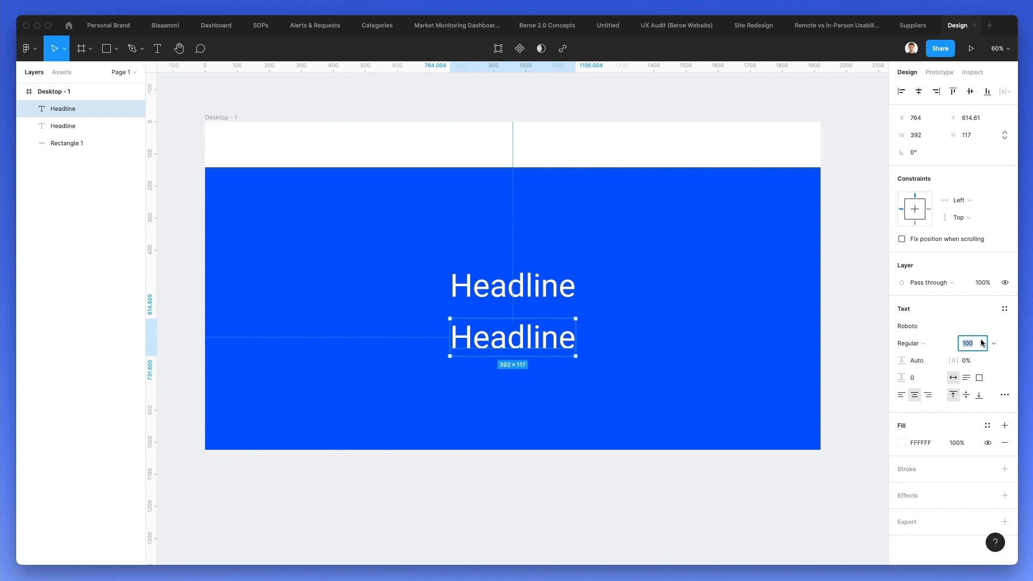
text(40)
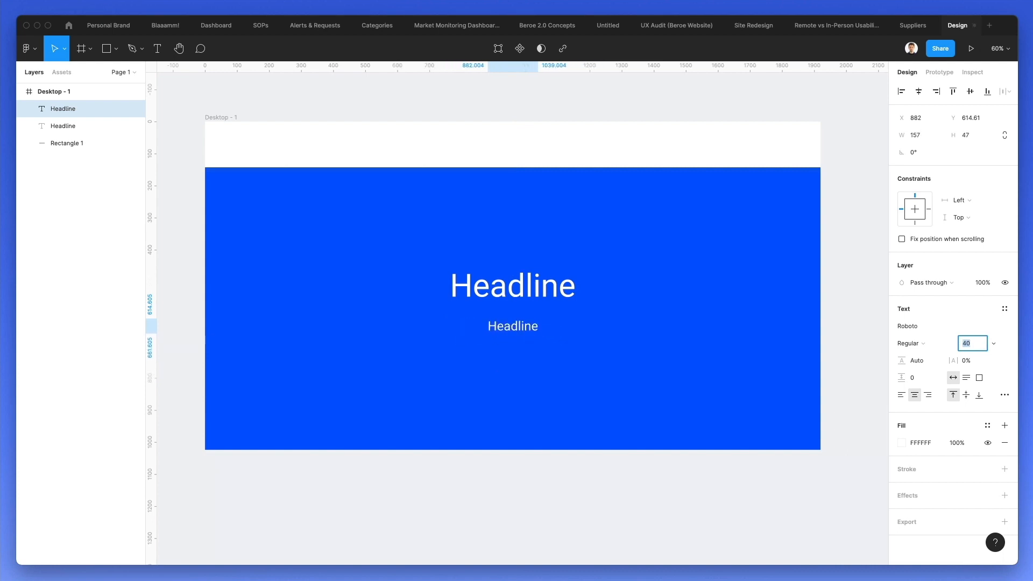
text(50)
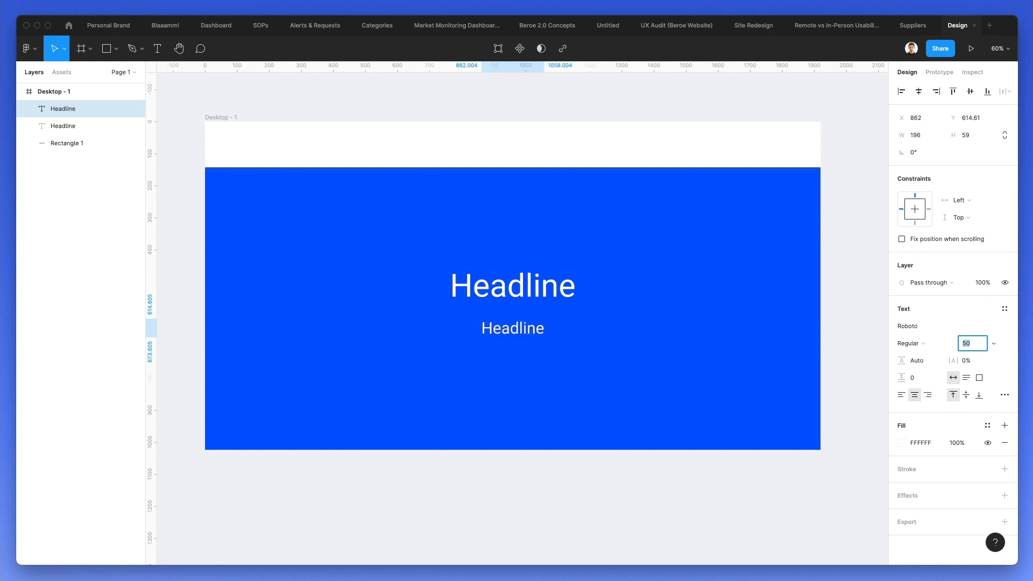
text(40)
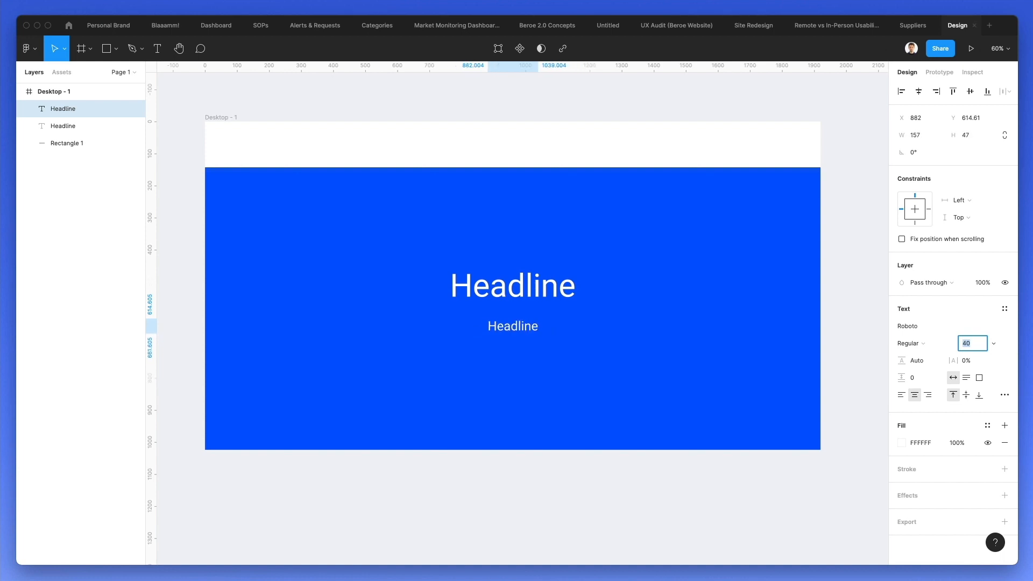
Rewrite the lower text as 'This is the very new beginning' and fix the misspelling
click(513, 326)
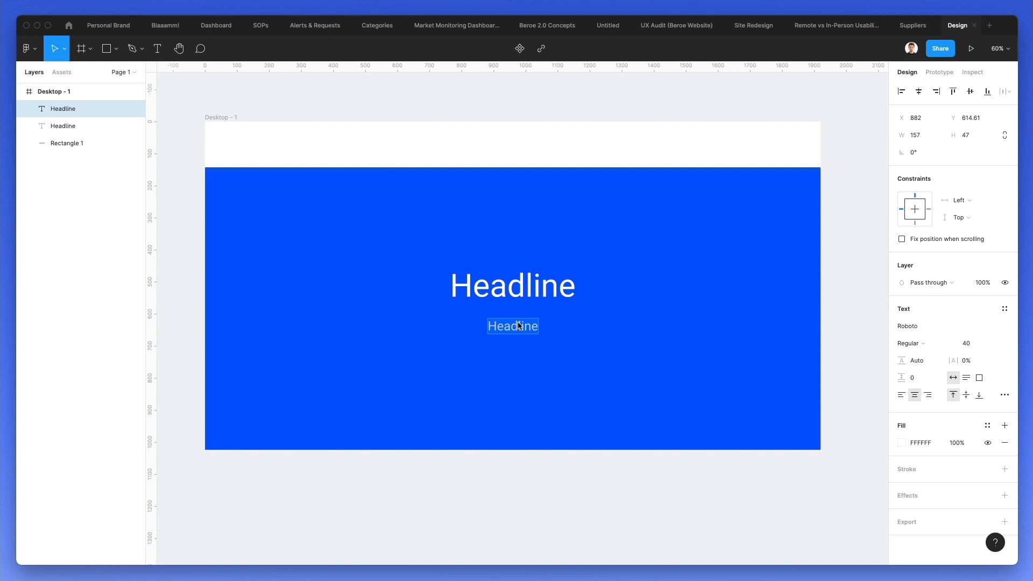
text(This is the very new begi)
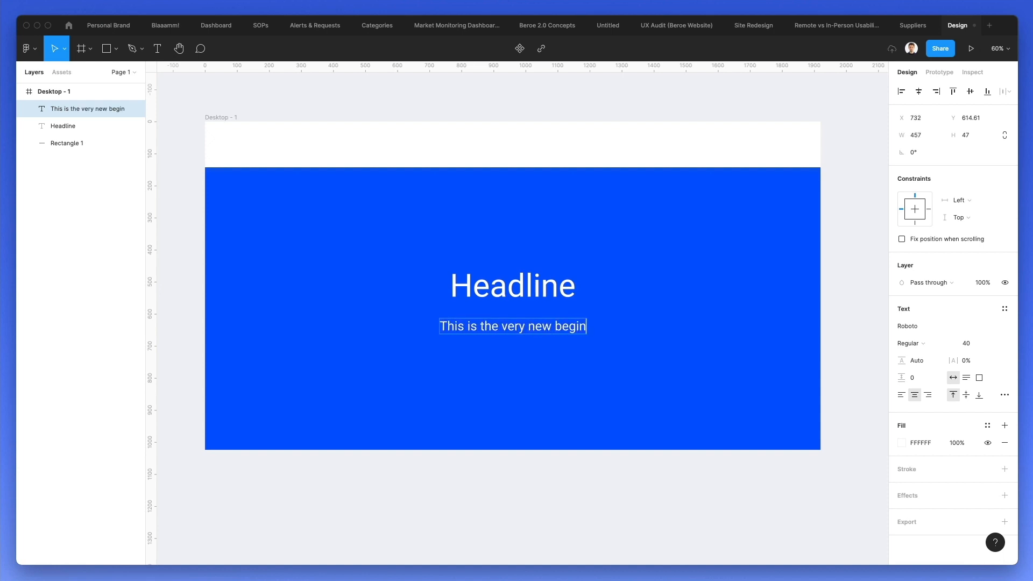
text(nning)
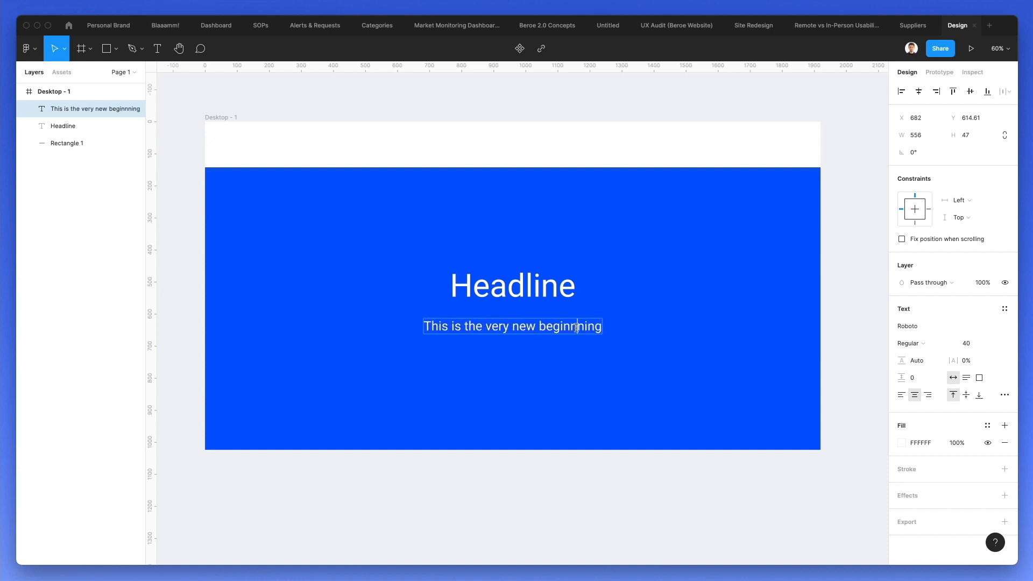
click(580, 305)
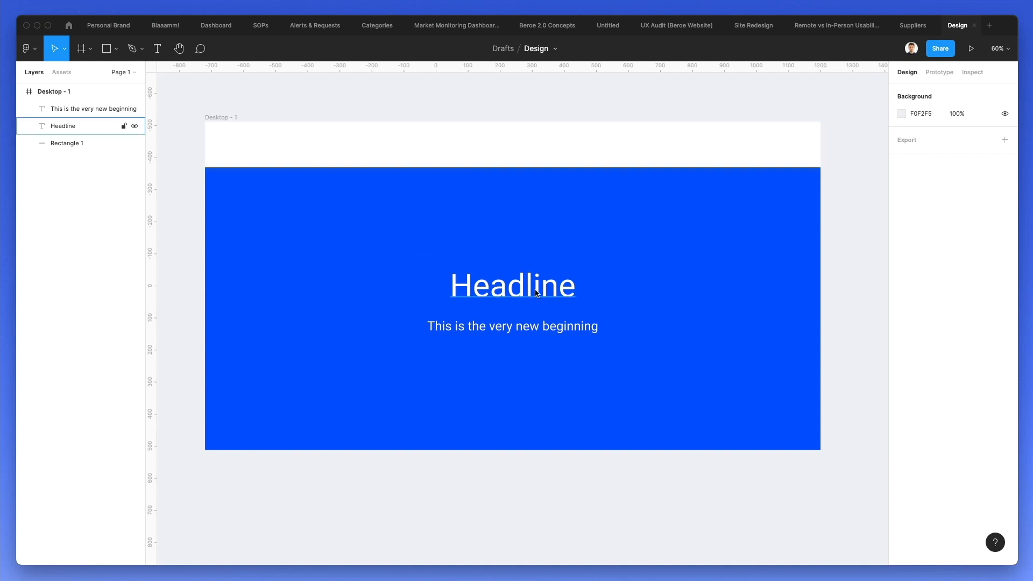
Deselect the headline and open the main menu's Plugins submenu of installed plugins
click(380, 232)
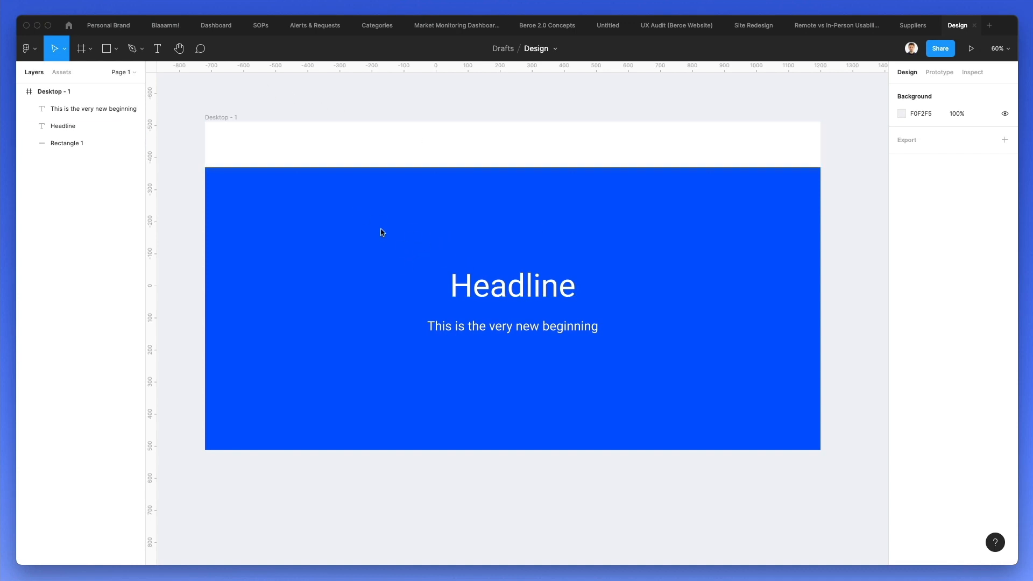
mouse_move(398, 223)
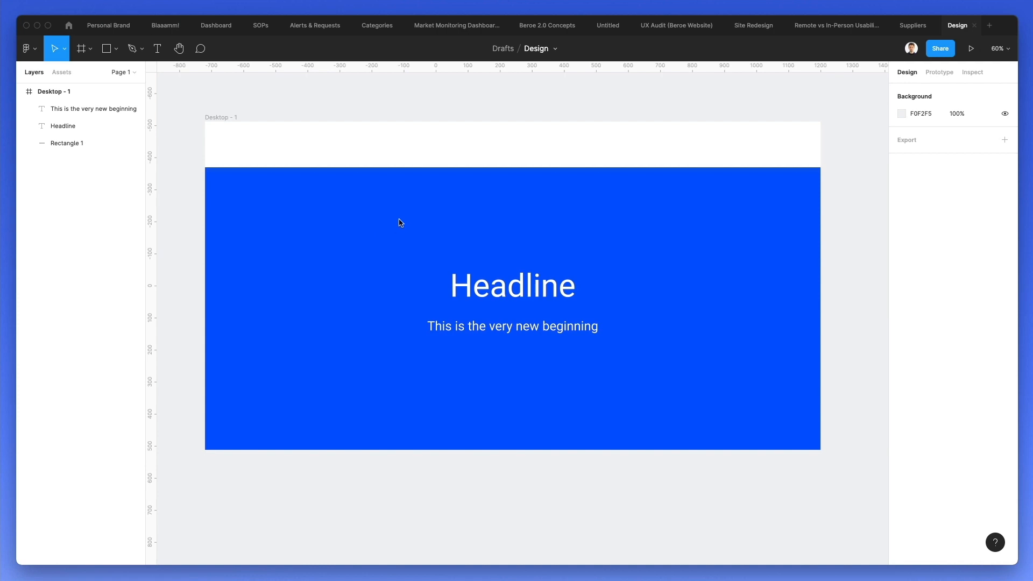
click(63, 125)
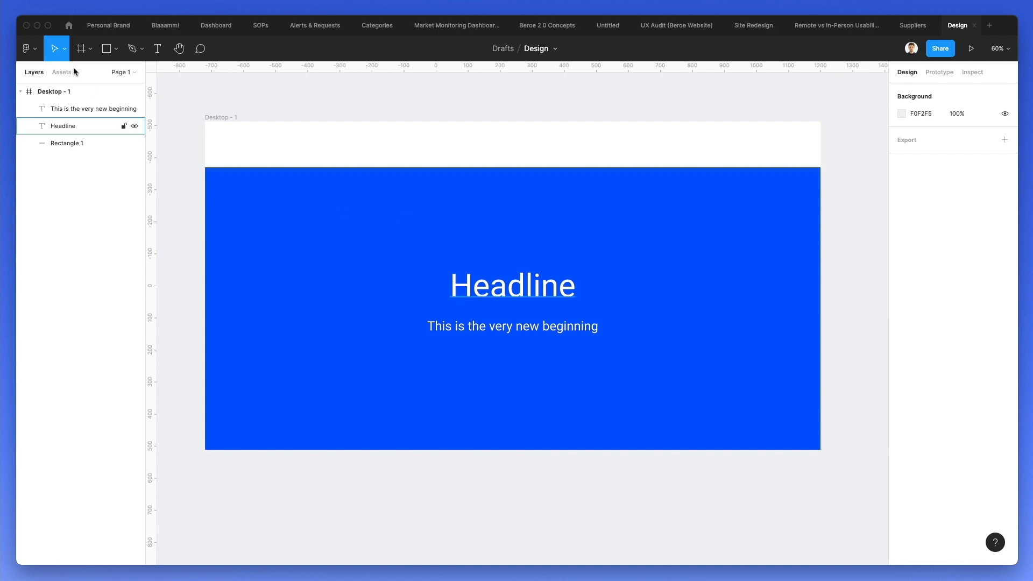
click(29, 48)
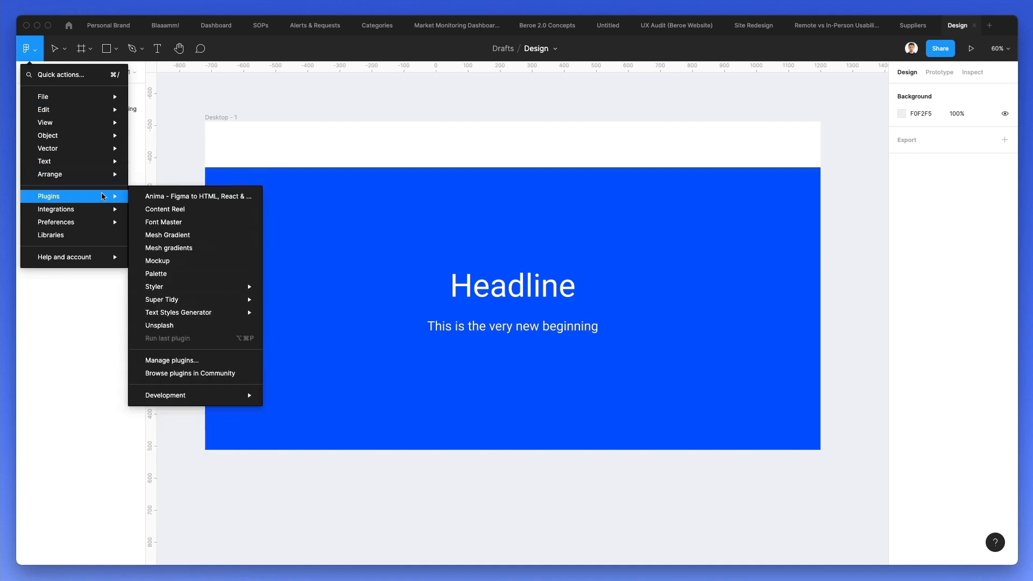
mouse_move(193, 373)
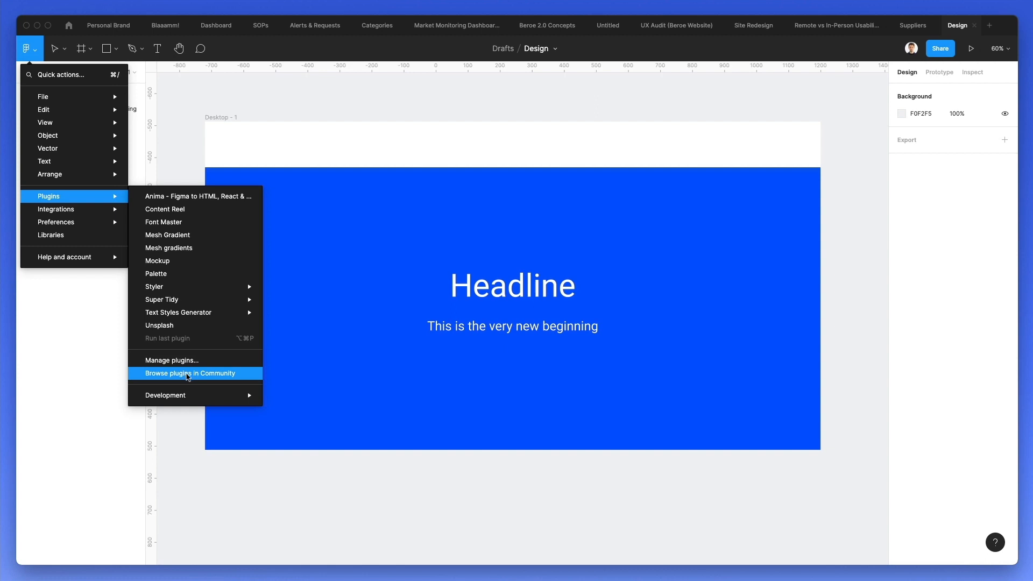
Browse plugins in Figma Community and search for 'unsplash'
click(189, 373)
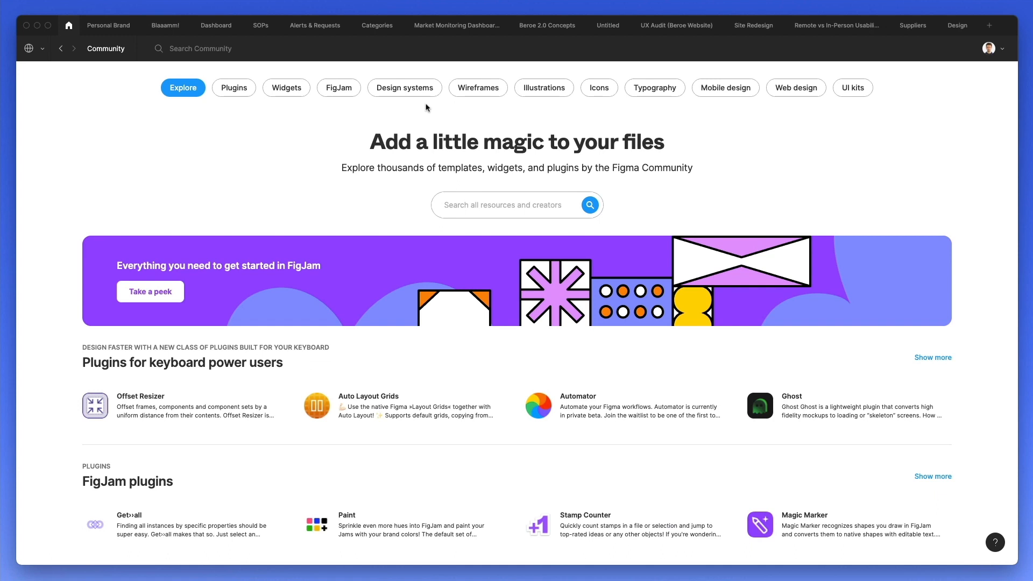
mouse_move(346, 287)
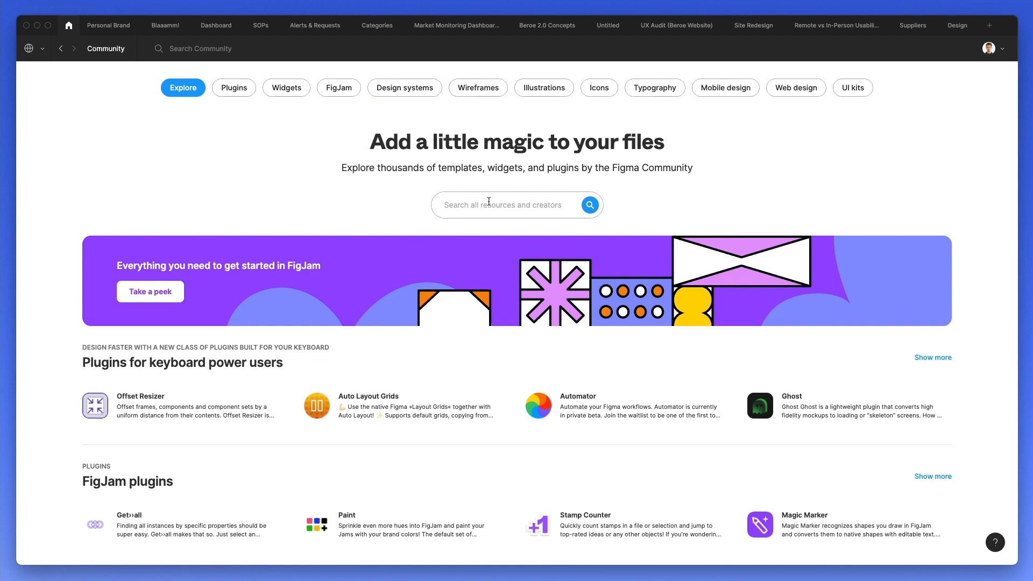
mouse_move(369, 162)
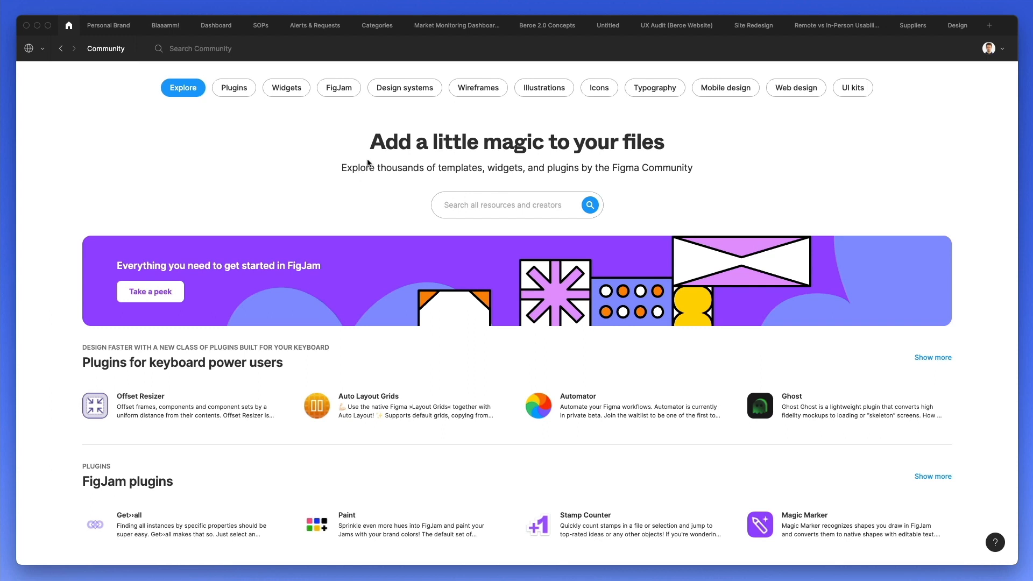
mouse_move(639, 139)
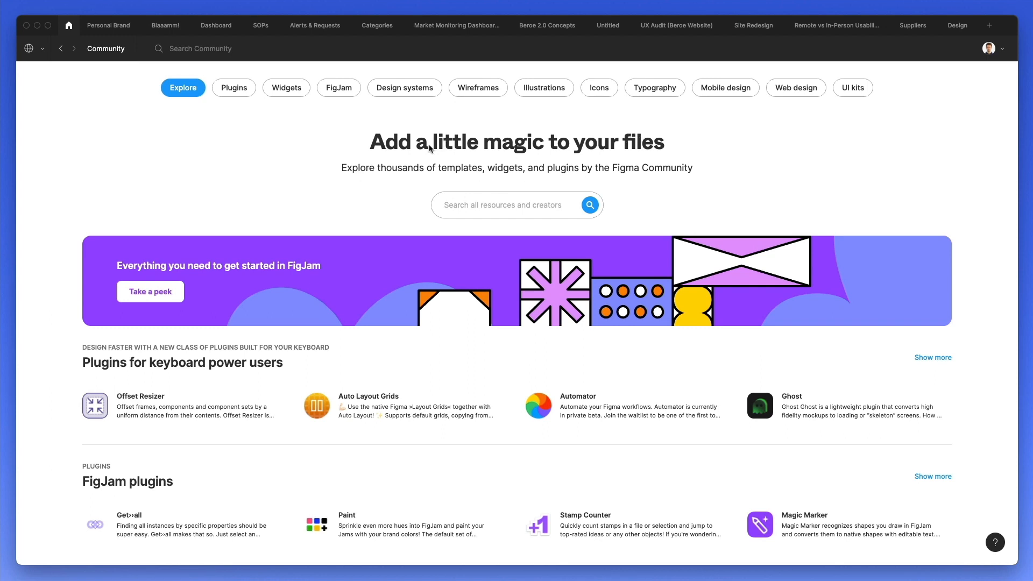
mouse_move(560, 170)
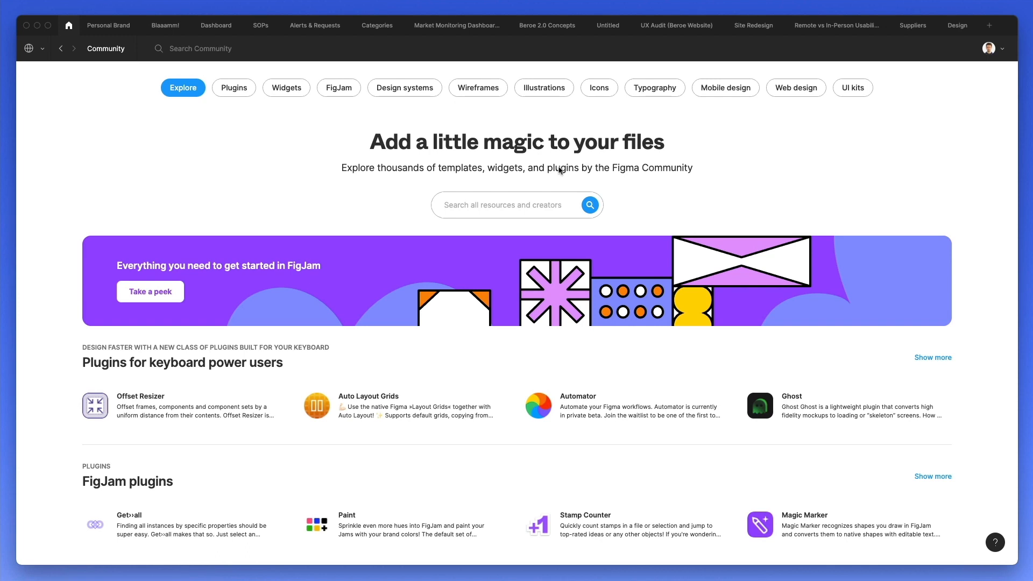
text(unsplash)
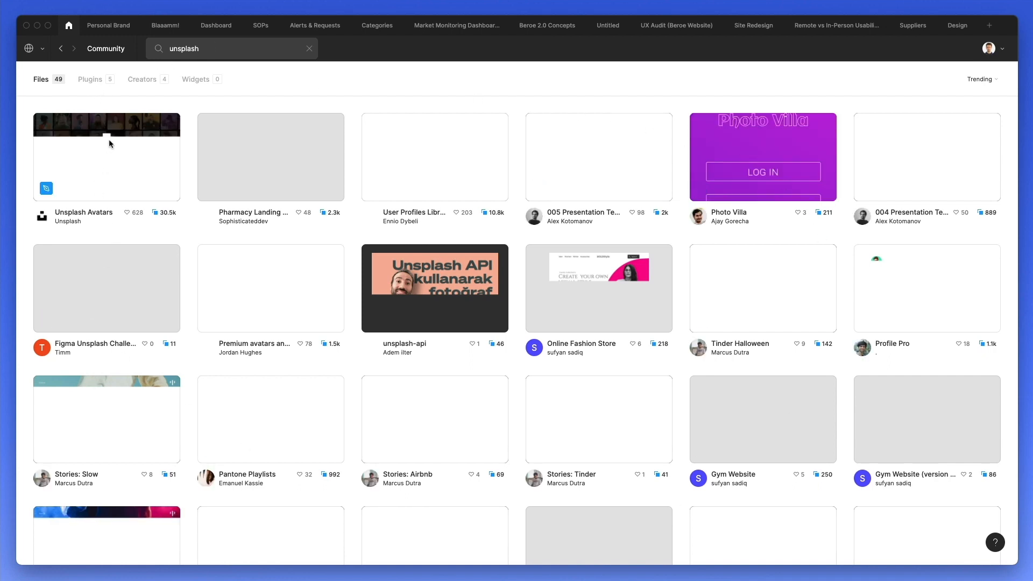
Filter the unsplash results to the 5 plugins, showing Unsplash already installed
click(90, 79)
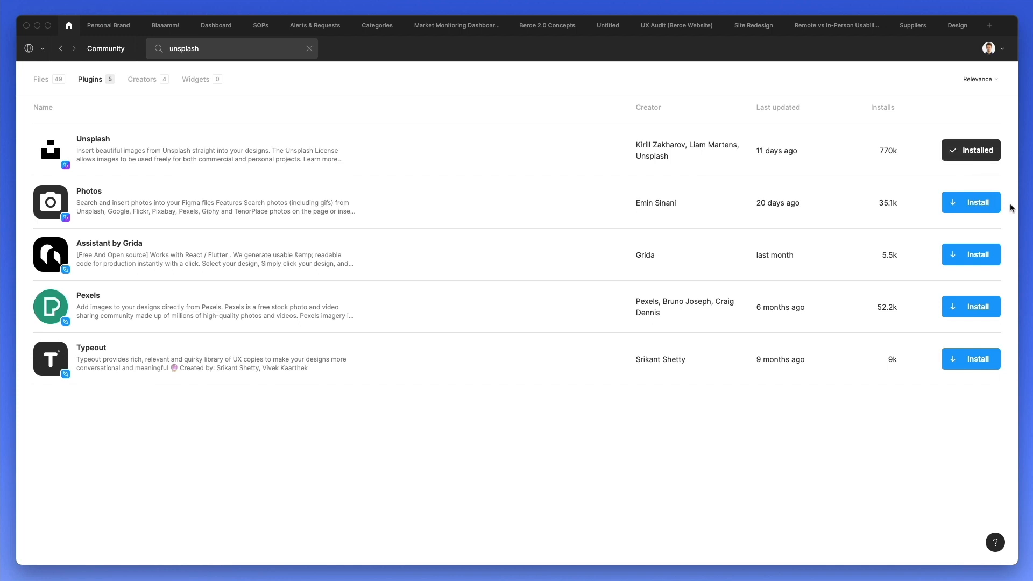
mouse_move(969, 202)
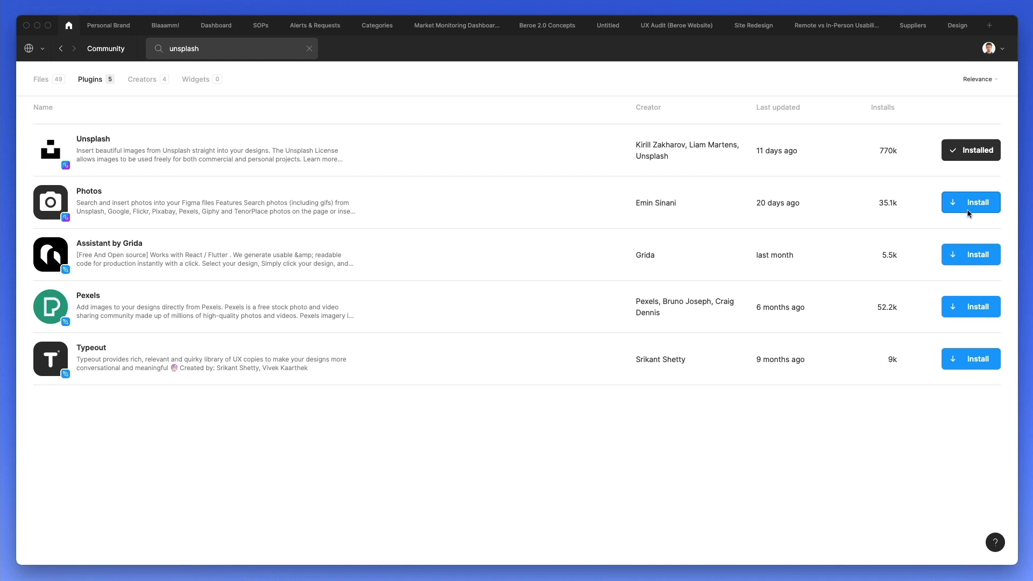
mouse_move(264, 78)
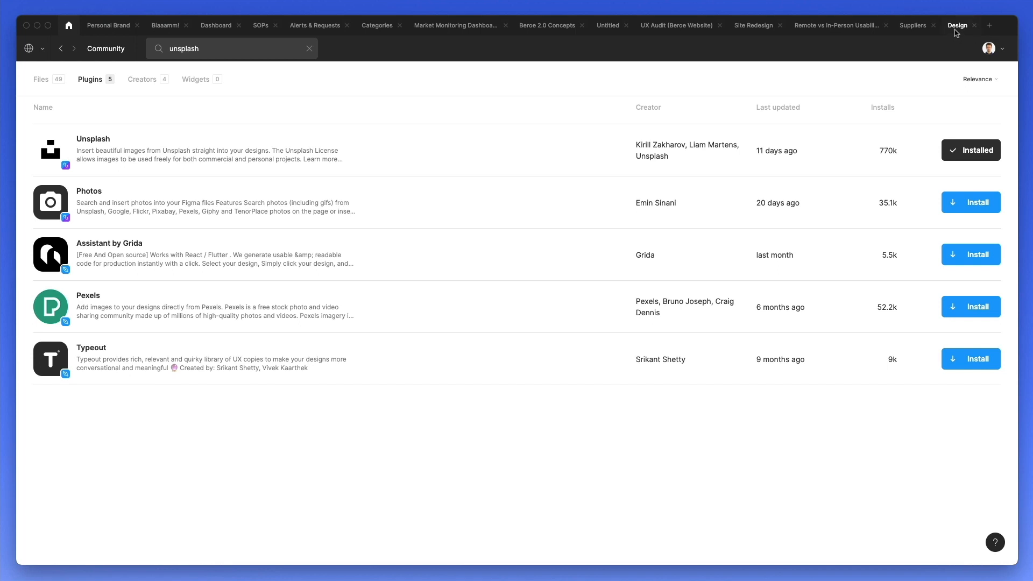
Go back to the Design file and run the Unsplash plugin from the main menu
click(957, 25)
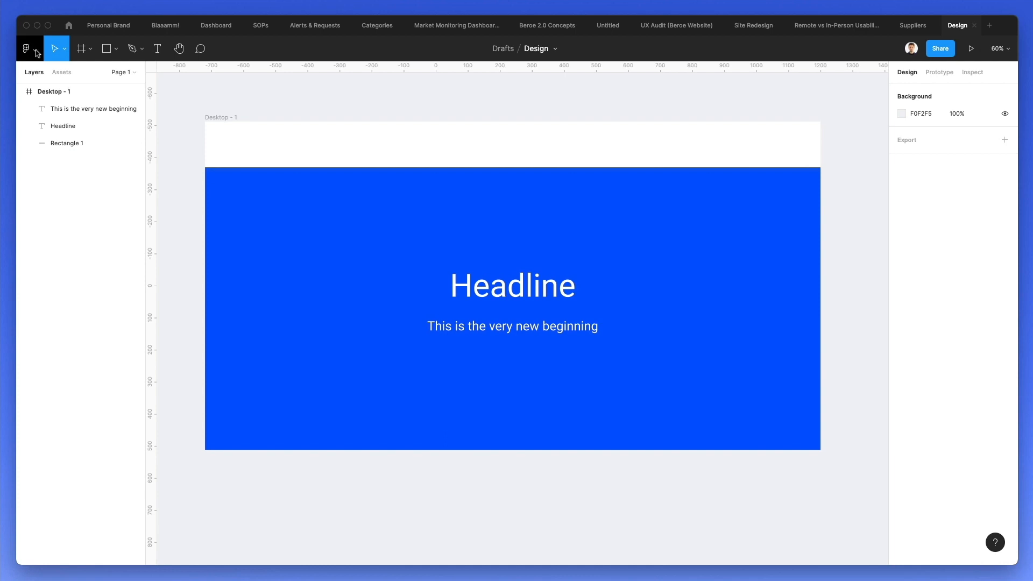
click(26, 48)
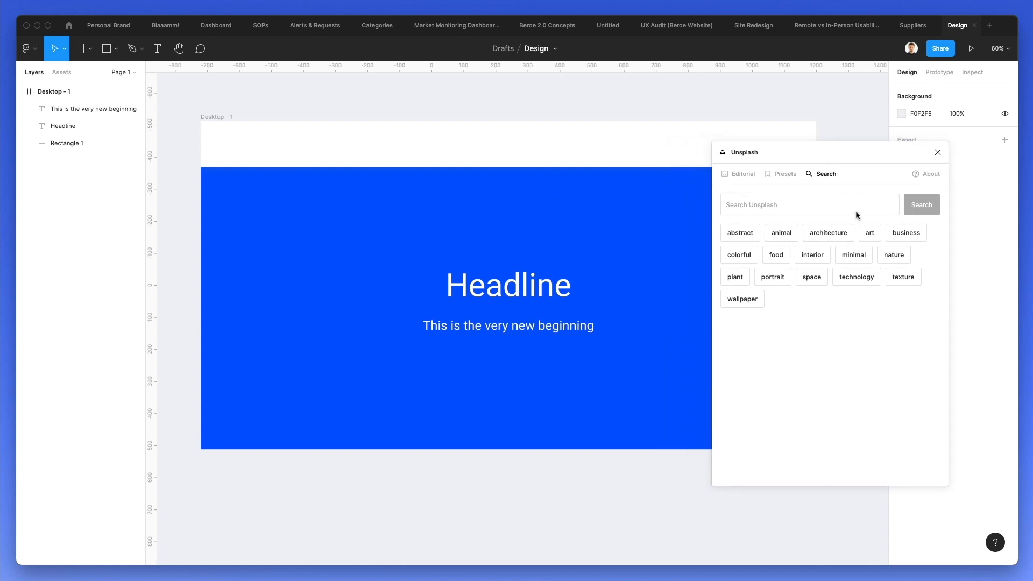
Search Unsplash for 'minimal' photos and draw a grey 1920×881.3 Rectangle 2 over the blue body
click(853, 254)
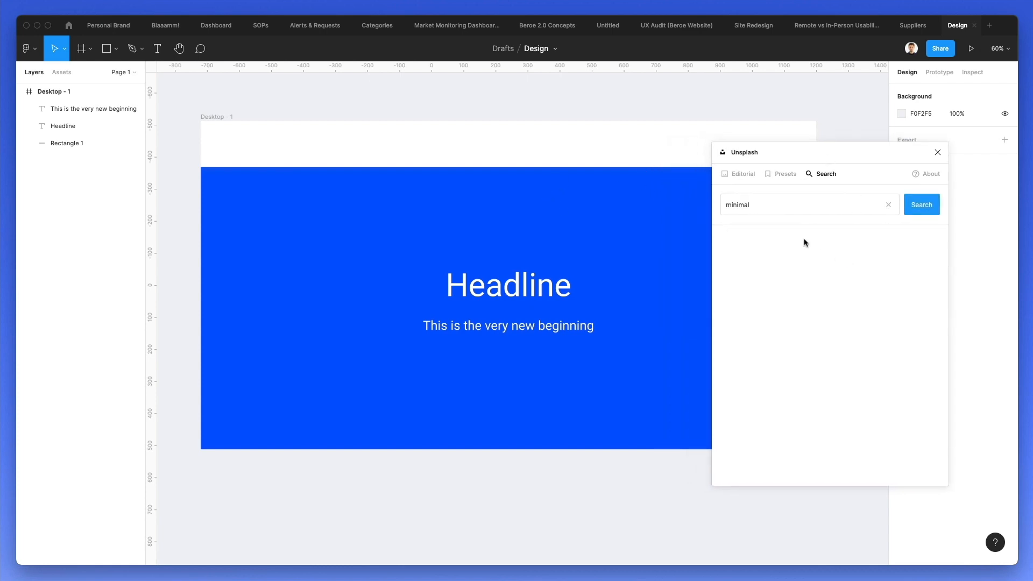
click(921, 205)
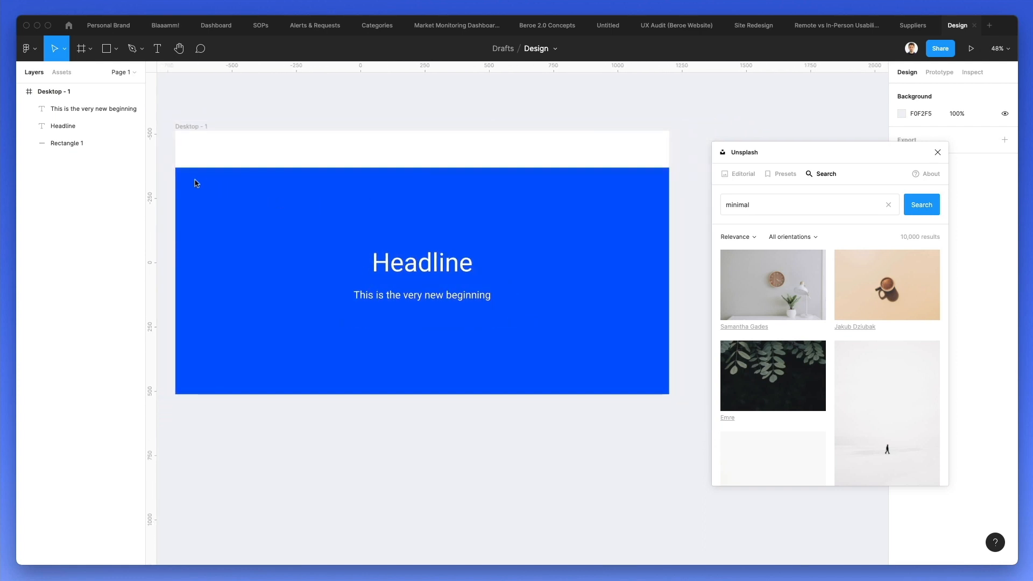
click(106, 48)
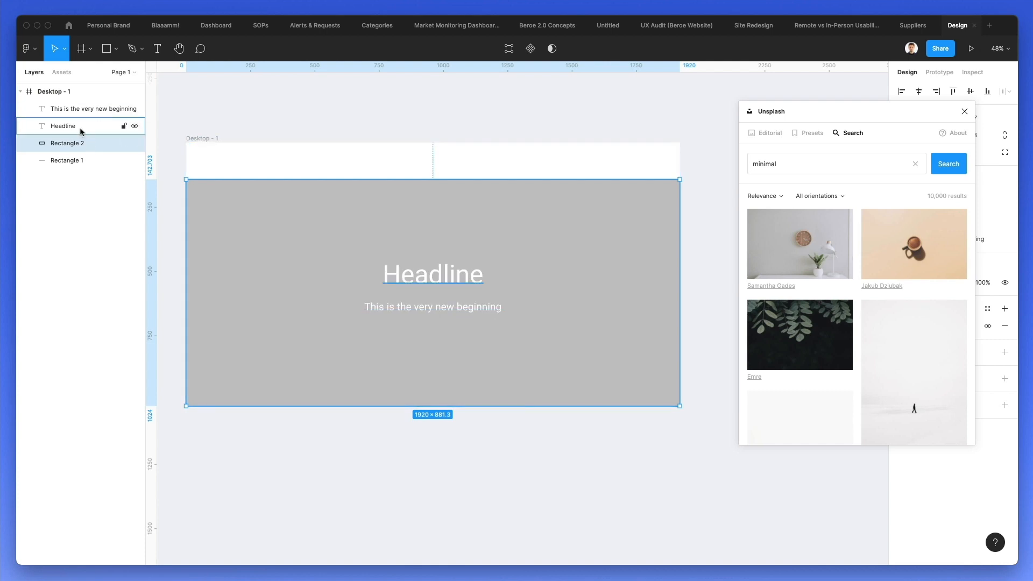
Fill Rectangle 2 with the Unsplash clock-and-lamp photo and close the plugin
click(67, 143)
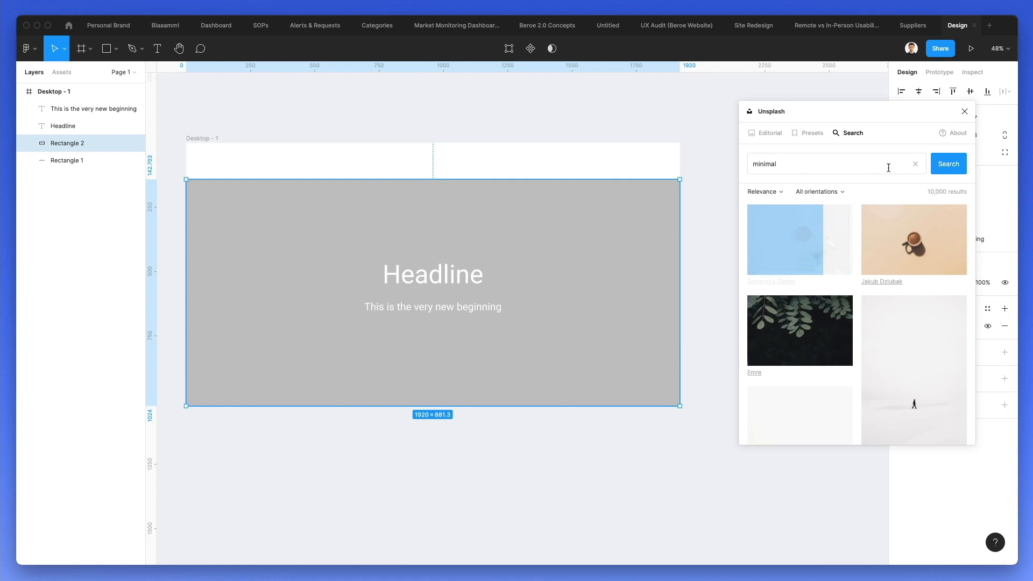
click(799, 238)
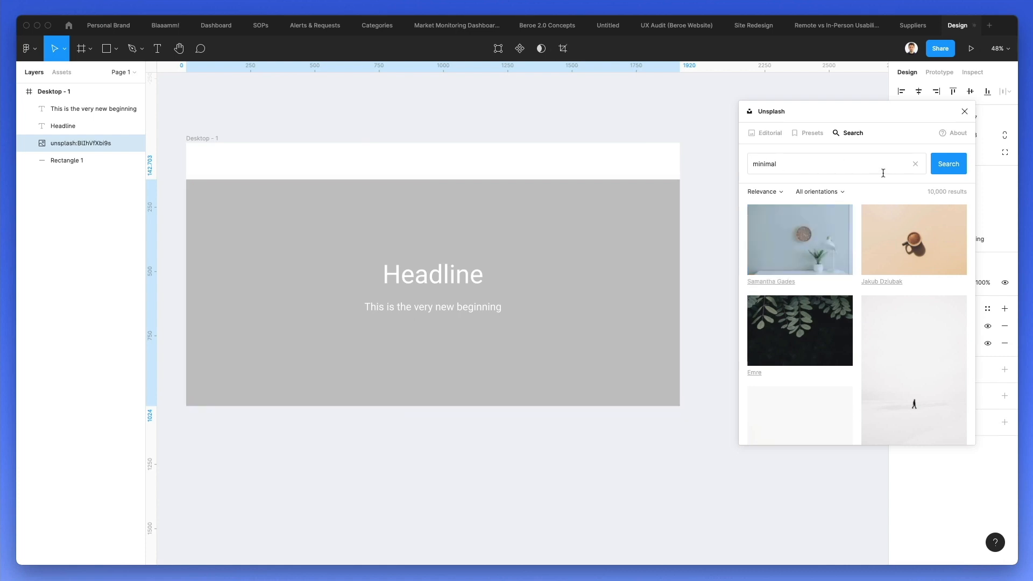
click(799, 239)
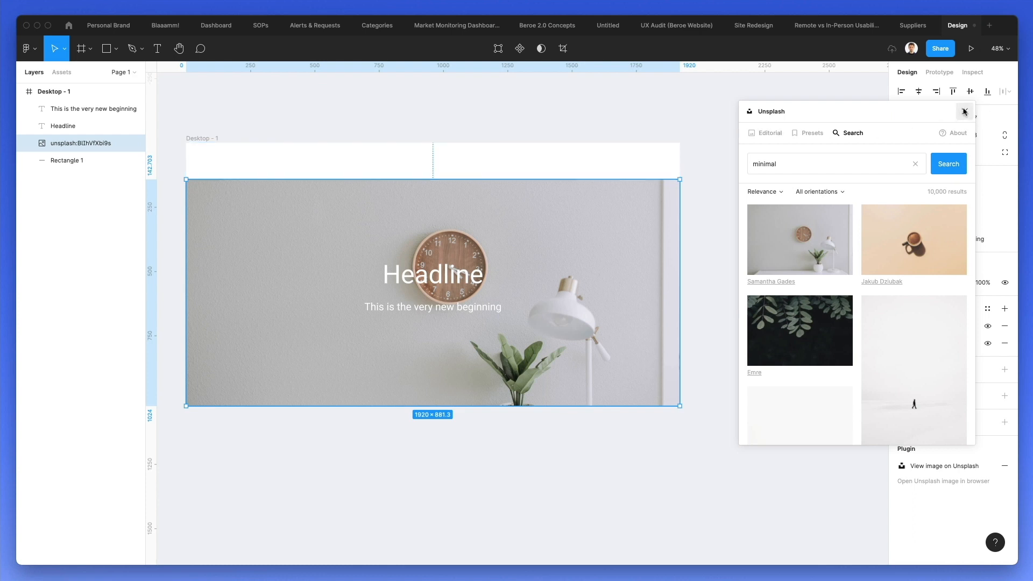
click(963, 111)
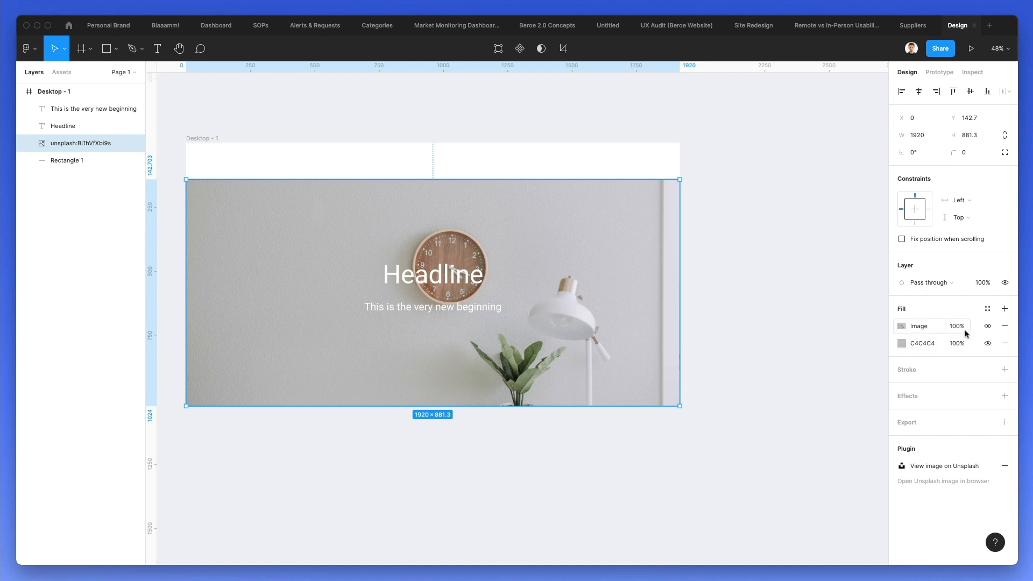
Remove the grey C4C4C4 fill, leaving the photo as the only fill
click(986, 326)
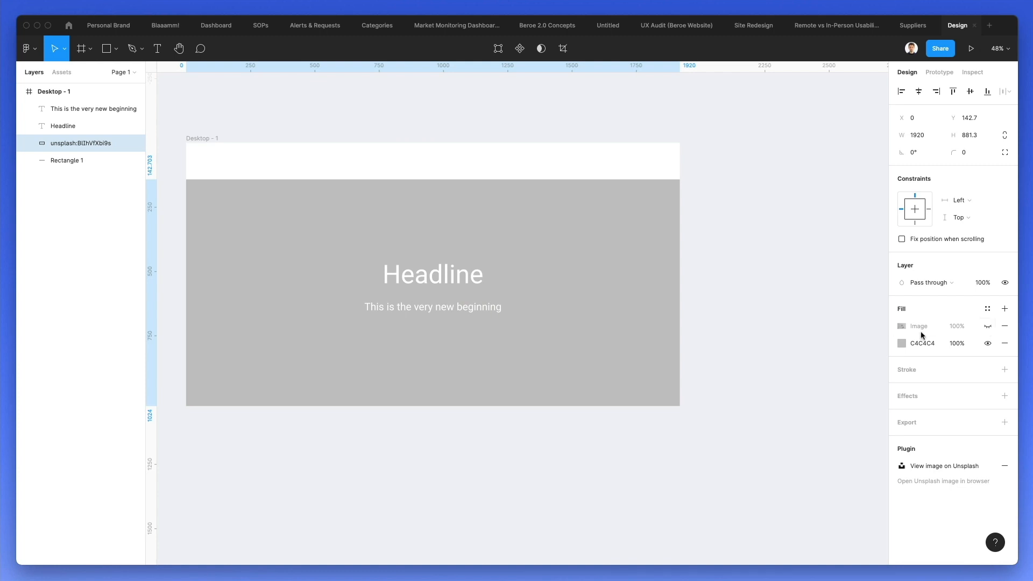
click(432, 293)
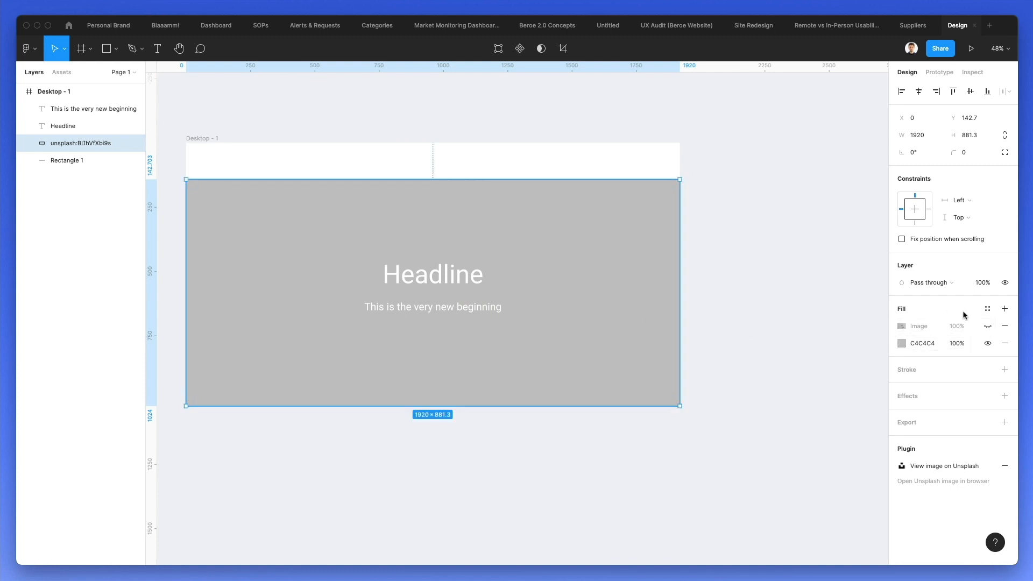
click(987, 328)
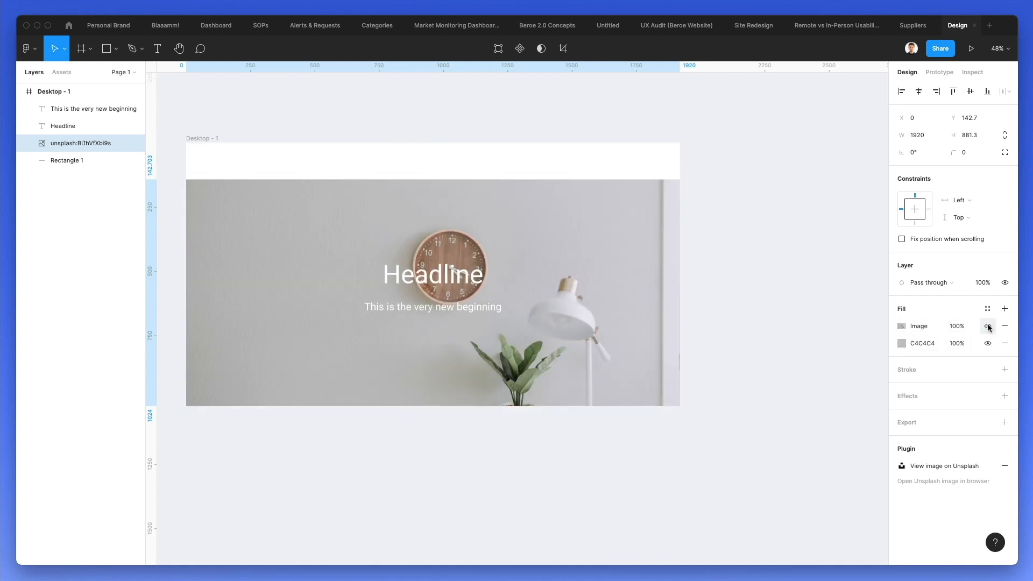
click(987, 326)
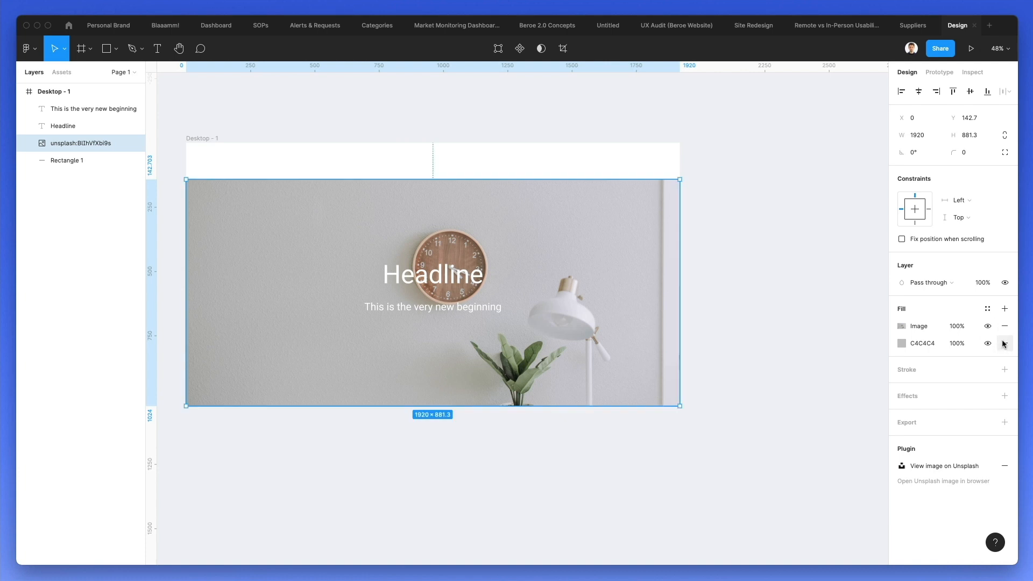
click(1005, 343)
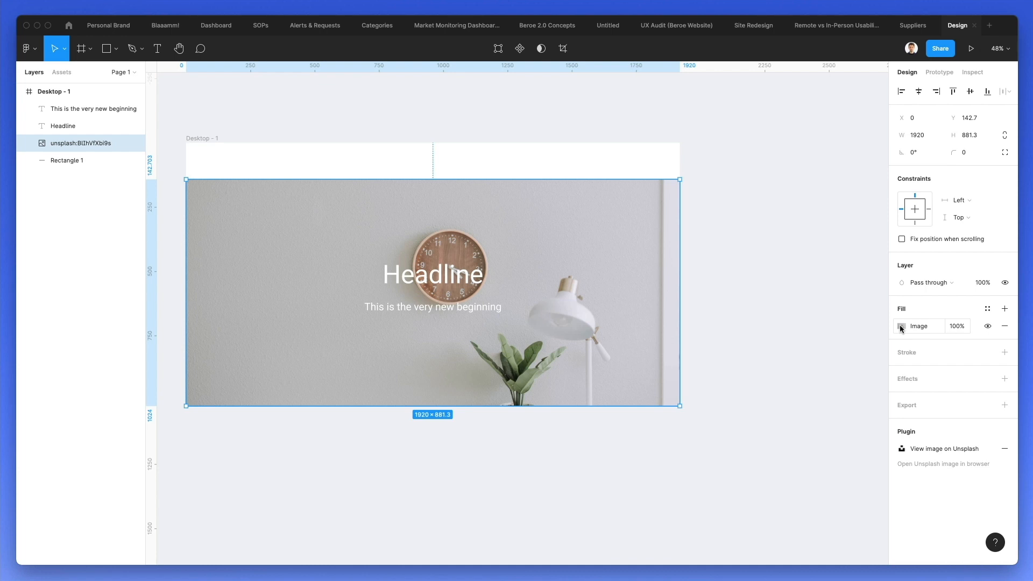
click(901, 326)
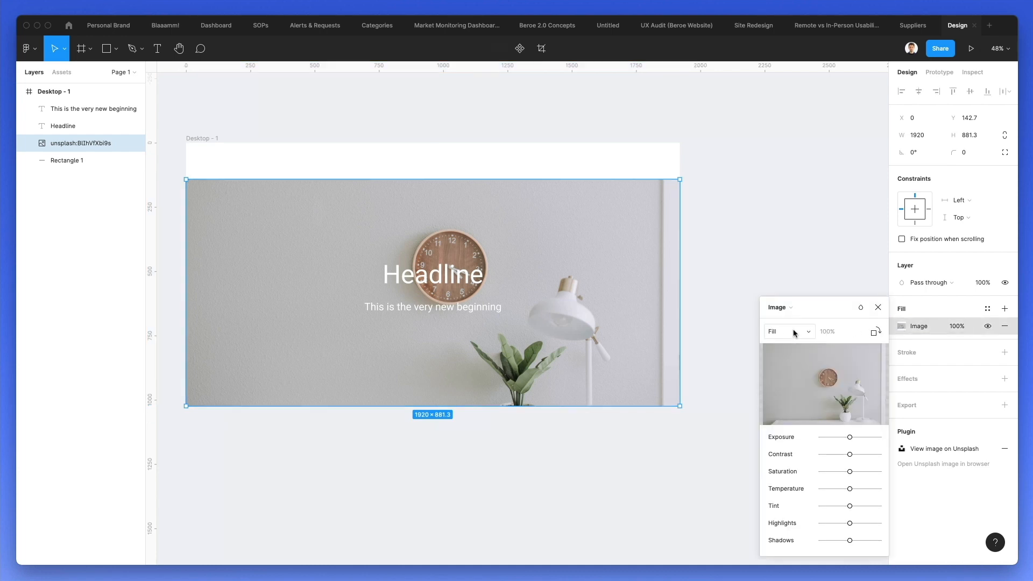
click(789, 331)
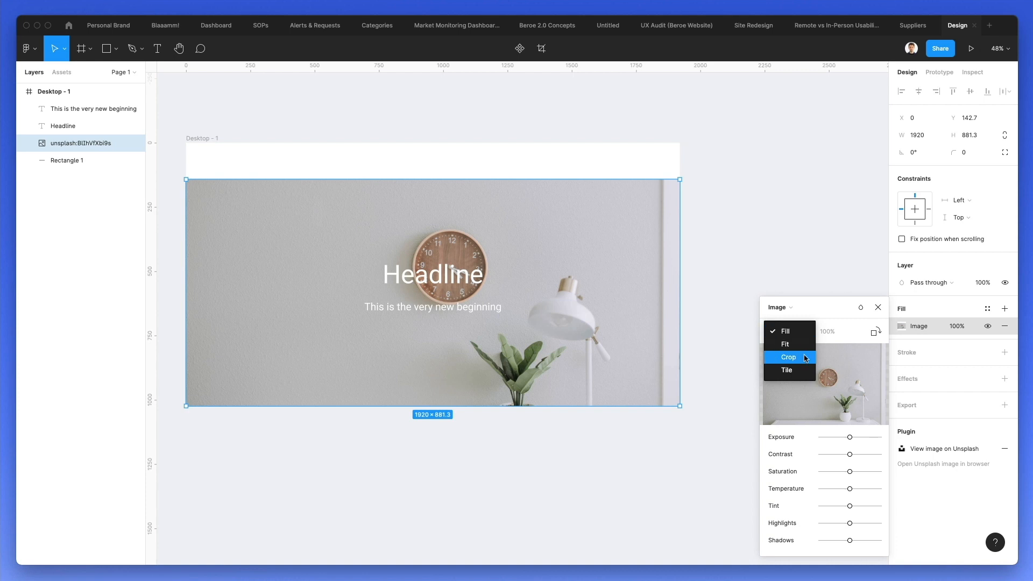
click(787, 358)
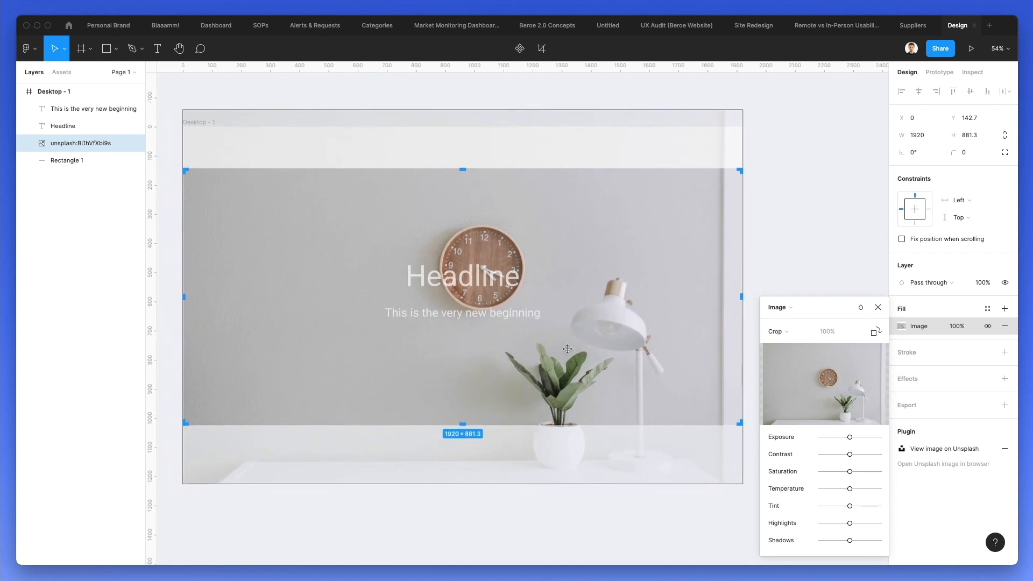
drag(566, 349, 619, 356)
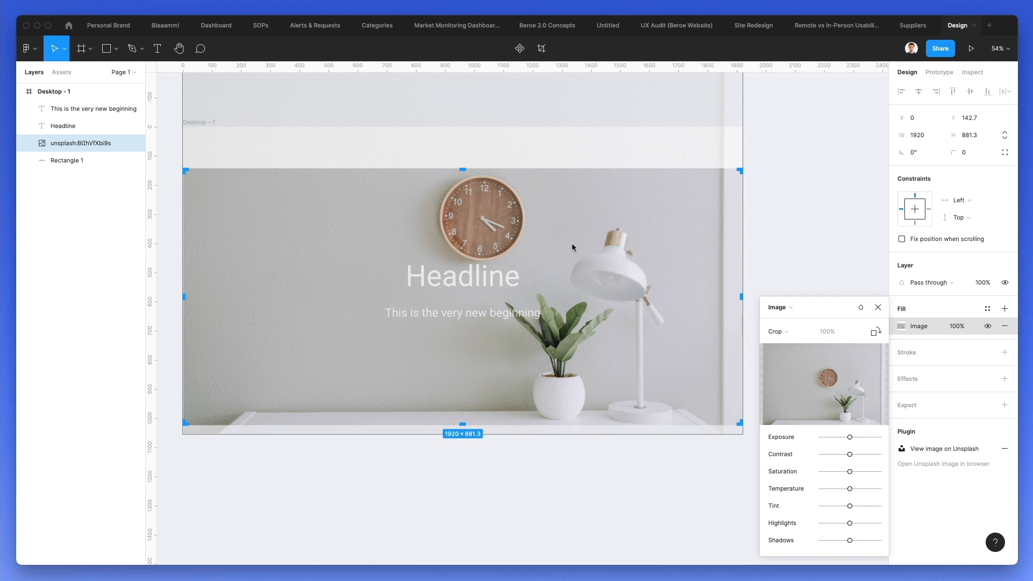
mouse_move(587, 264)
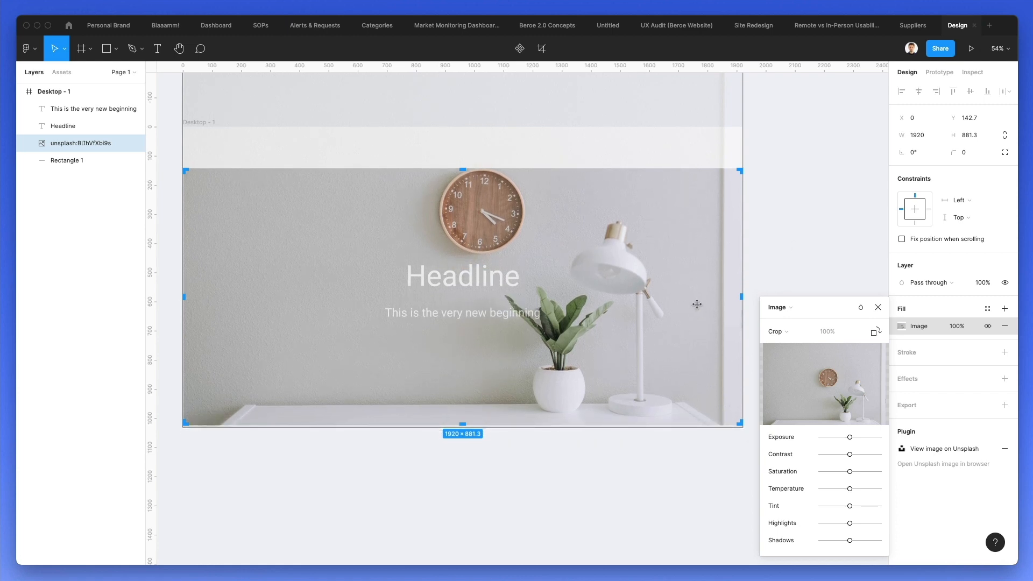
mouse_move(831, 366)
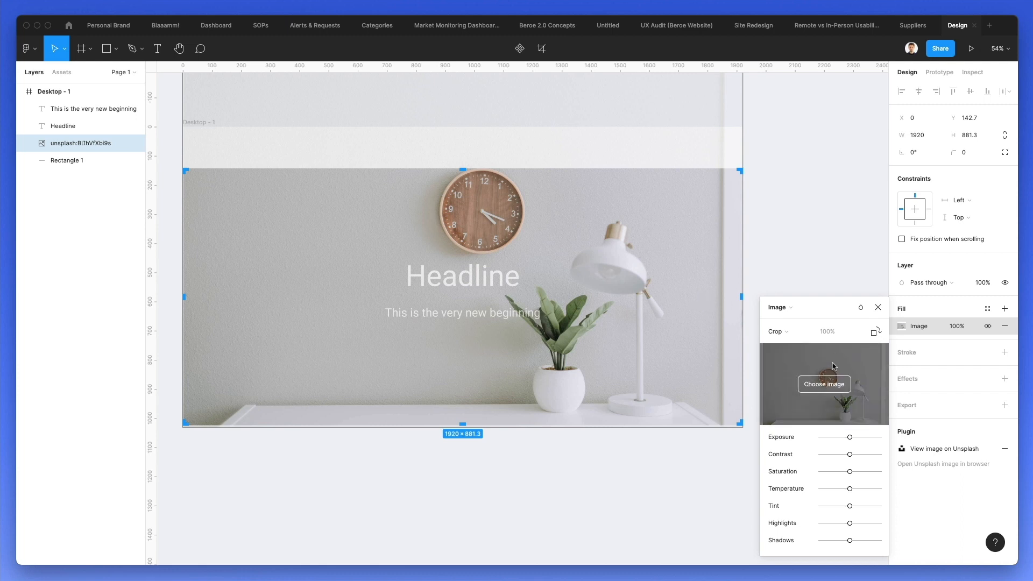
Raise the photo's exposure and contrast slightly, then close the image adjustments
drag(850, 437, 881, 436)
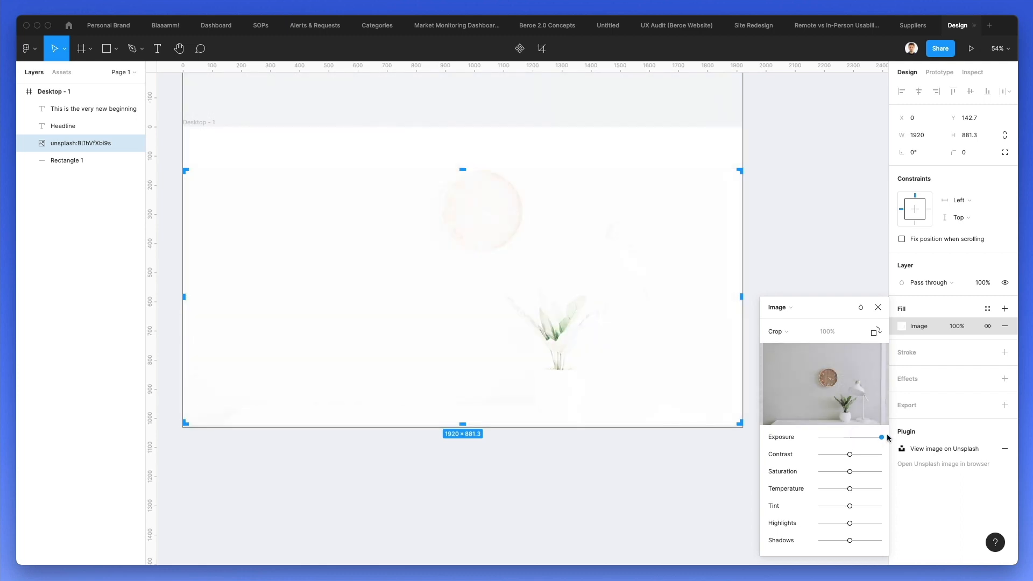
drag(881, 437, 849, 437)
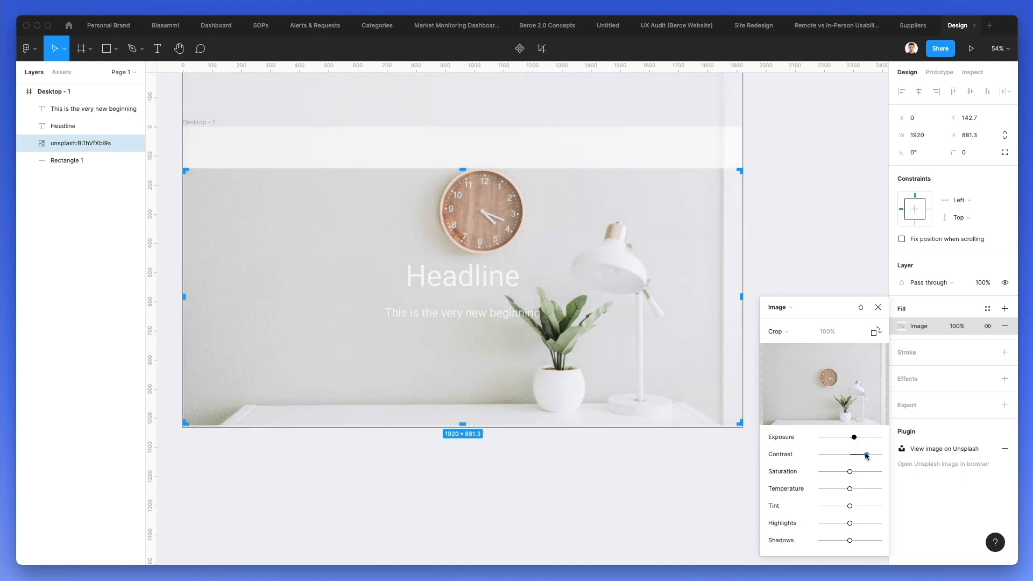
drag(848, 471, 871, 471)
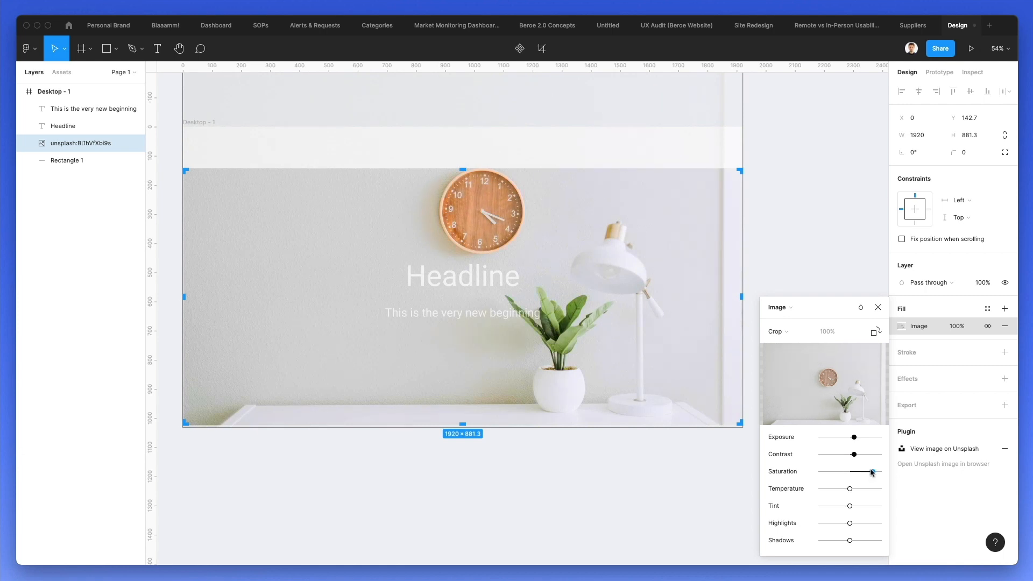
drag(849, 489, 863, 489)
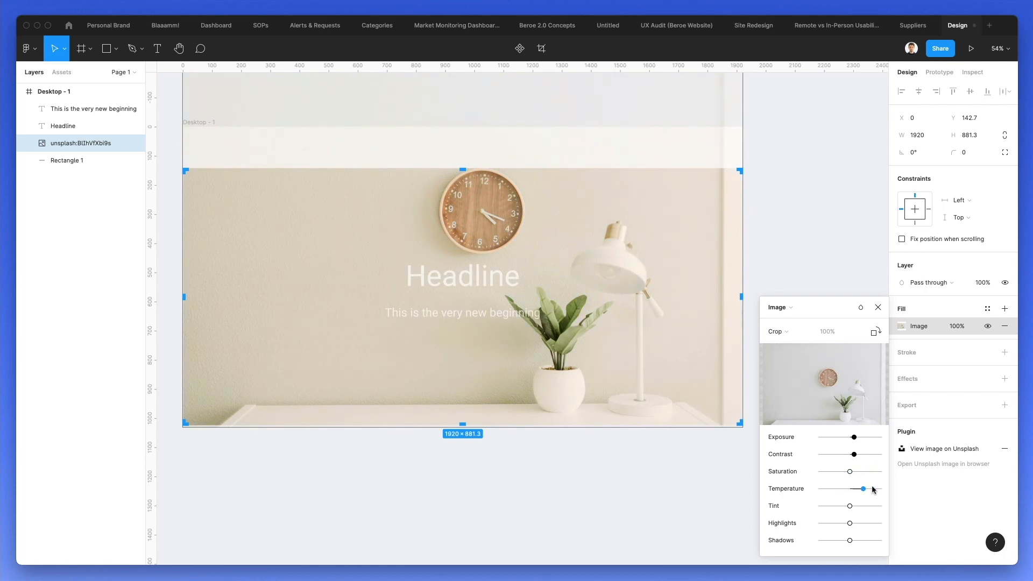
drag(864, 487, 848, 488)
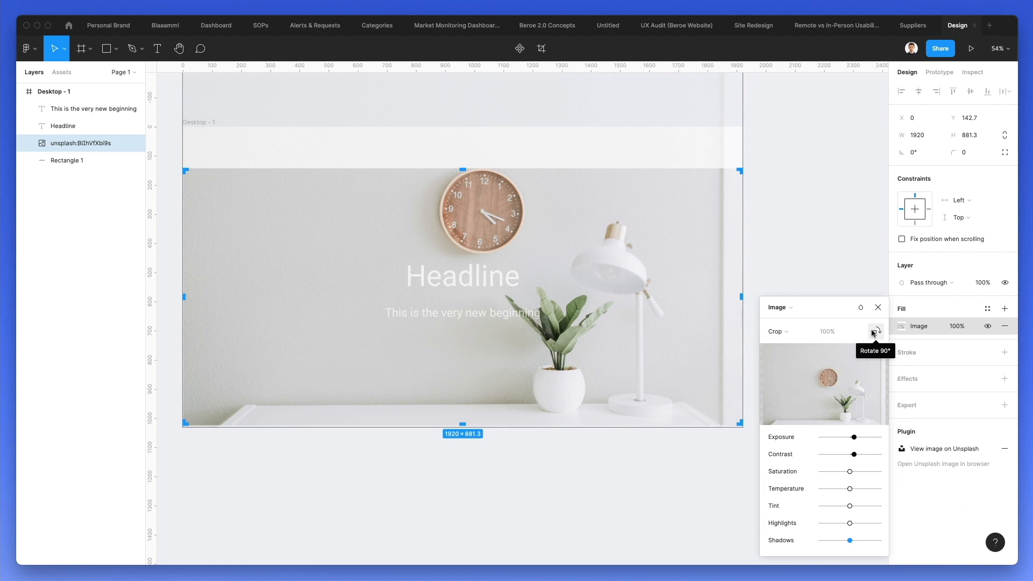
click(875, 332)
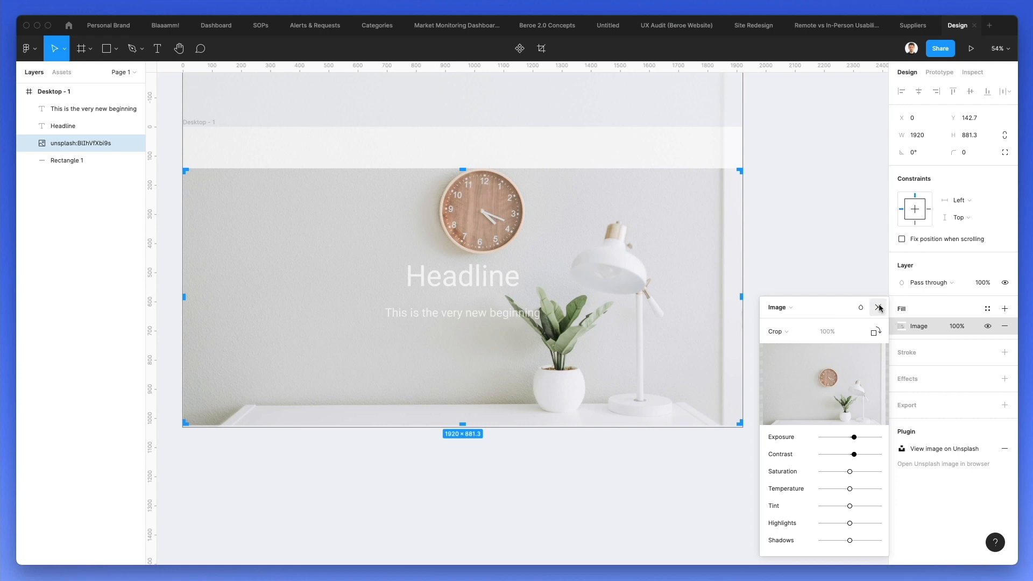
click(877, 307)
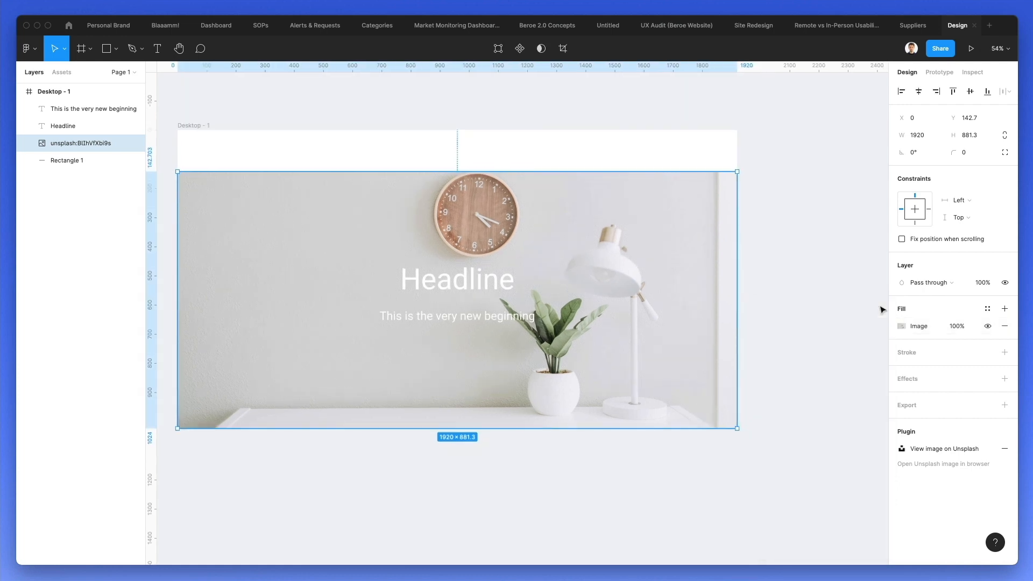
mouse_move(963, 332)
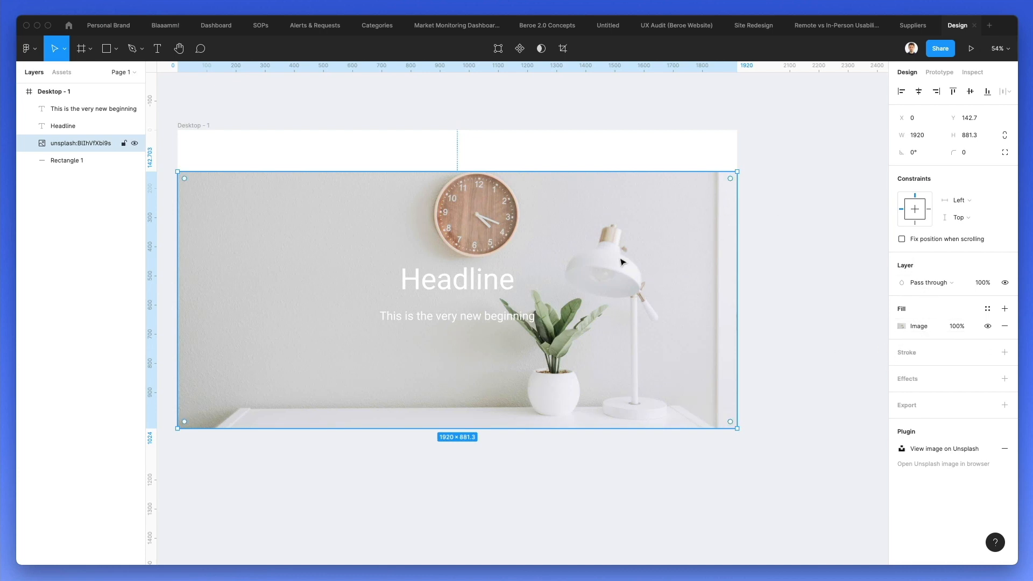
mouse_move(636, 258)
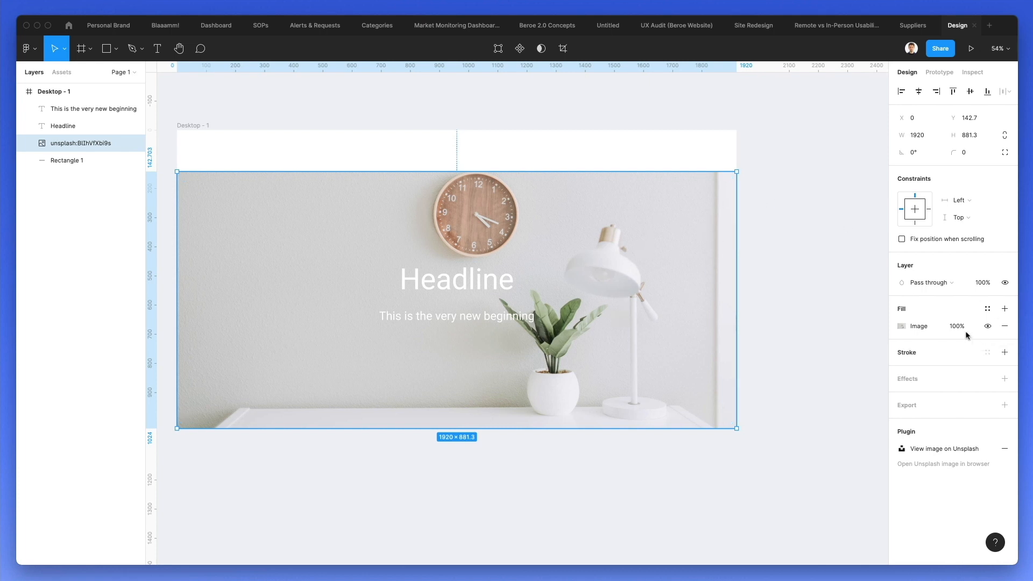
click(957, 326)
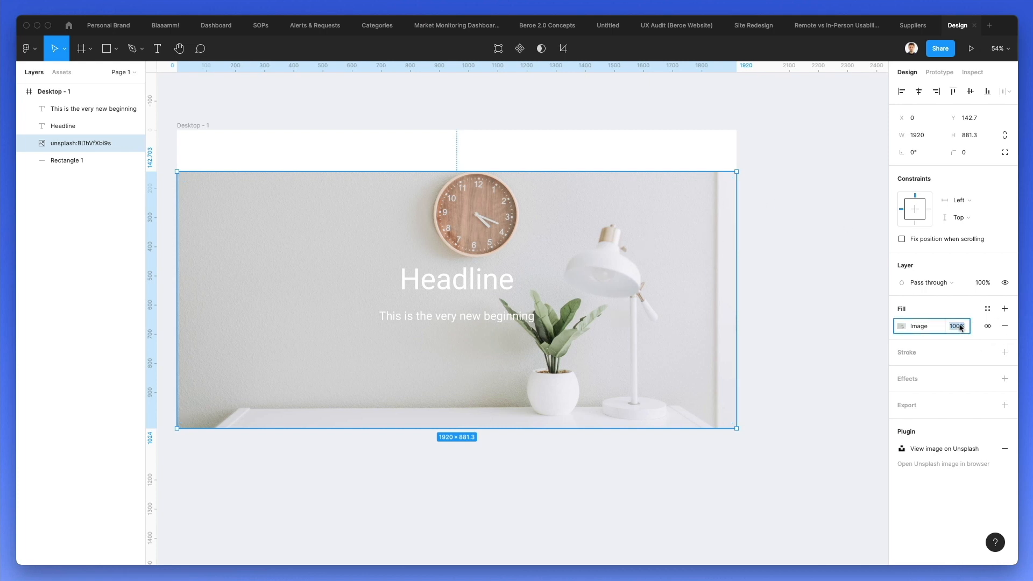
text(50)
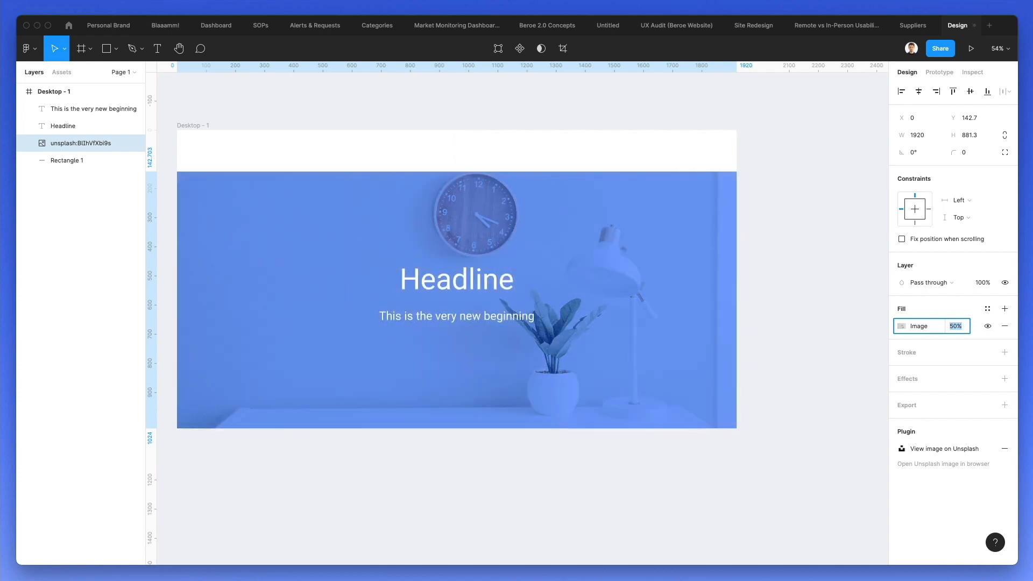
text(30%)
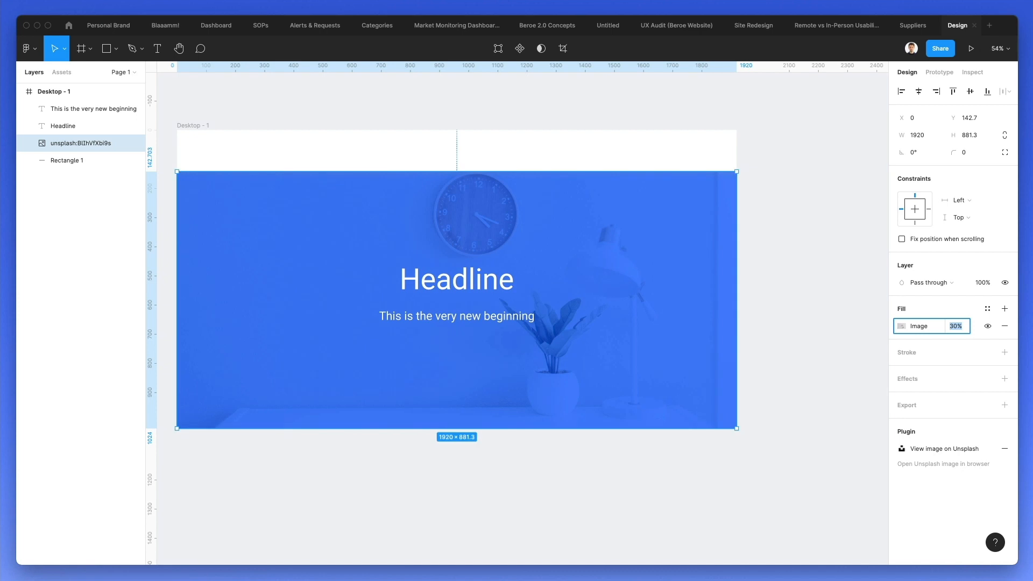
text(20)
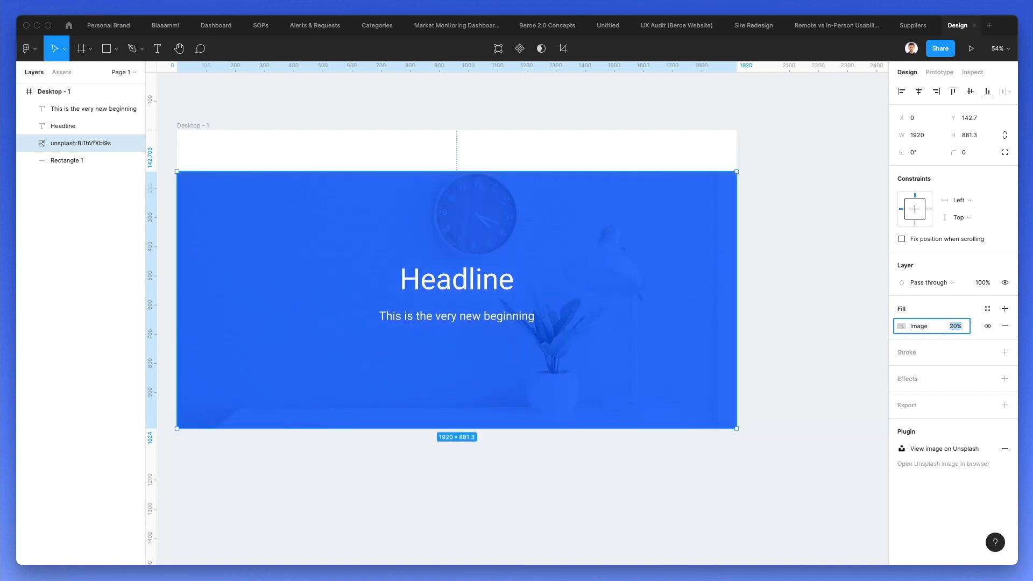
mouse_move(683, 290)
text(100)
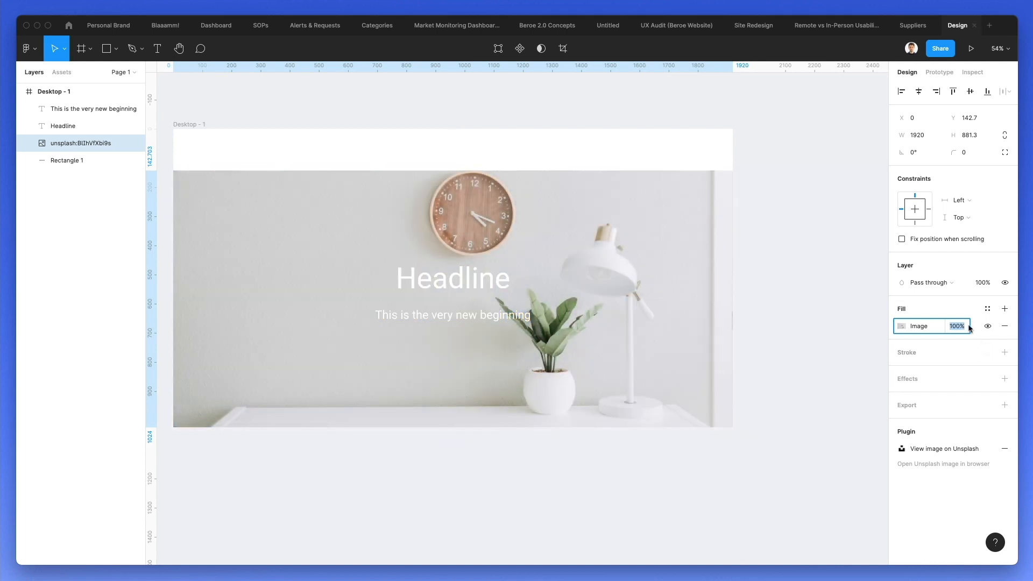
Set the photo's blend mode to Overlay after previewing others, and lower its fill opacity
click(929, 282)
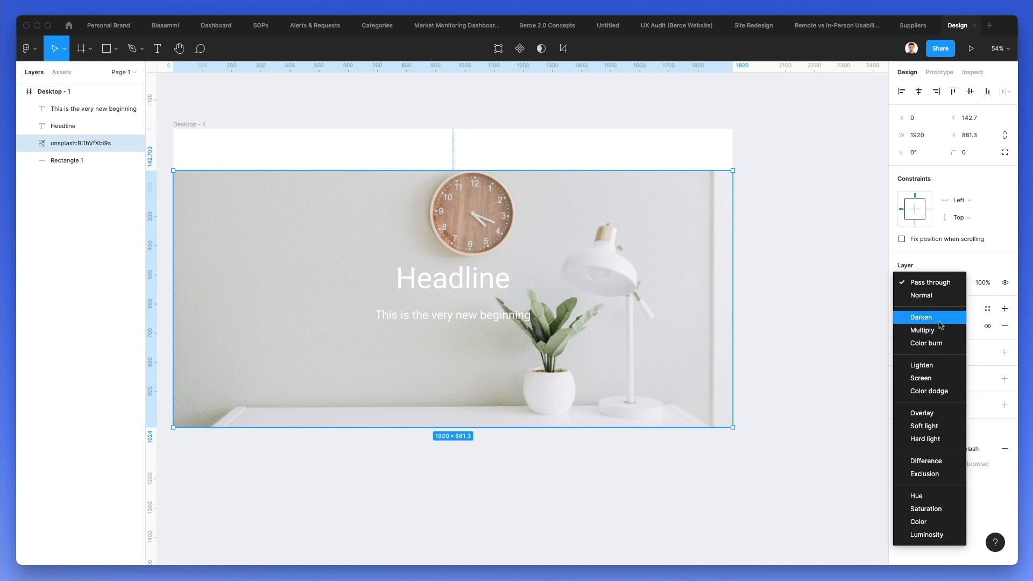
mouse_move(941, 326)
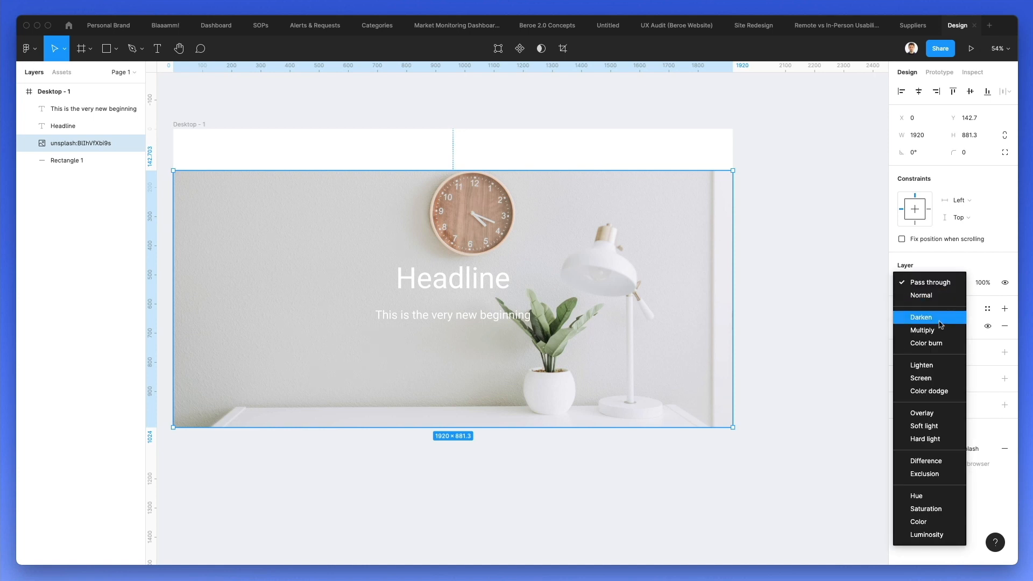
click(921, 317)
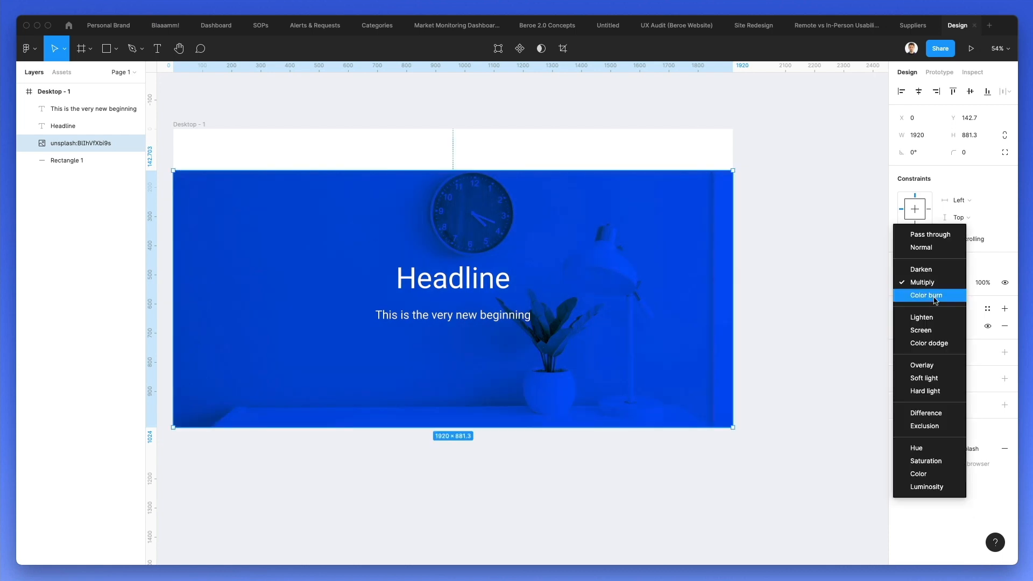
click(928, 294)
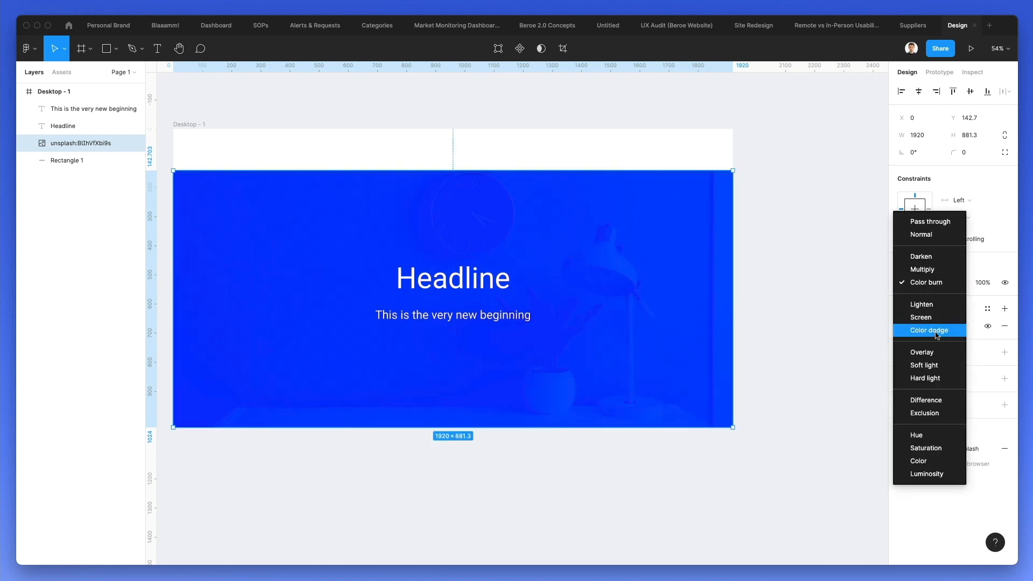
click(921, 282)
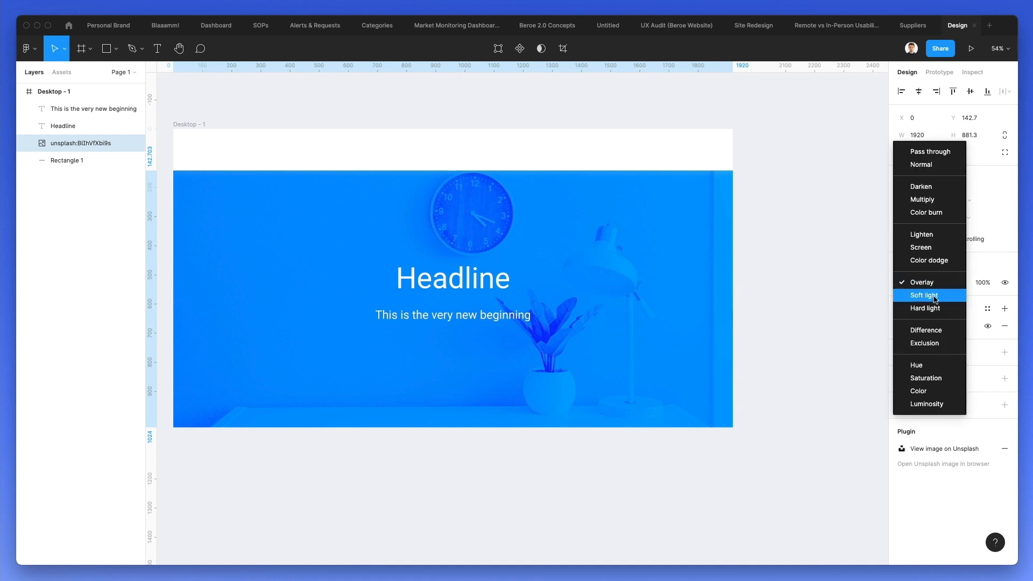
click(924, 296)
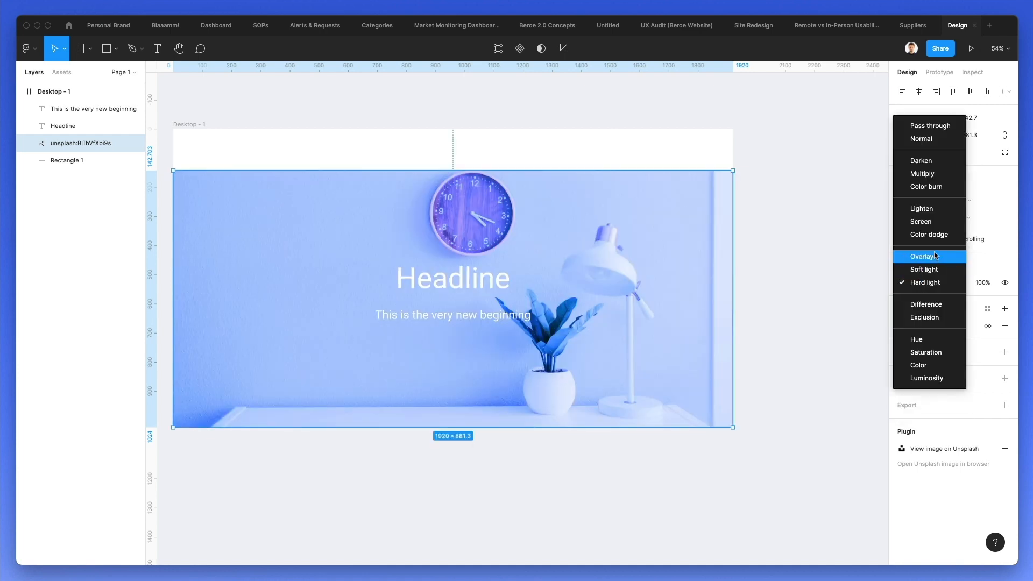
click(921, 256)
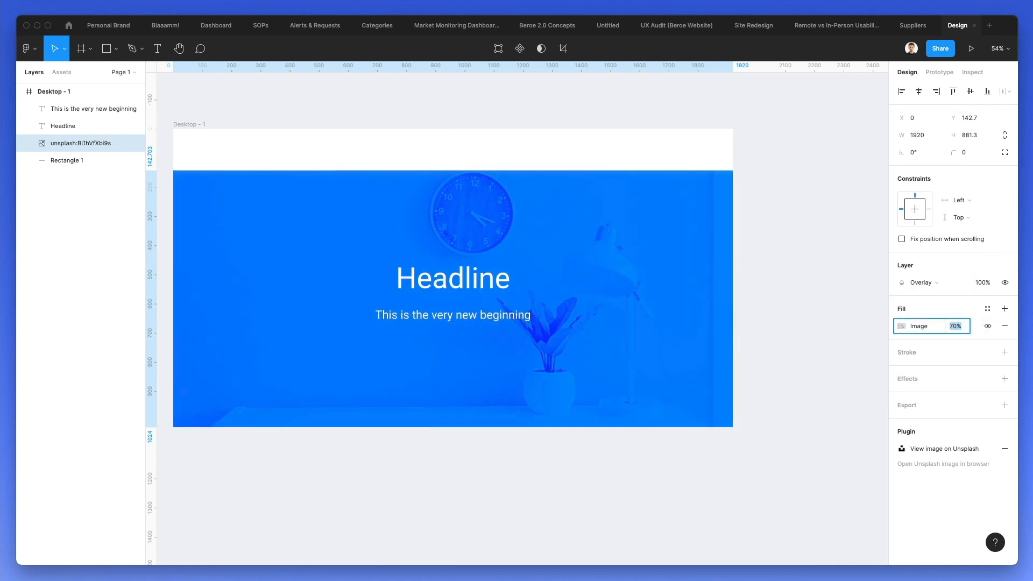
text(50%)
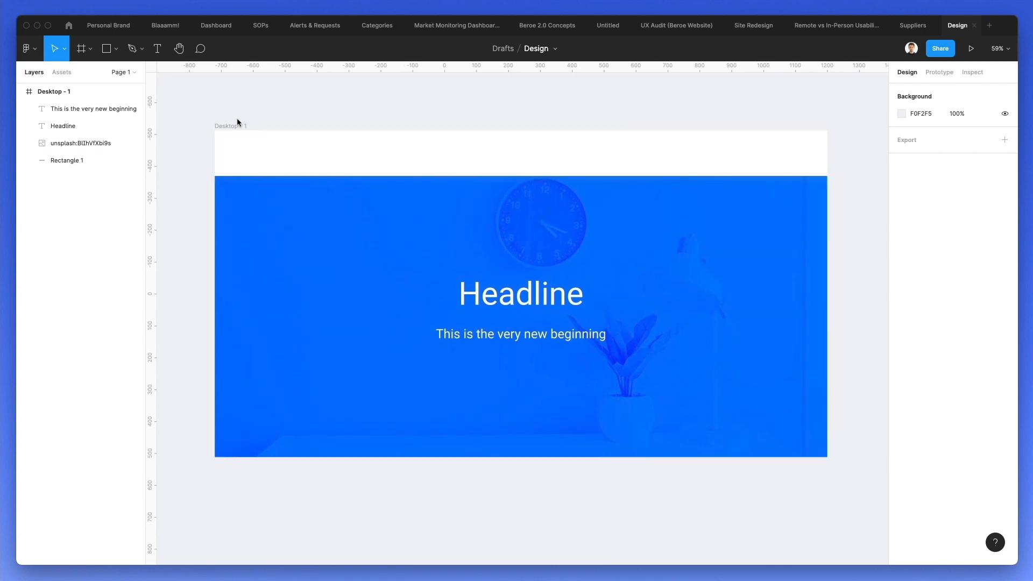
Give Desktop - 1 a 21 px corner radius and a drop shadow with Y offset 22
click(229, 126)
text(7)
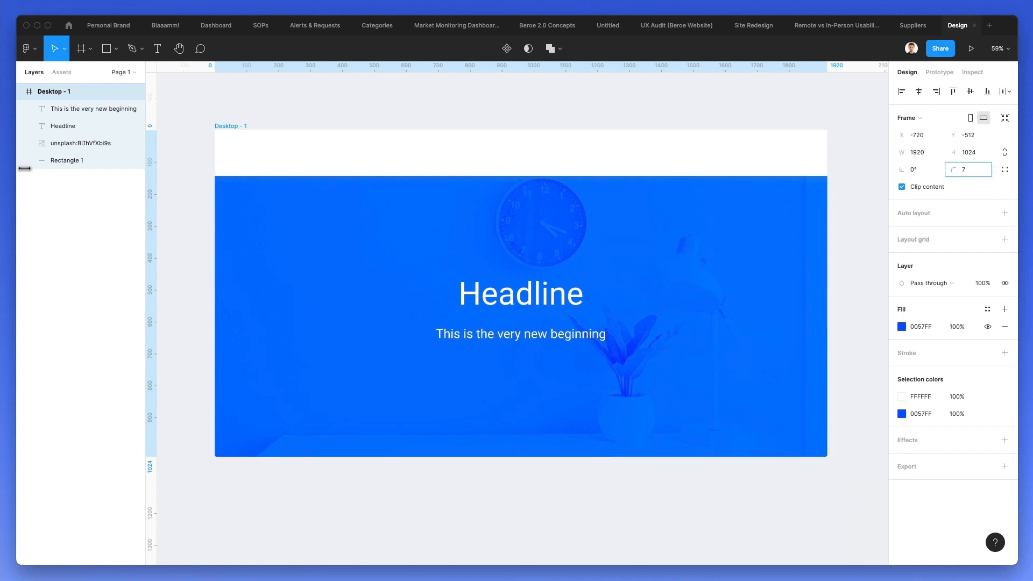
text(21)
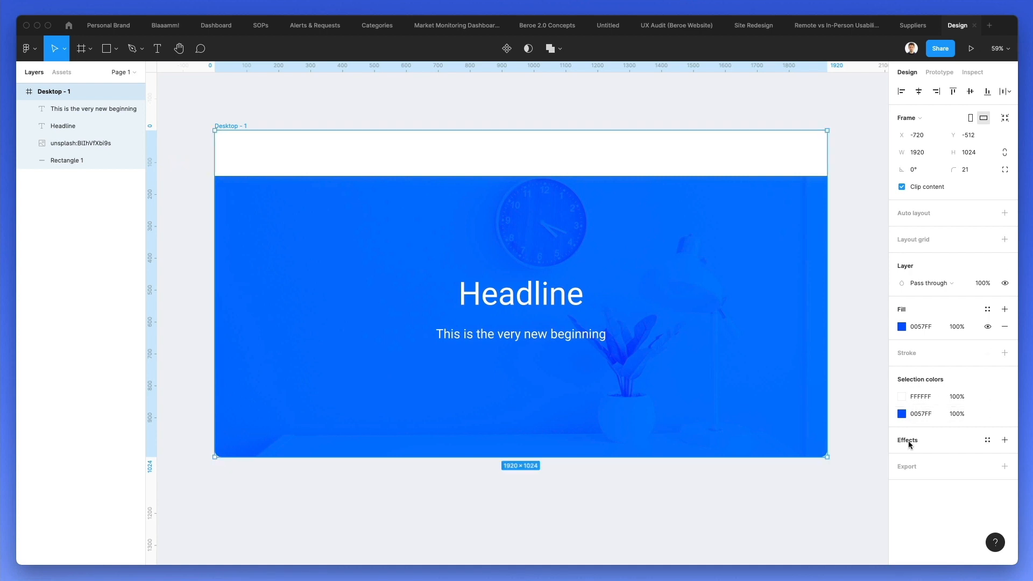
click(1006, 440)
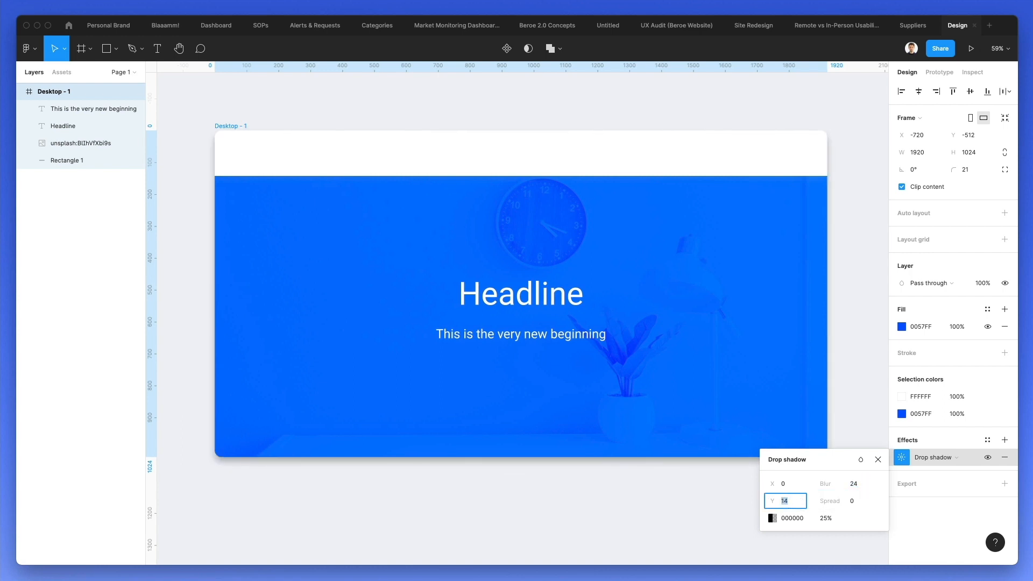
text(22)
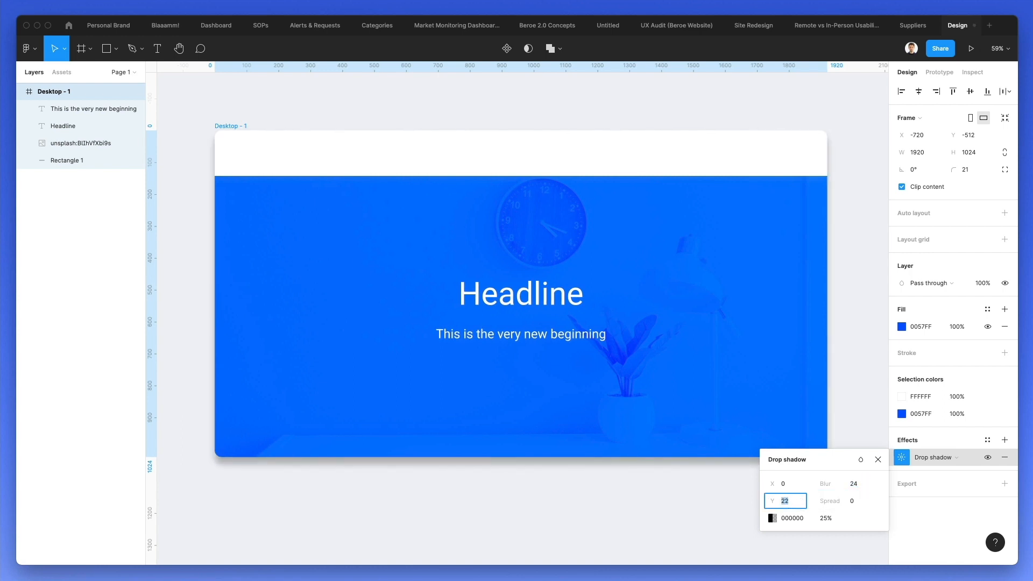